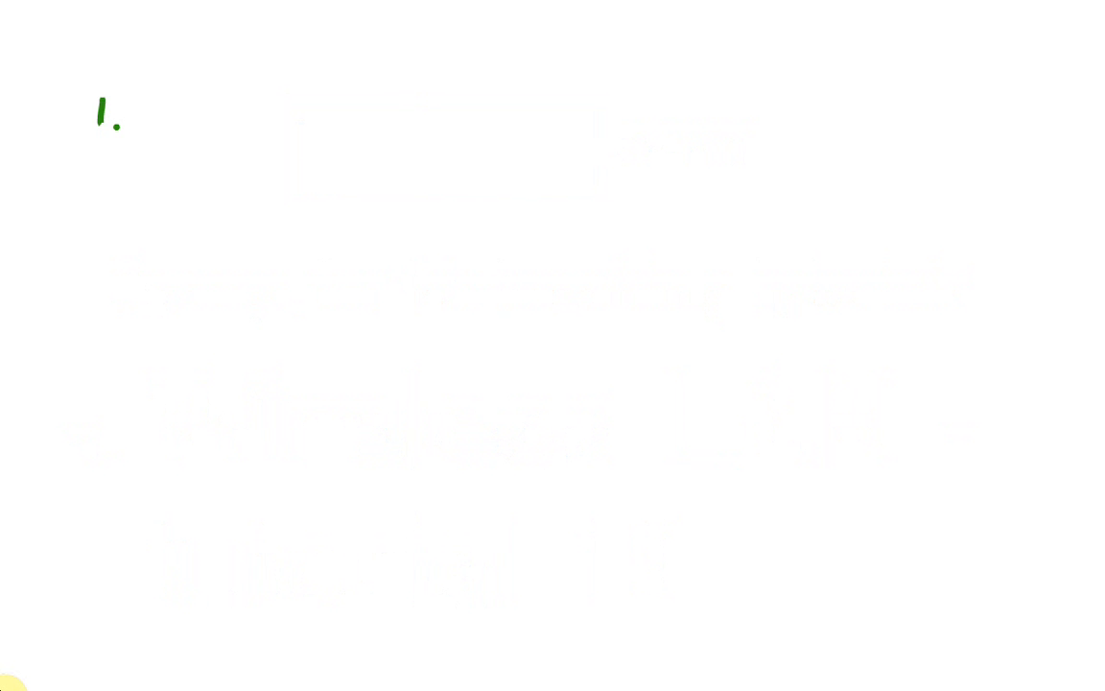
Step: Handwrite list items '1. Adhoc' and '2. IEEE 802.11(x)'
type("Adl")
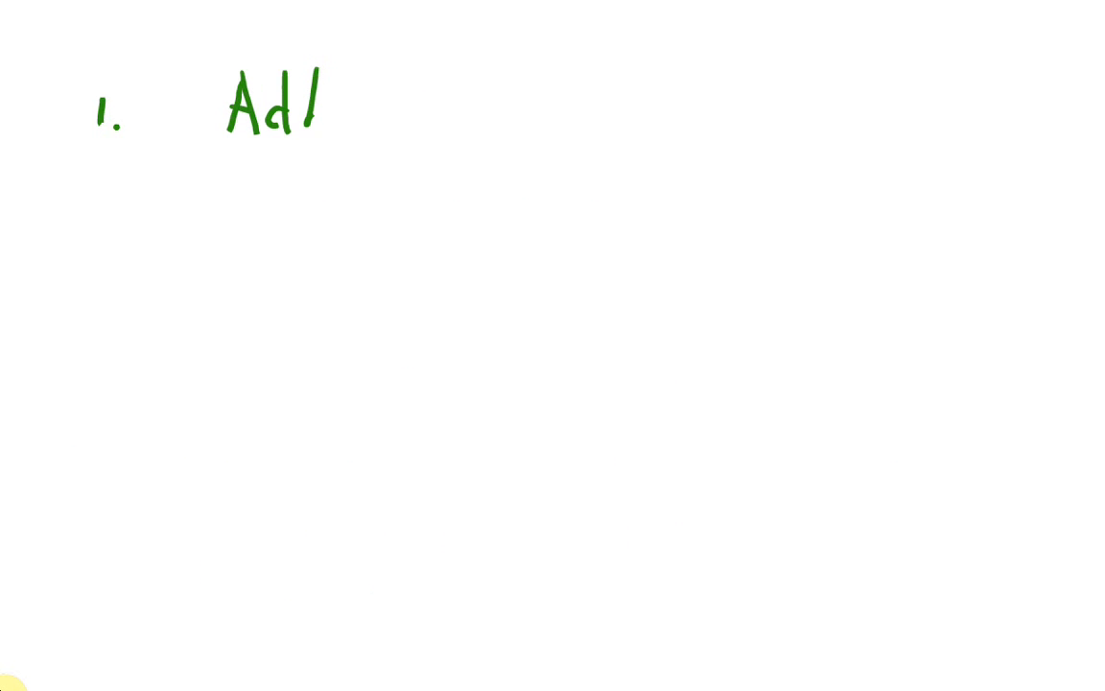
type("hoc")
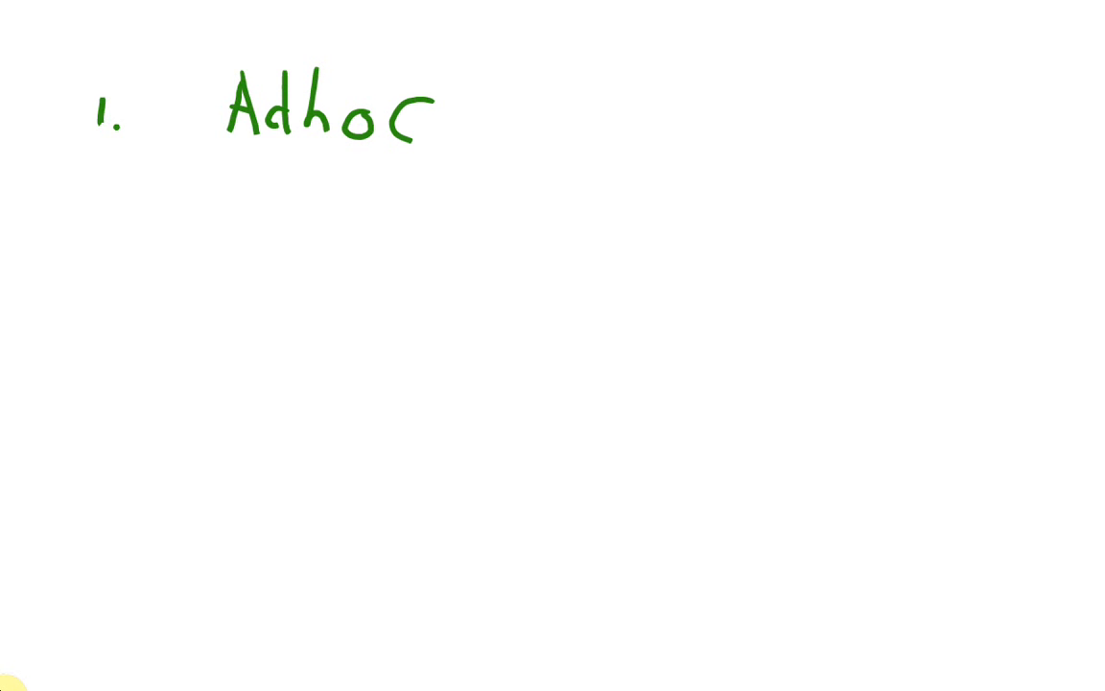
type("2. IEEE")
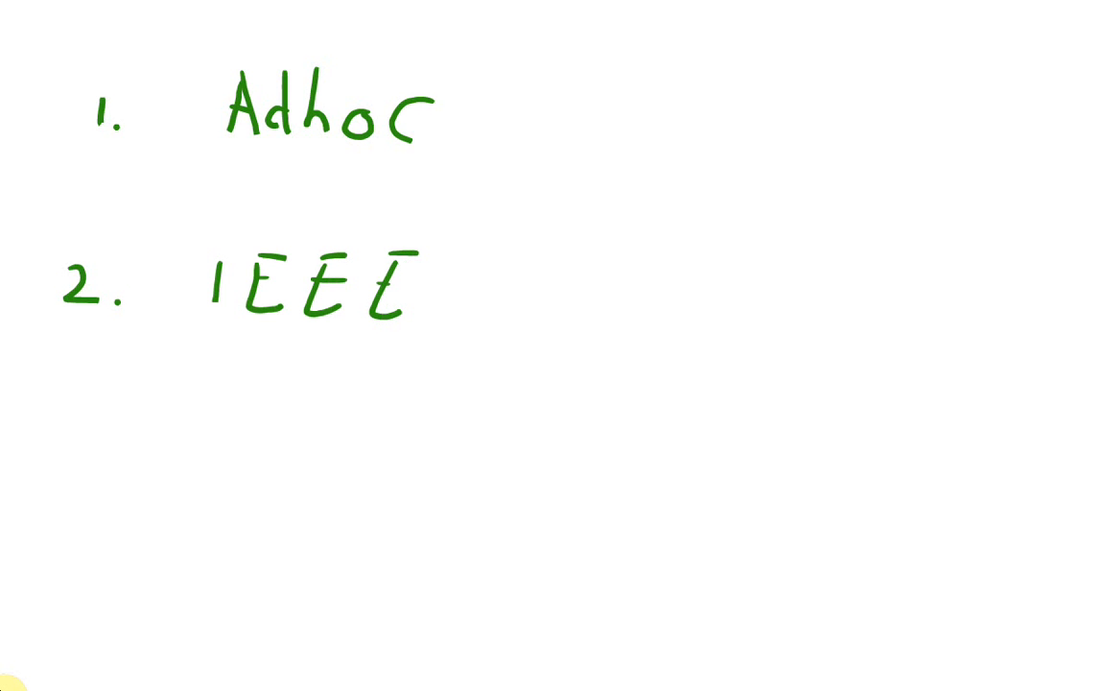
type("8")
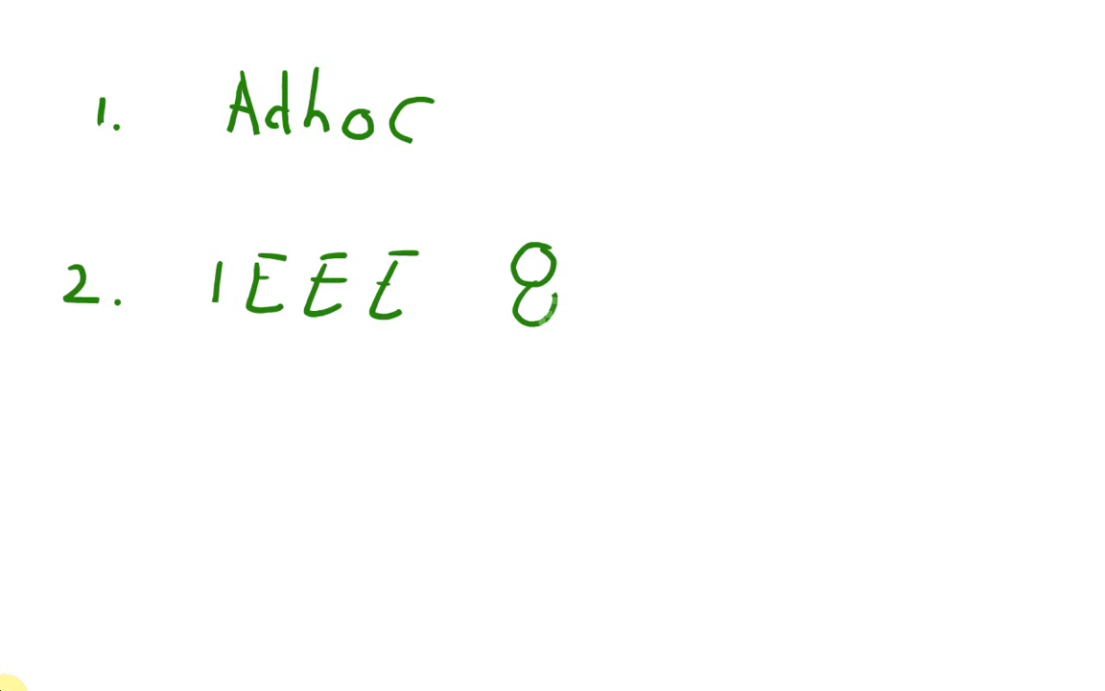
type("02.1")
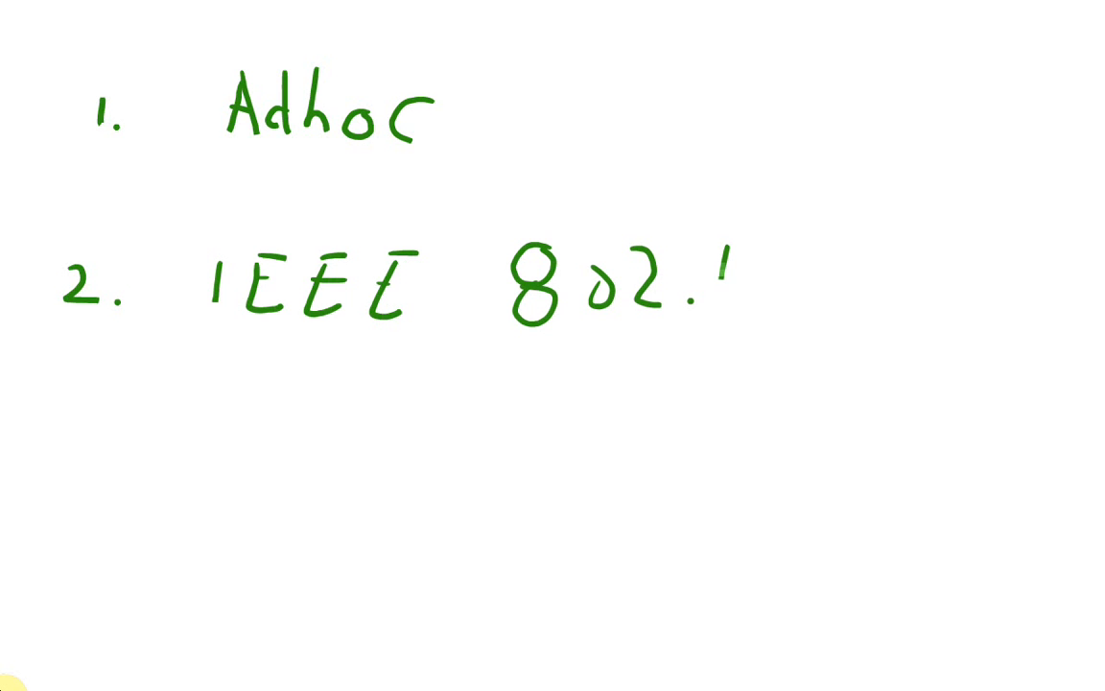
type("11(X)")
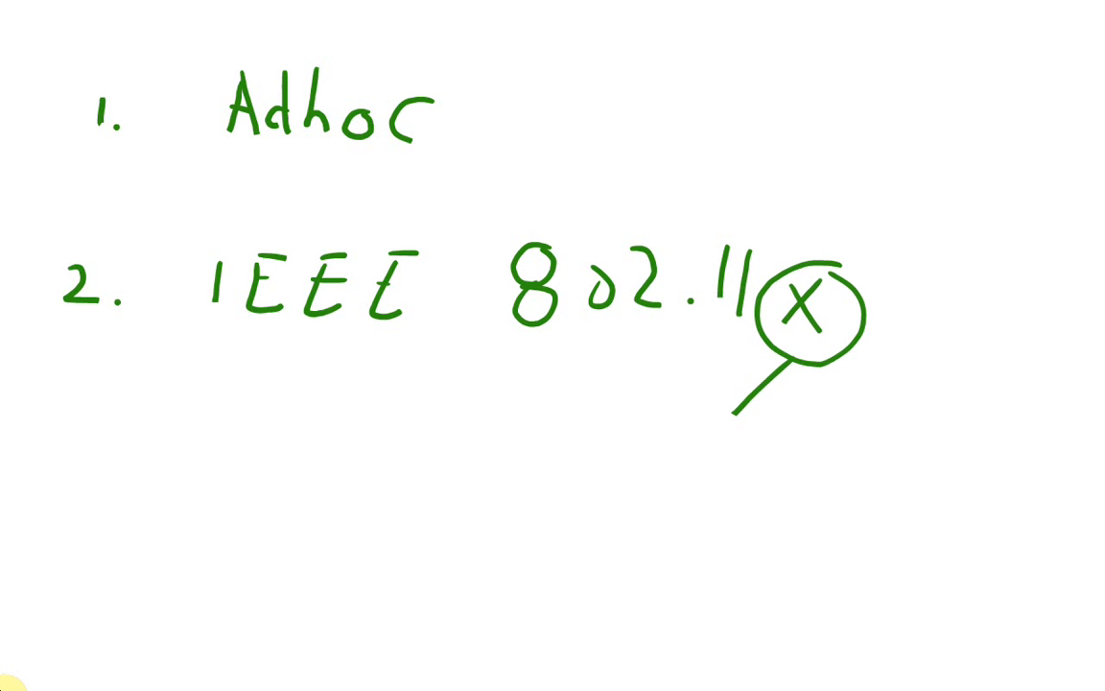
Step: List the 802.11 variants a, b, g, n beneath and underline them
left_click_drag(610, 461, 599, 480)
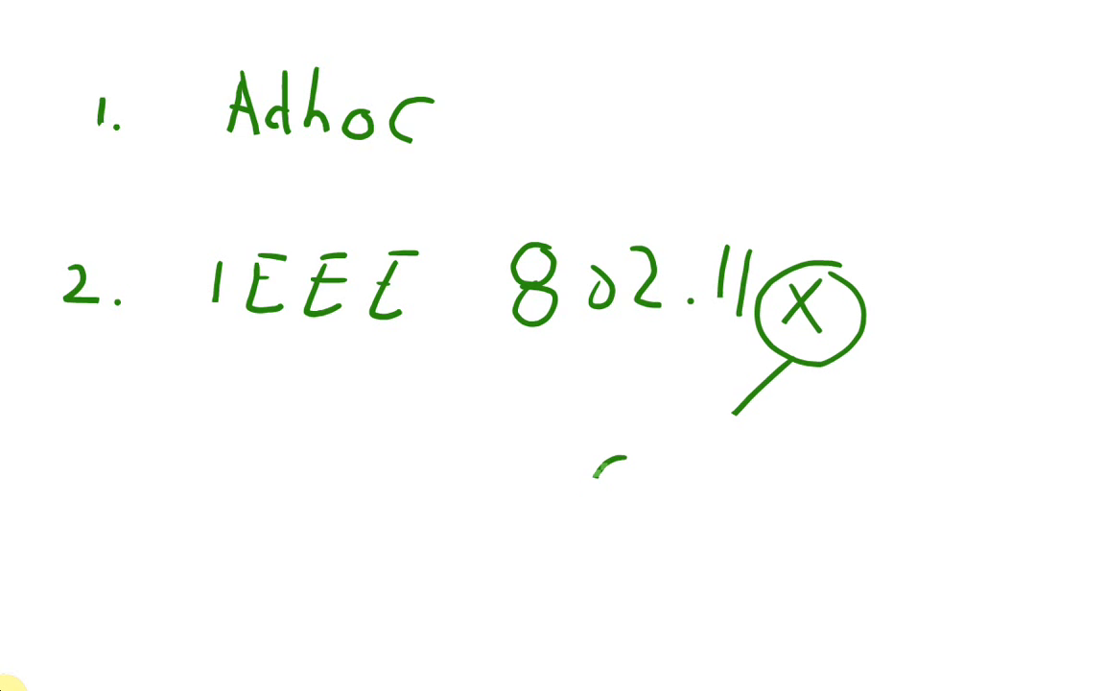
type("a, b,")
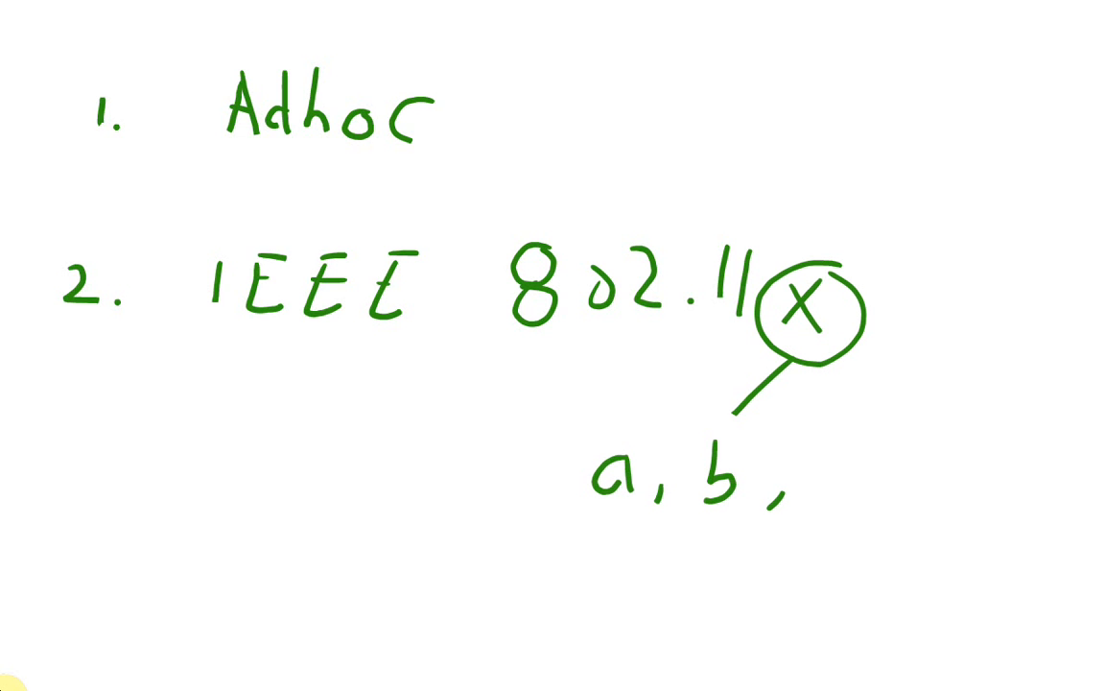
type("g, n")
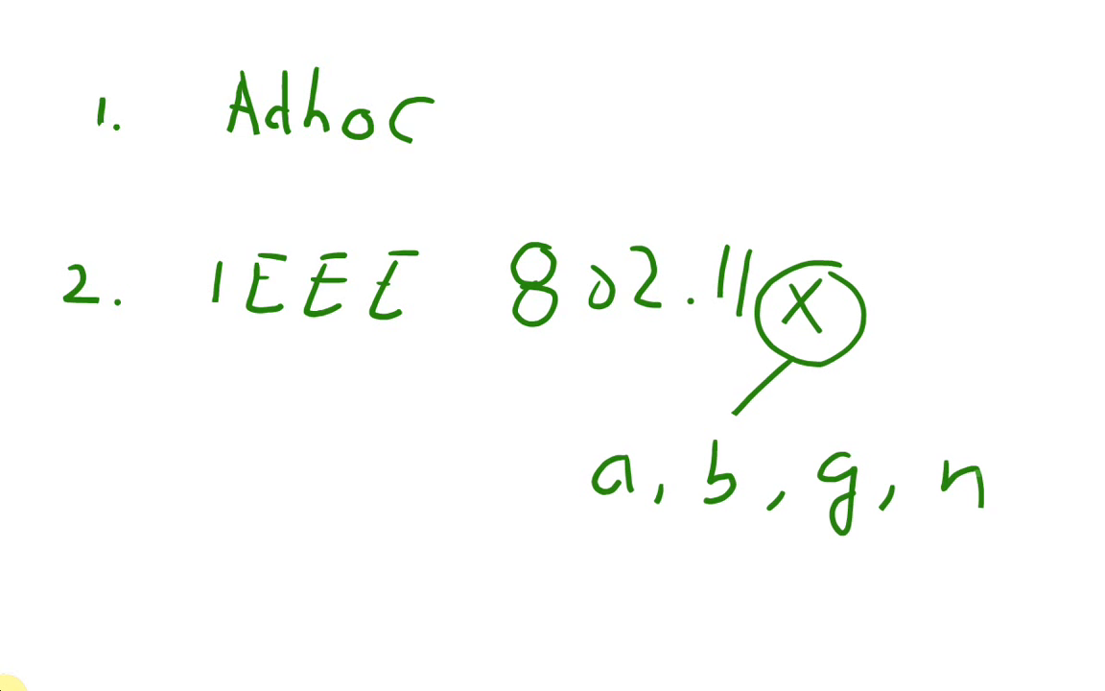
left_click_drag(624, 561, 998, 560)
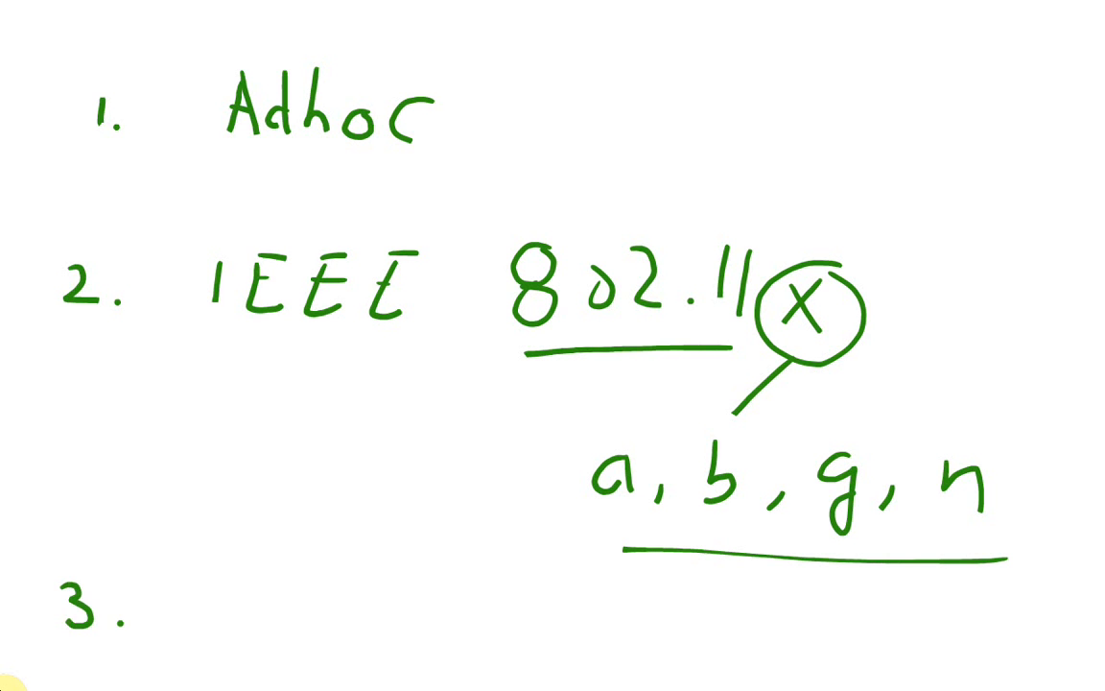
Step: Begin writing item three (Securi...) below the list
type("S")
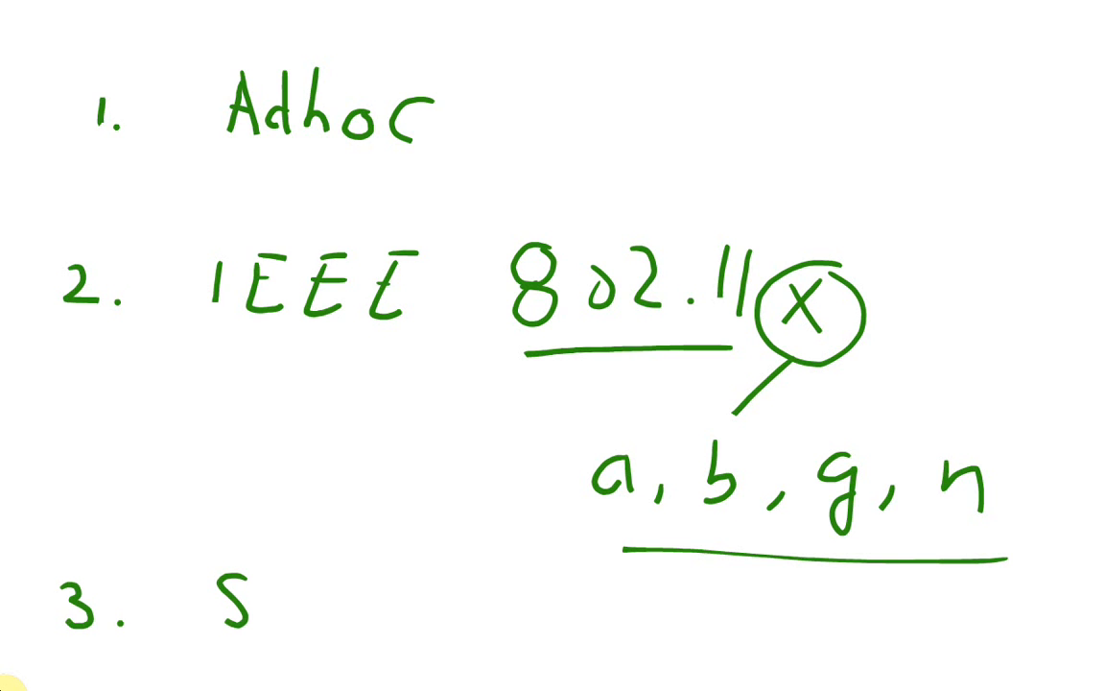
type("cc")
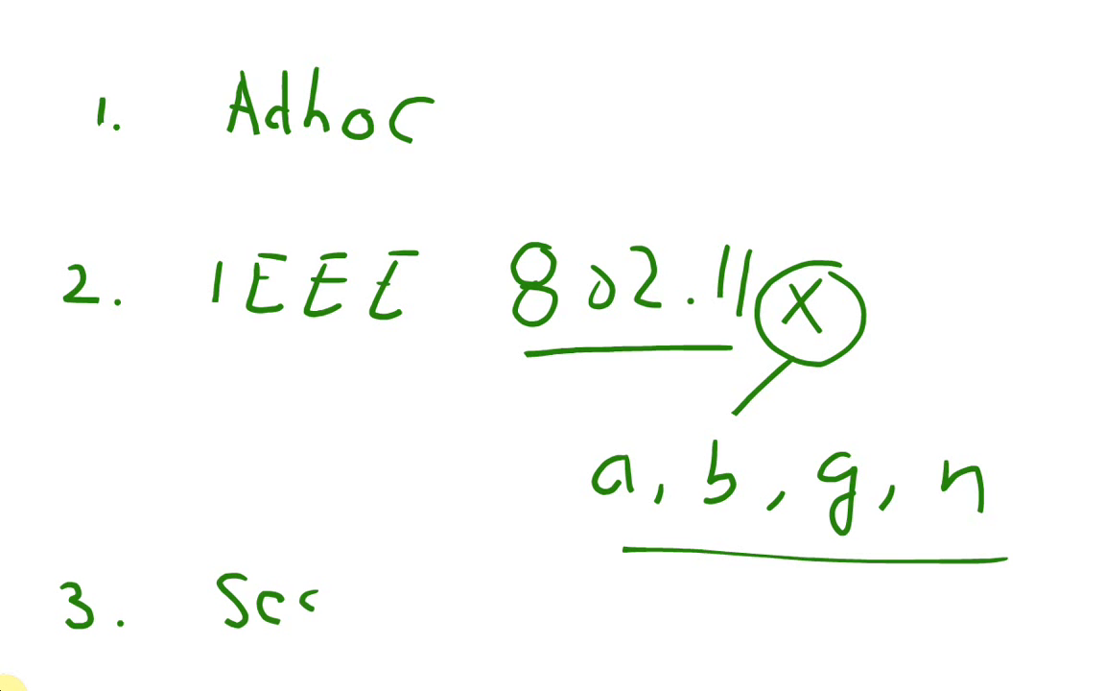
type("uril")
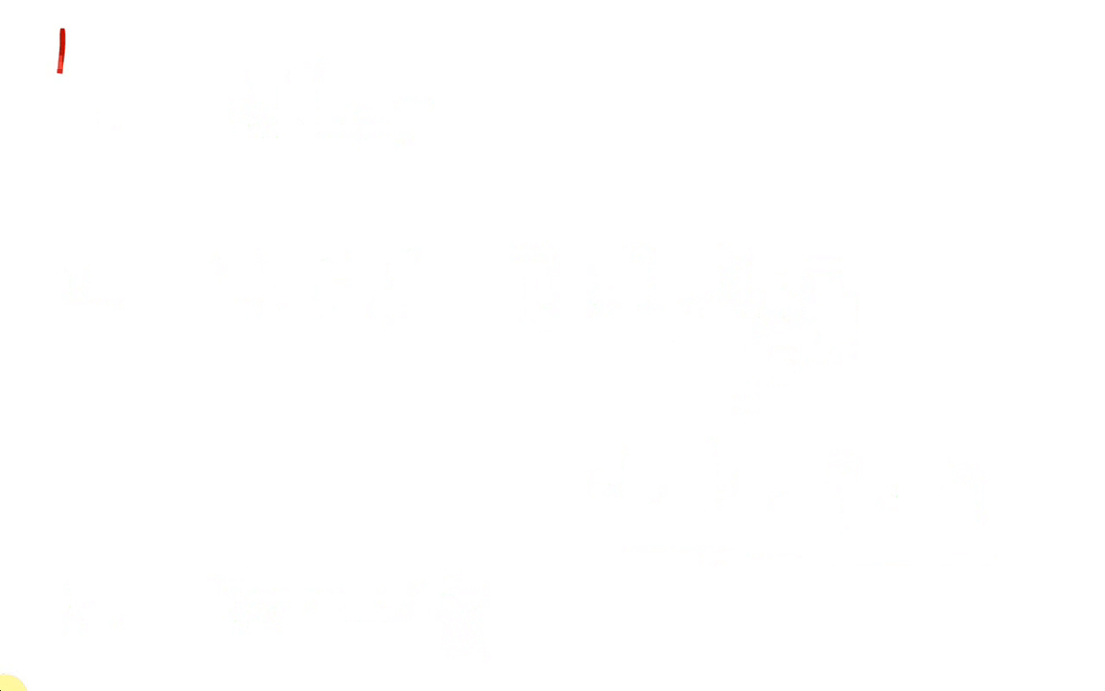
Step: Title the fresh page 'ADHOC WLAN' in red with the heading underlined
type("AD")
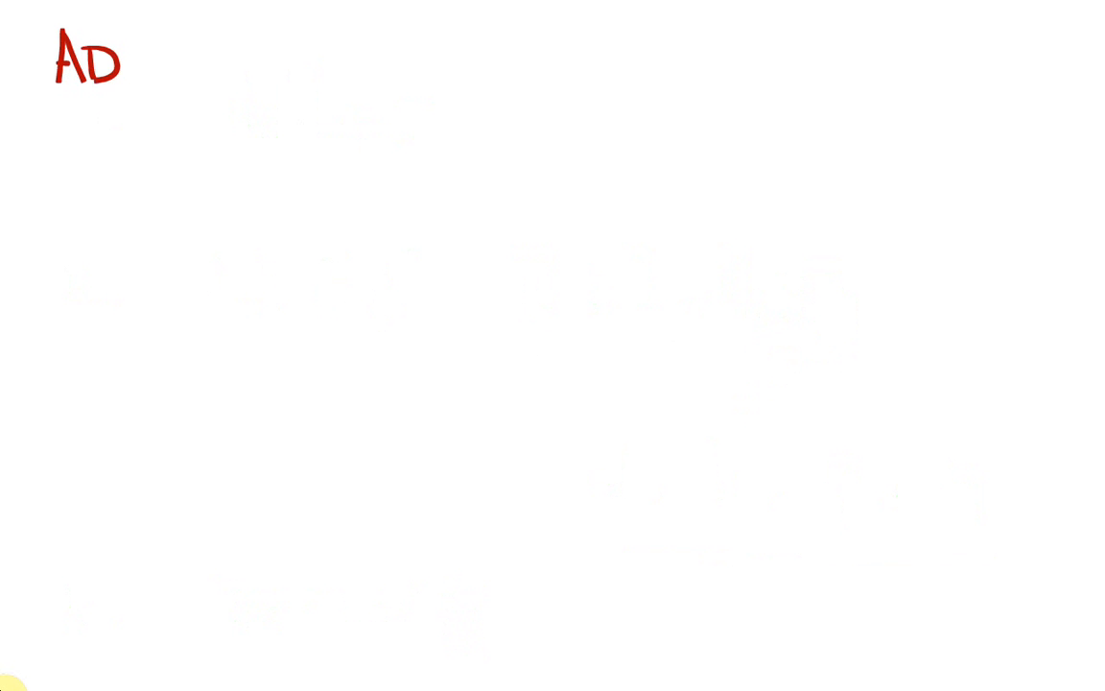
type("HOC")
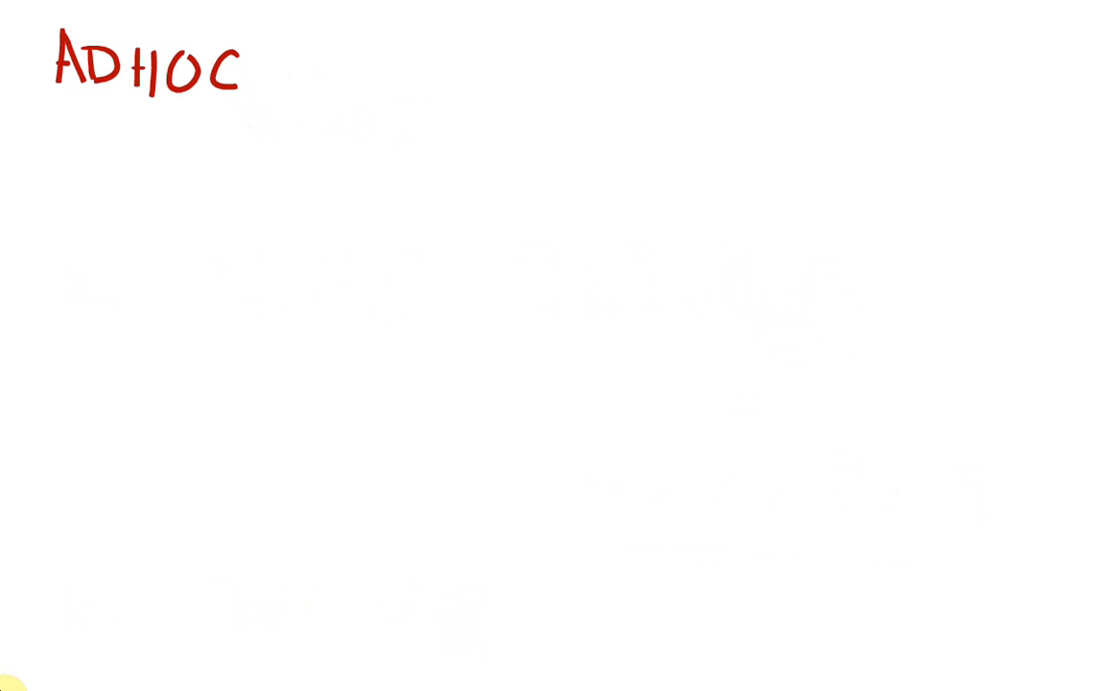
left_click_drag(42, 110, 253, 106)
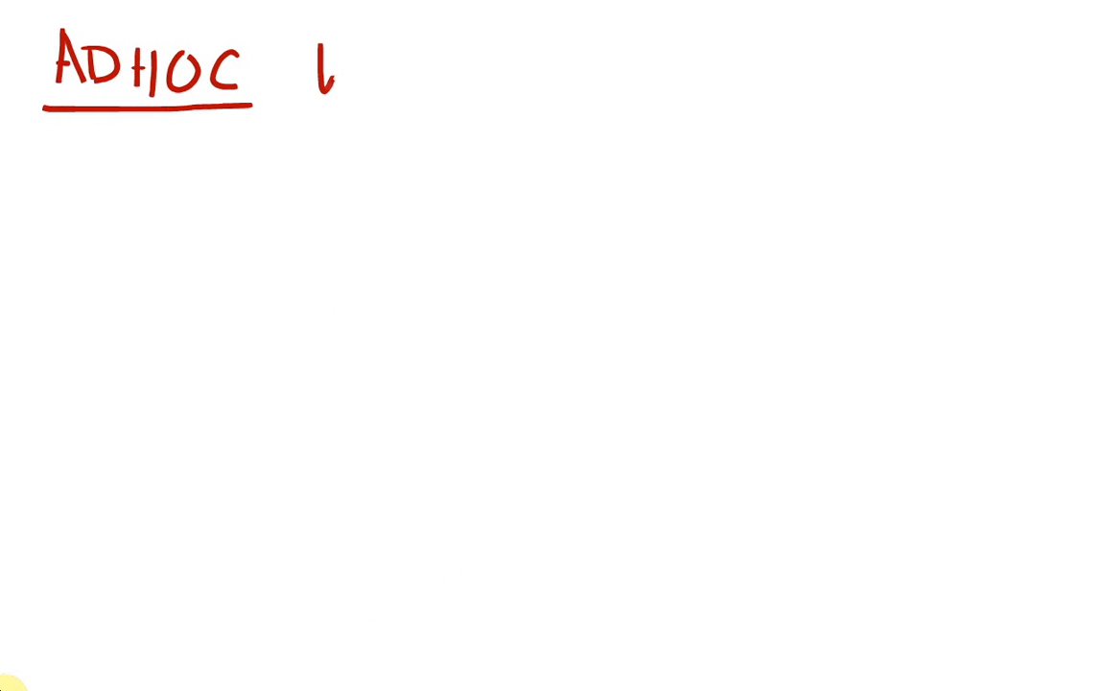
type("WLA")
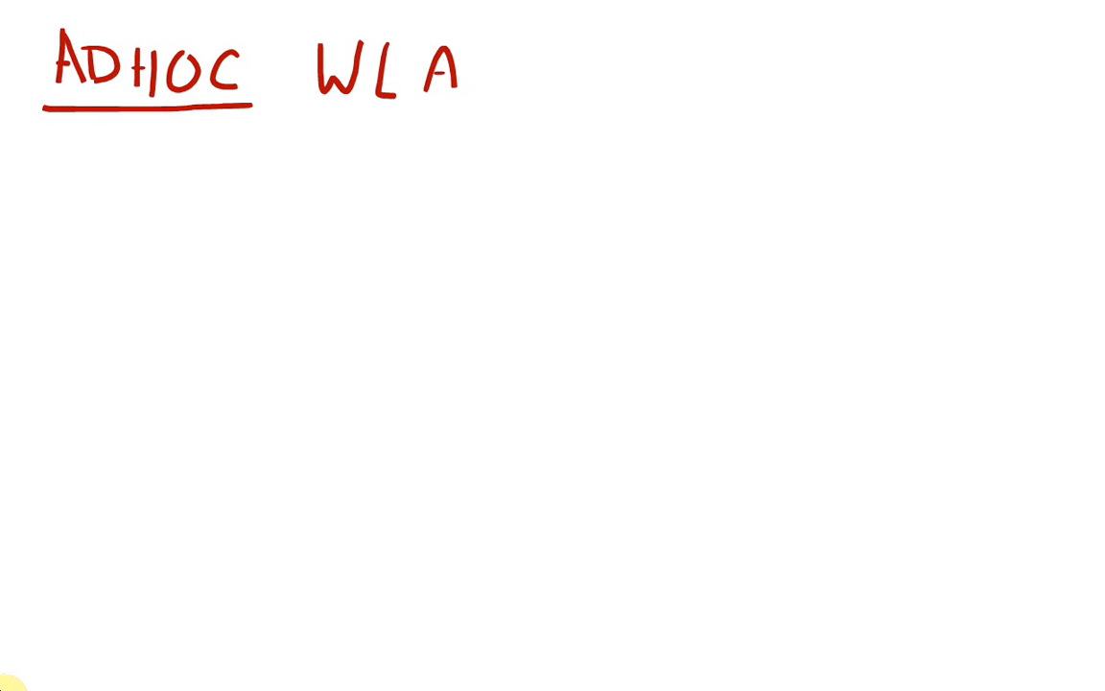
type("N")
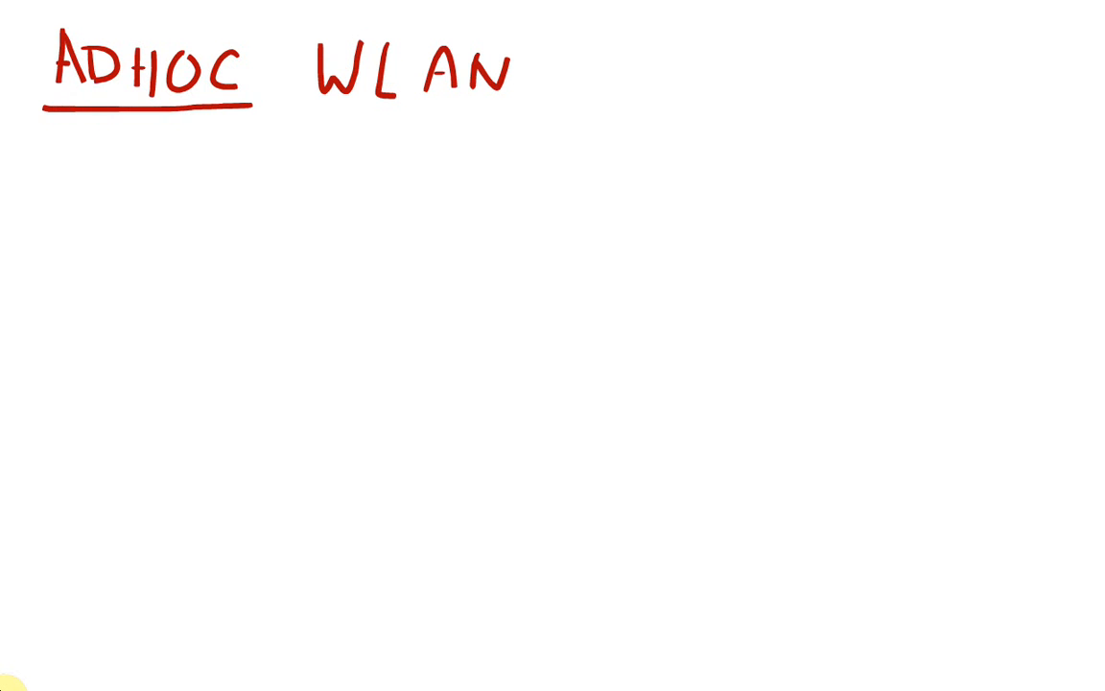
Step: Sketch two laptops and a phone joined by dotted wireless links, then trace solid green connections
left_click_drag(131, 269, 234, 211)
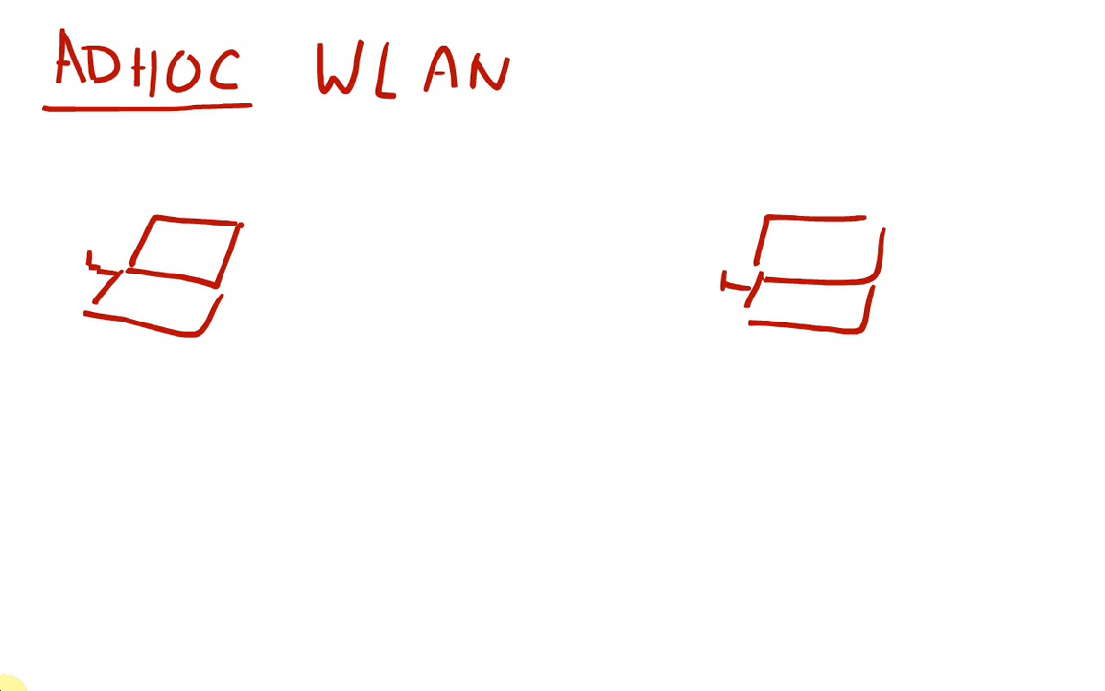
left_click_drag(259, 226, 710, 249)
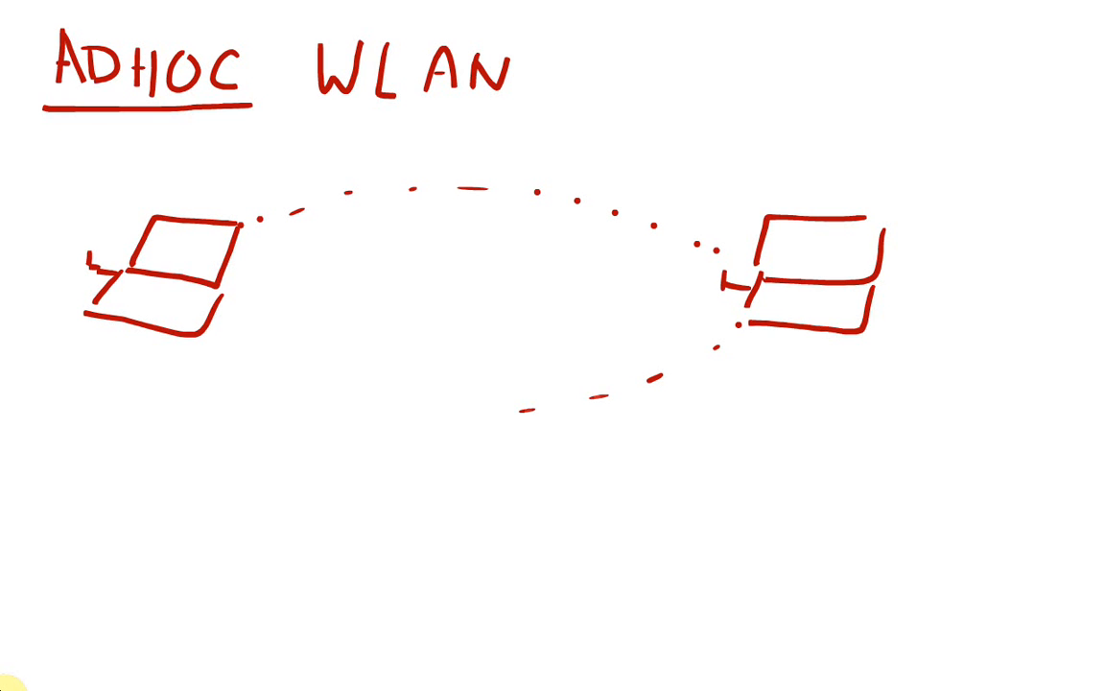
left_click_drag(388, 547, 470, 437)
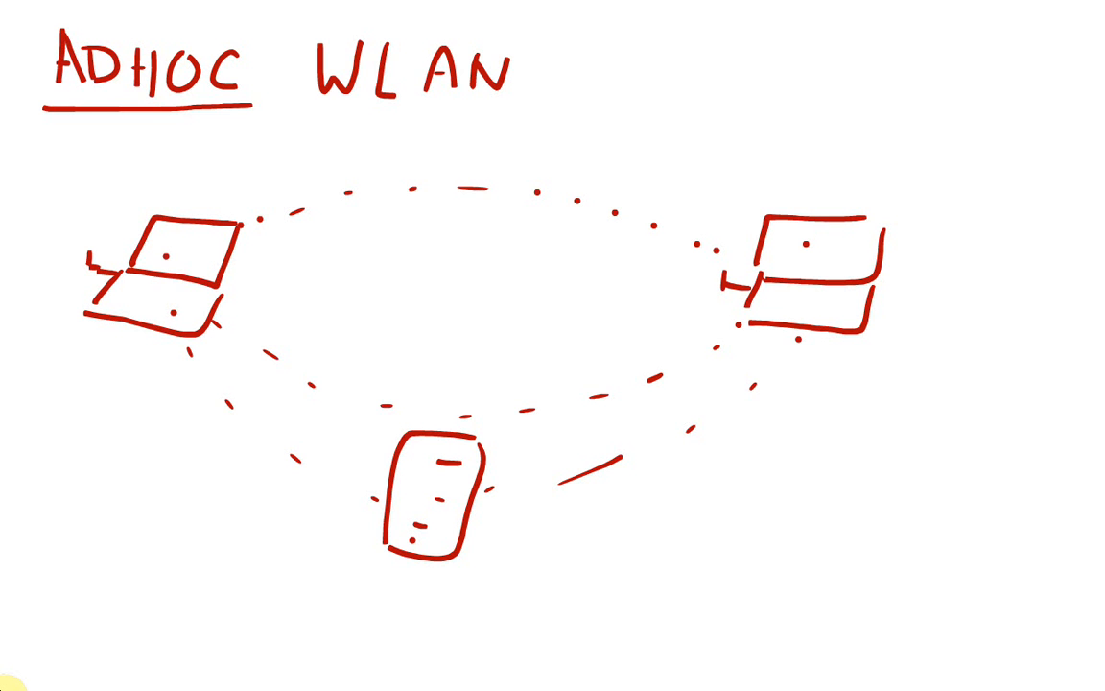
left_click_drag(259, 234, 777, 245)
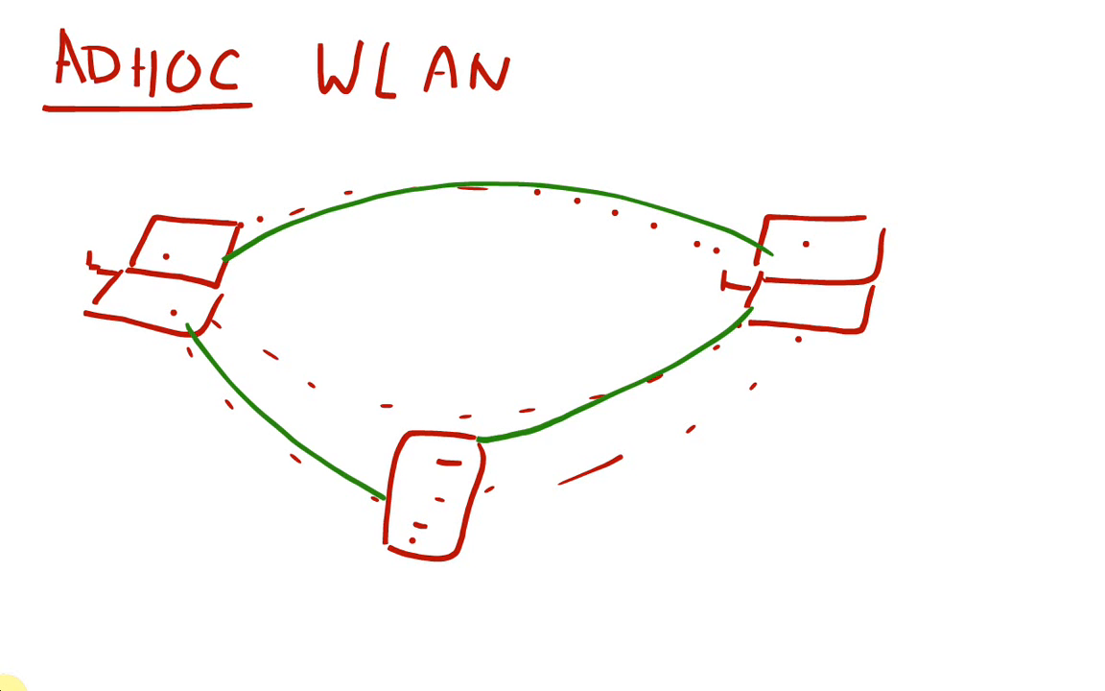
left_click_drag(442, 288, 522, 379)
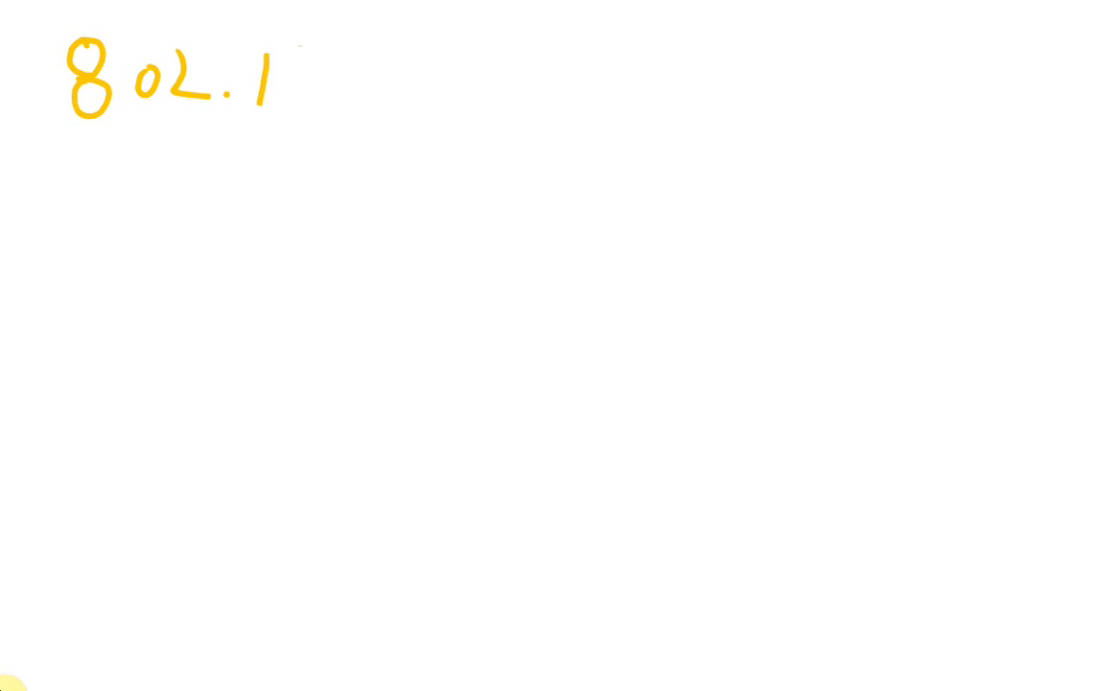
Step: Underline the 802.11x heading and draw an access-point box between two laptops
left_click_drag(288, 87, 393, 139)
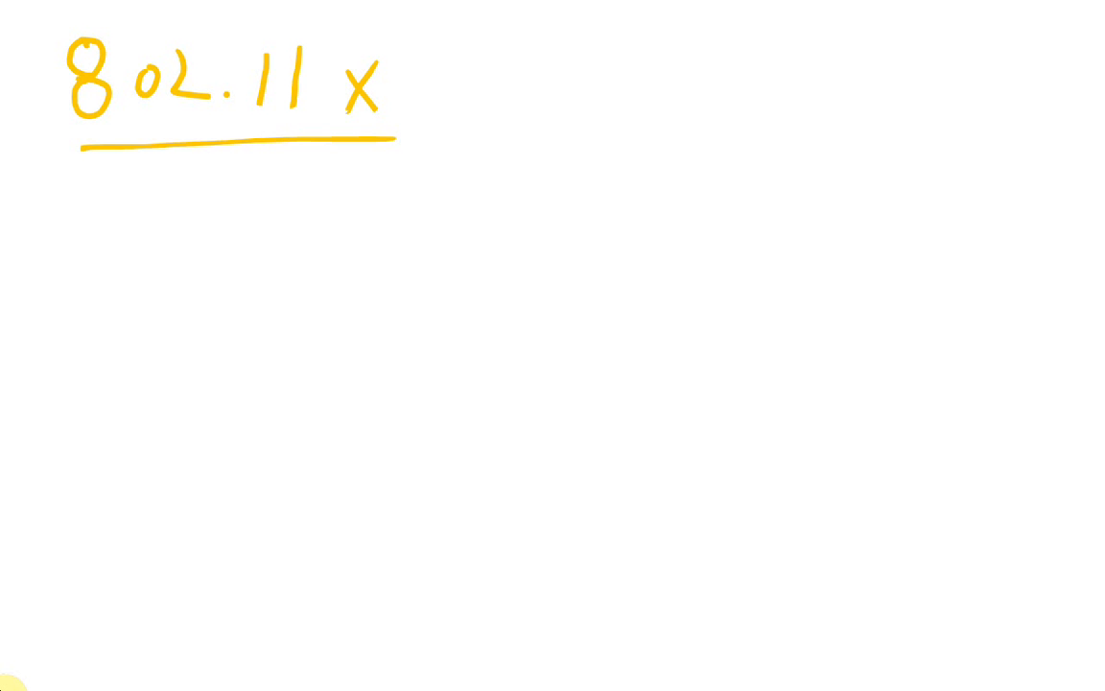
left_click_drag(476, 318, 599, 322)
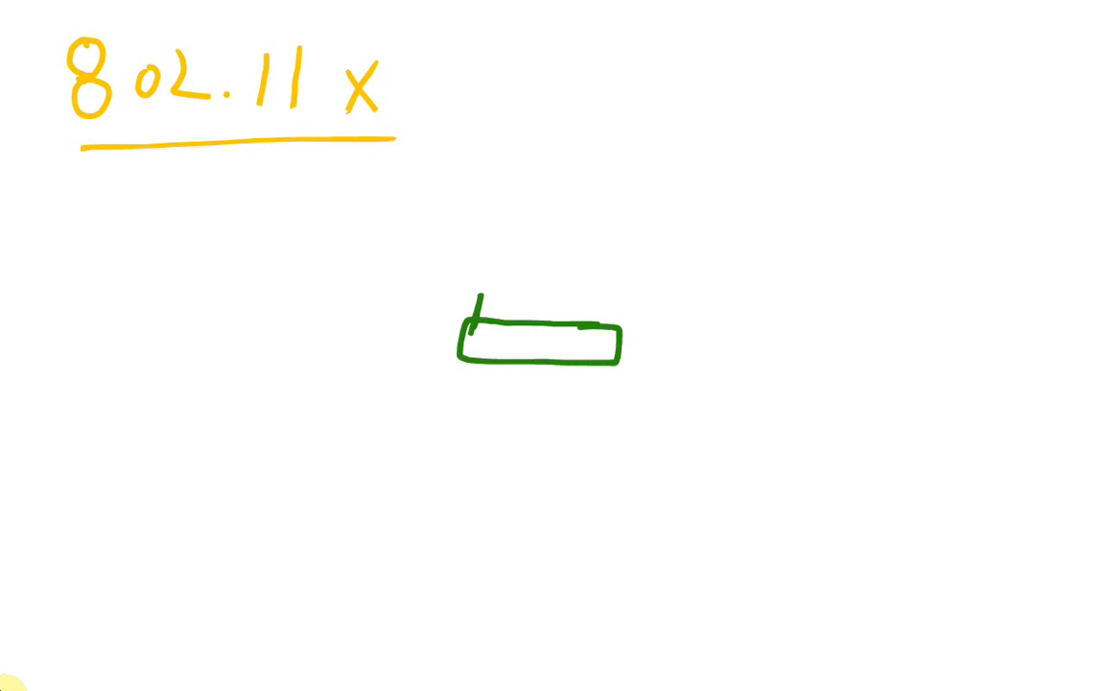
left_click_drag(92, 221, 176, 177)
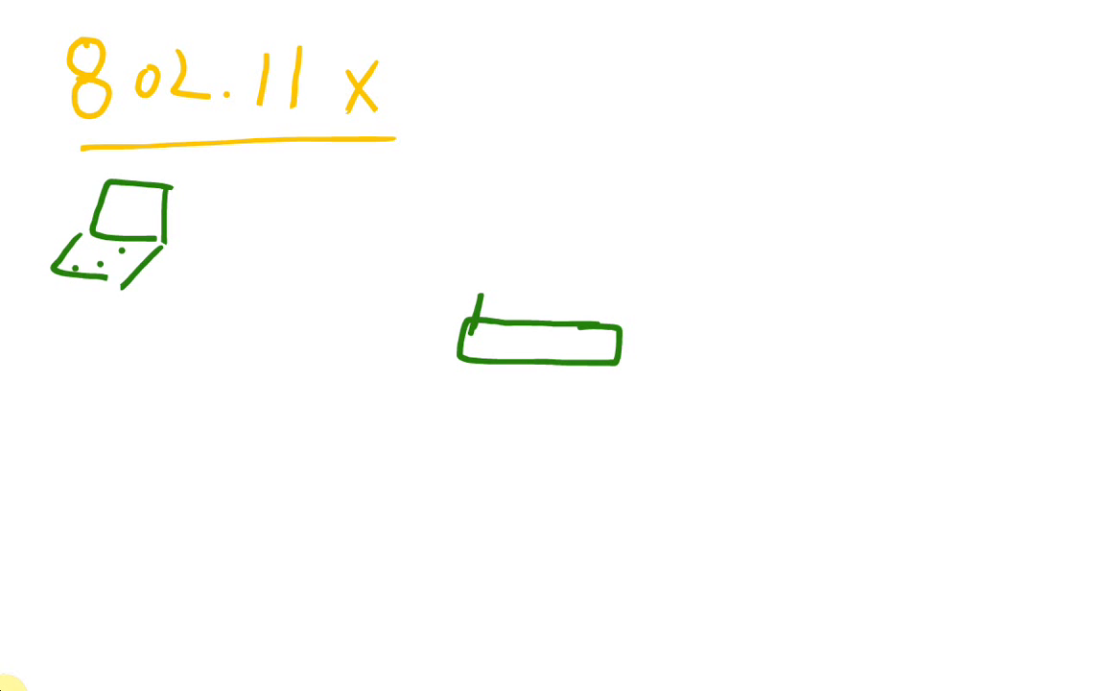
left_click_drag(867, 169, 956, 226)
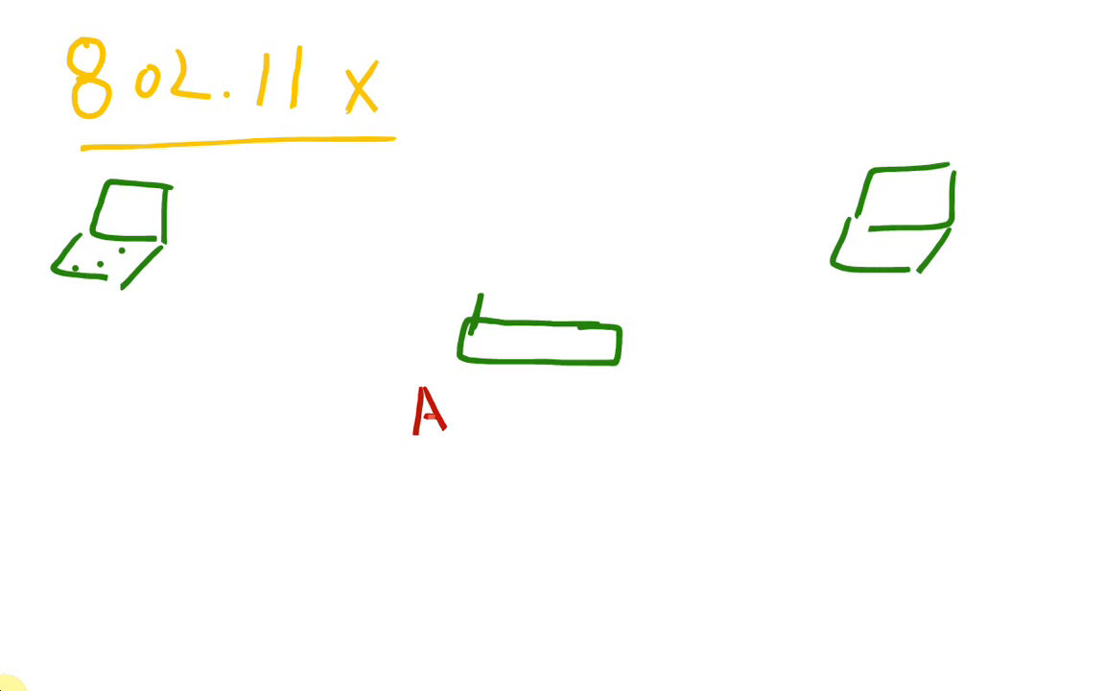
Step: Label the central device 'AP/Wireless Rou...' beneath the box
type("P")
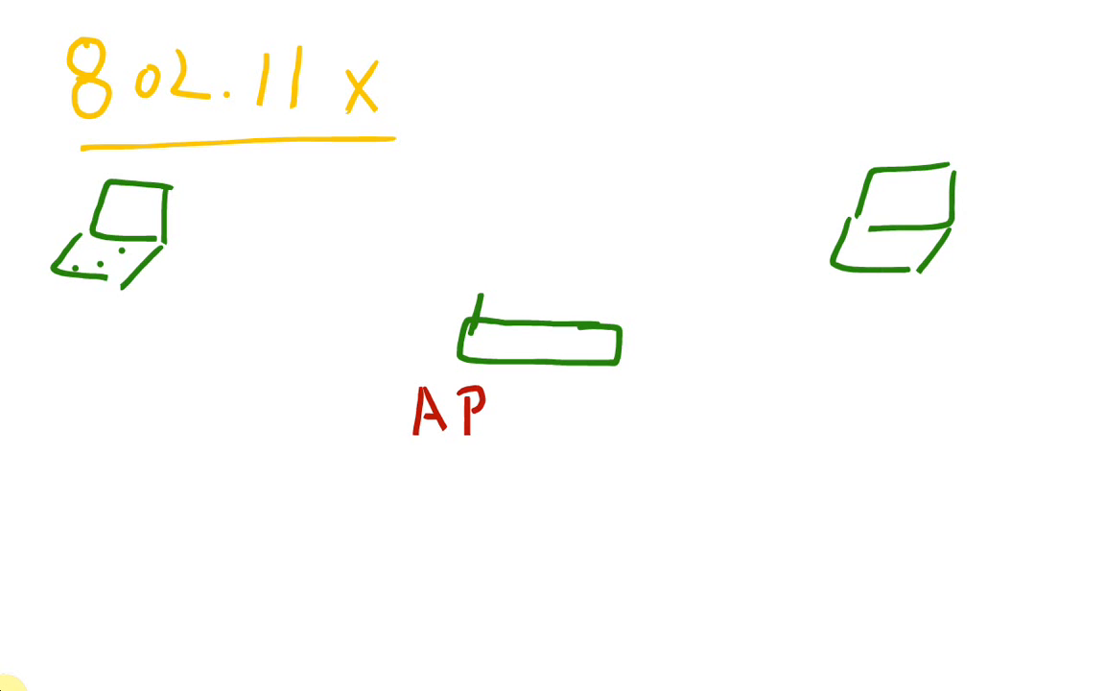
type("/w")
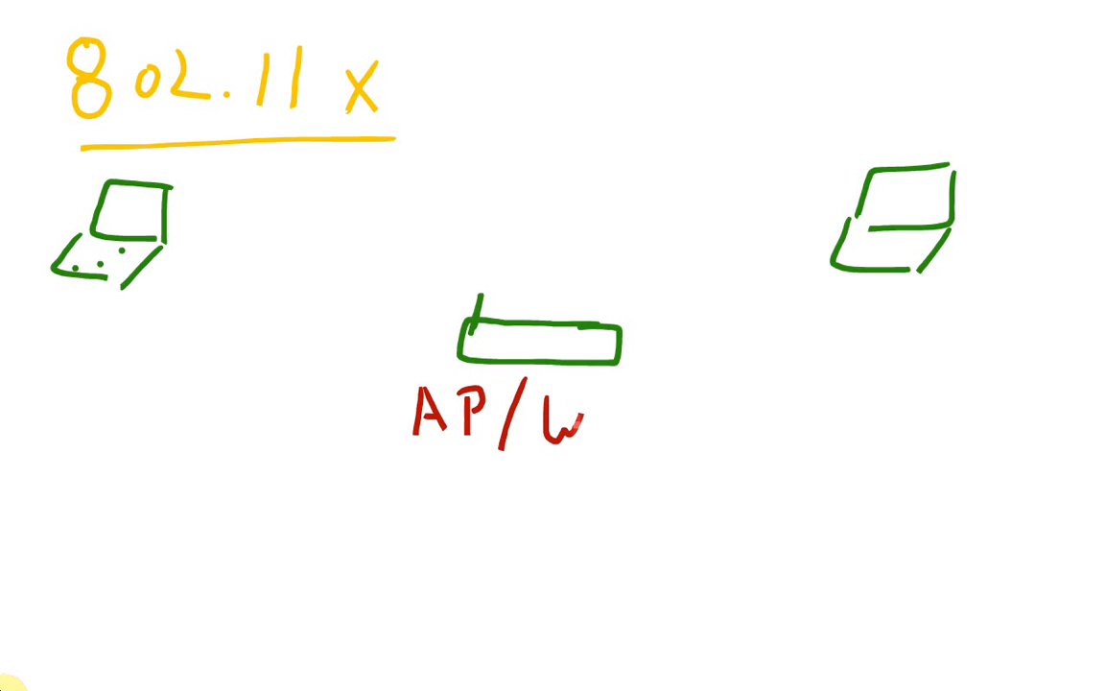
type("iressless")
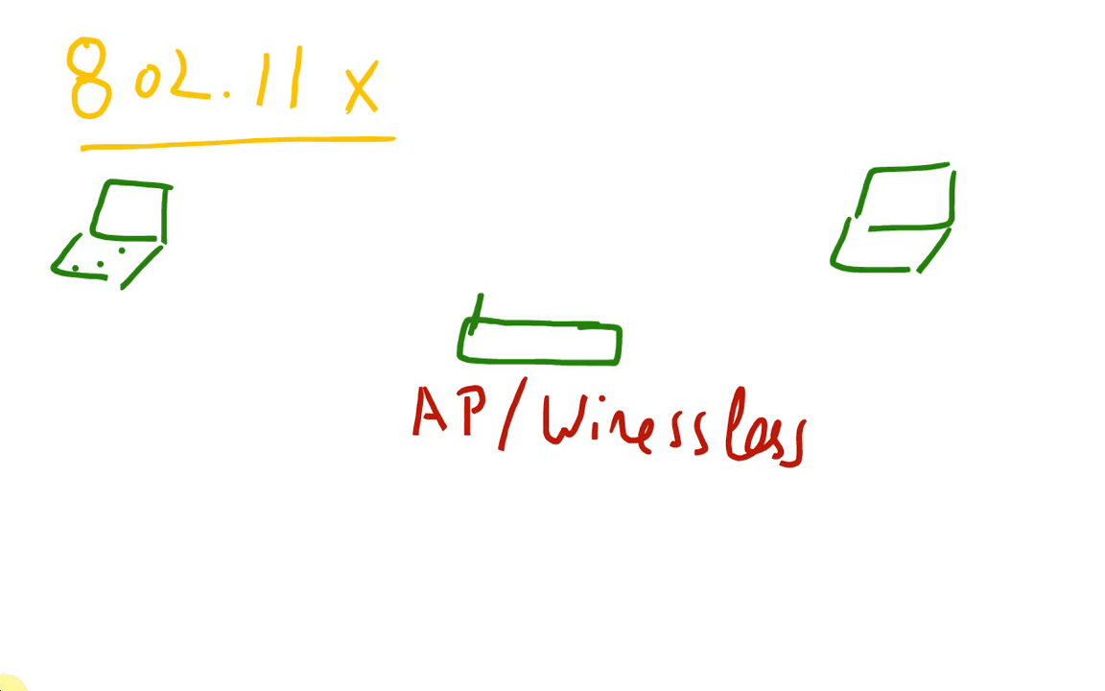
left_click_drag(564, 479, 564, 509)
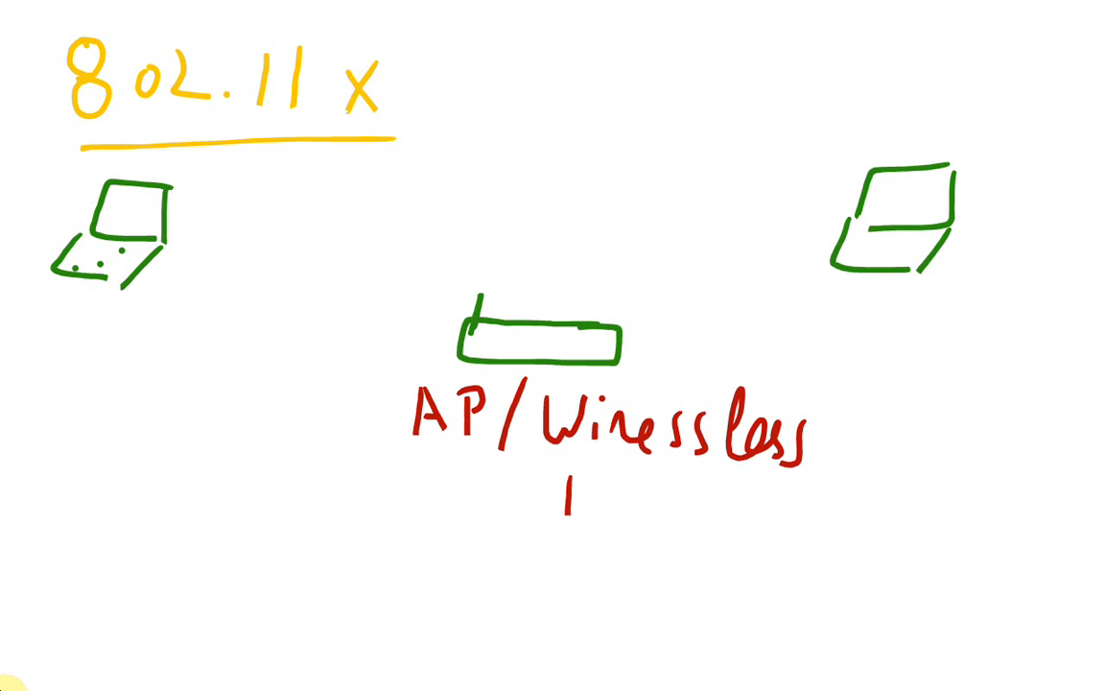
type("Router")
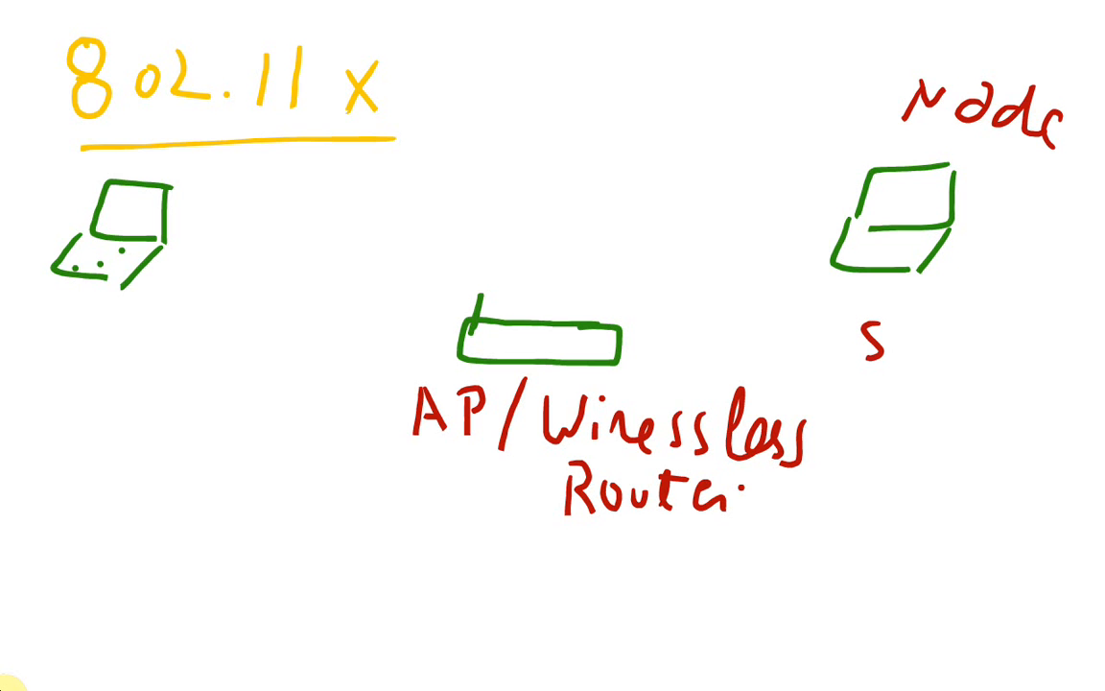
Step: Finish the Router/Node labels, draw radio-wave arcs from the access point and start 'CH' for CHANNEL
type("int")
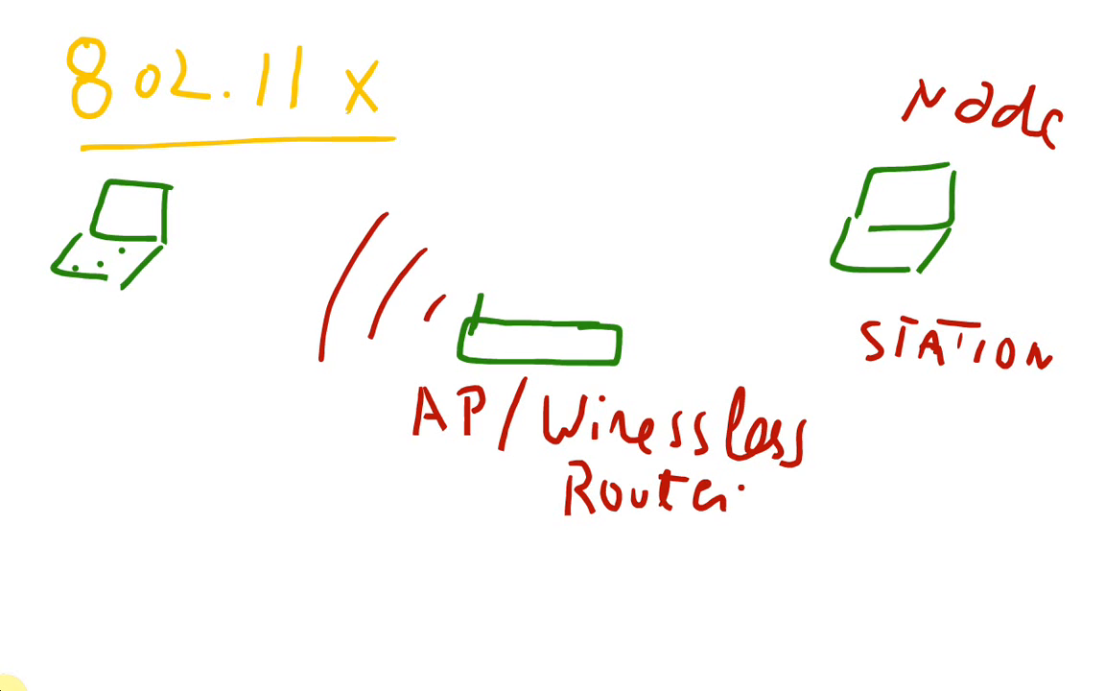
left_click_drag(326, 173, 269, 374)
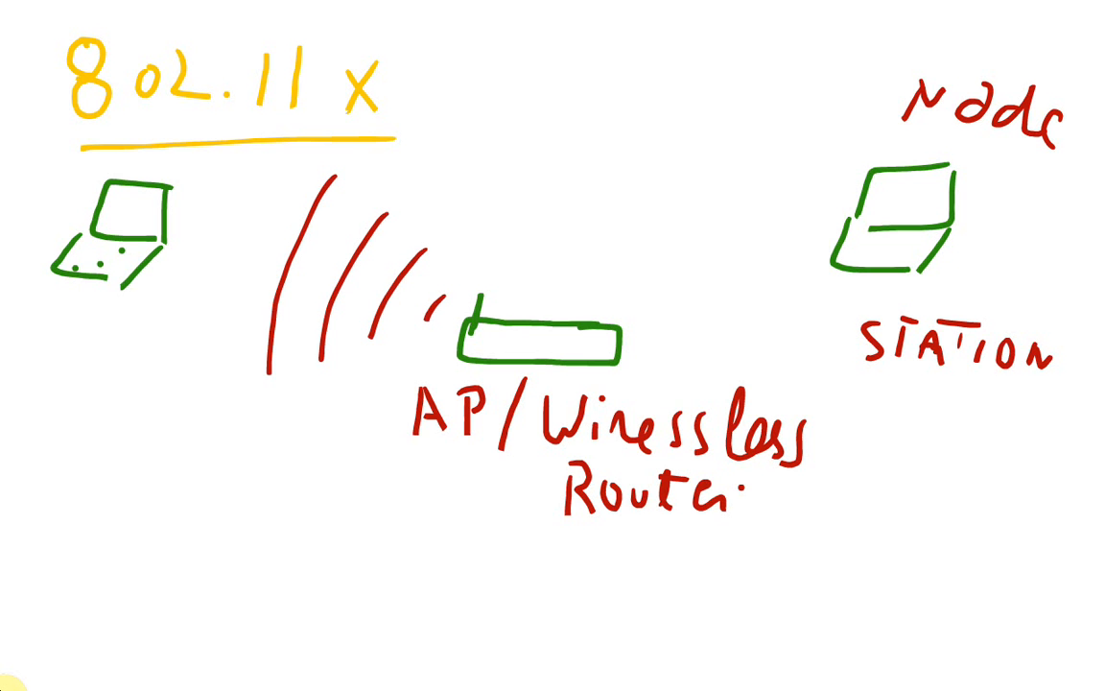
type("CHANNEL")
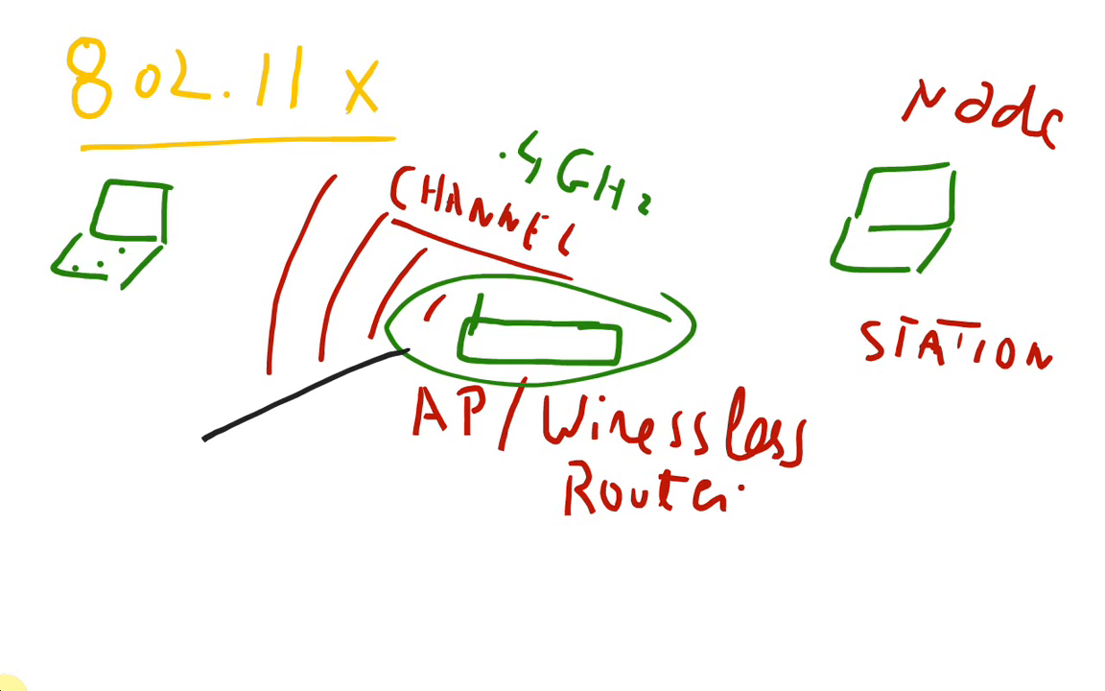
Step: Write and underline 'SSID' with 32 beneath it
type("SS")
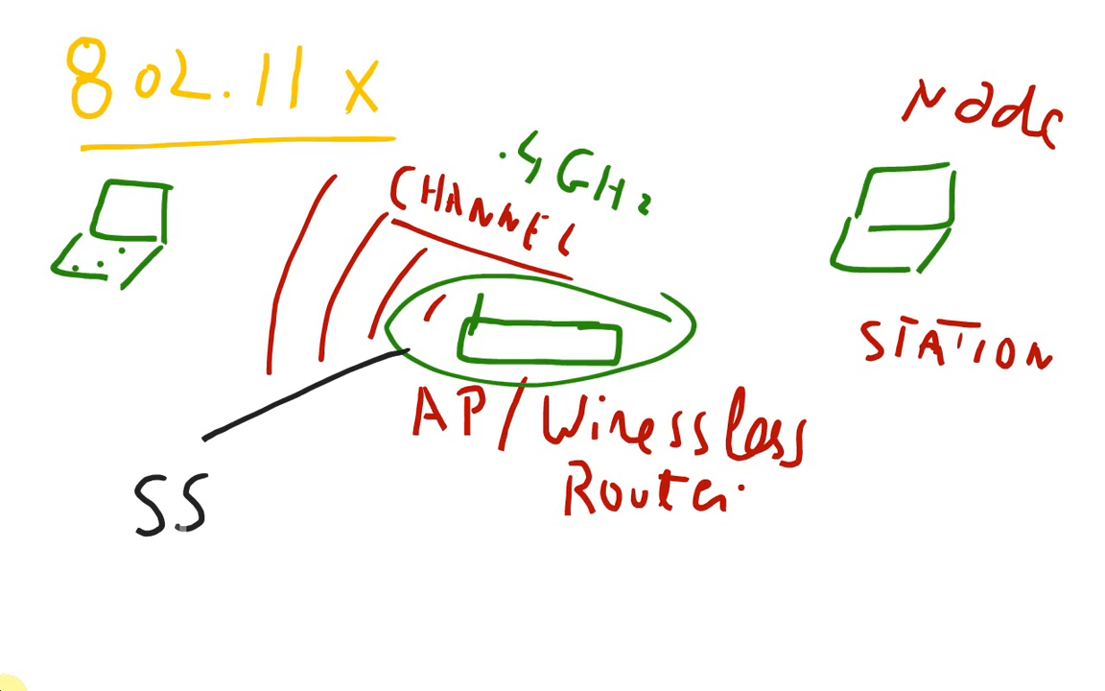
type("ID")
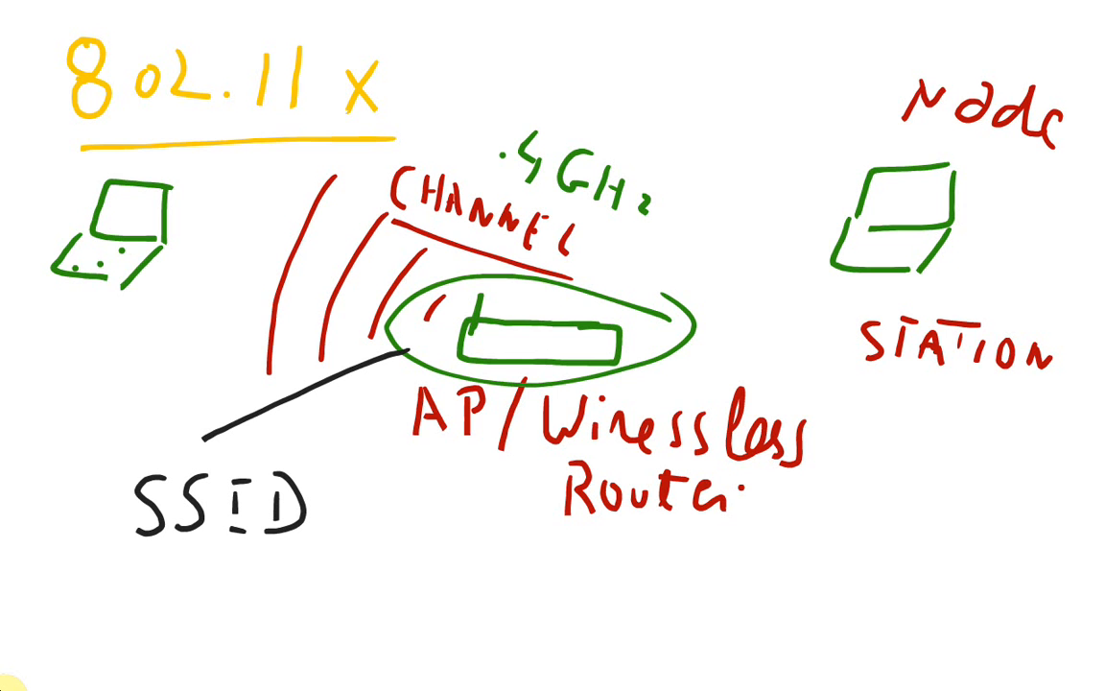
left_click_drag(149, 572, 326, 572)
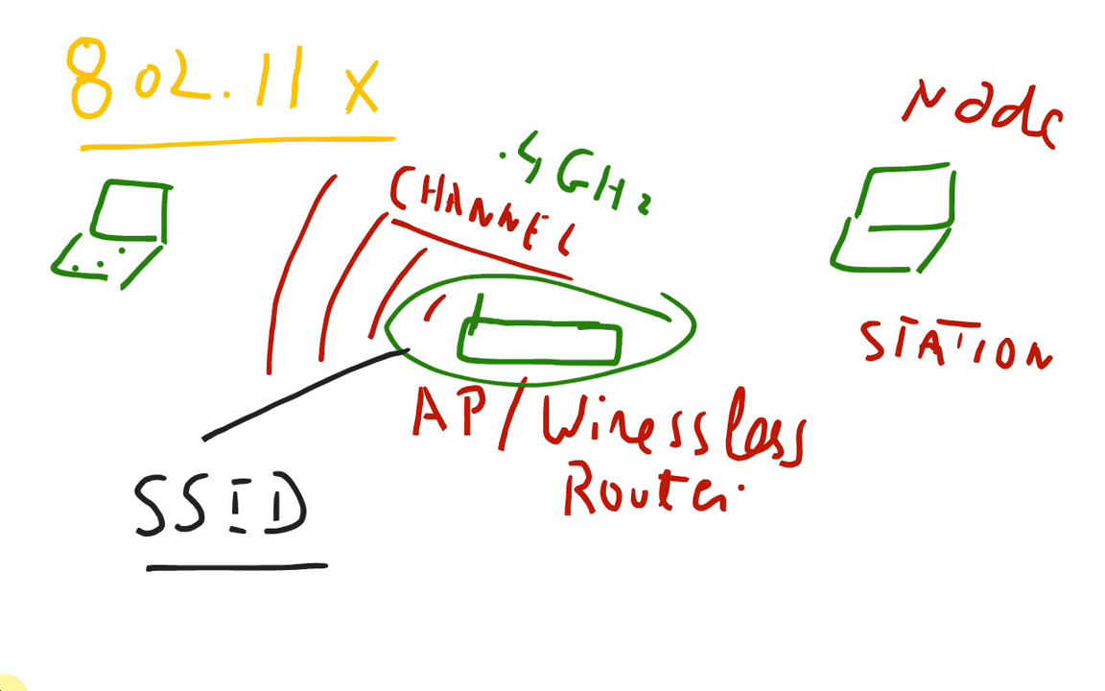
type("3")
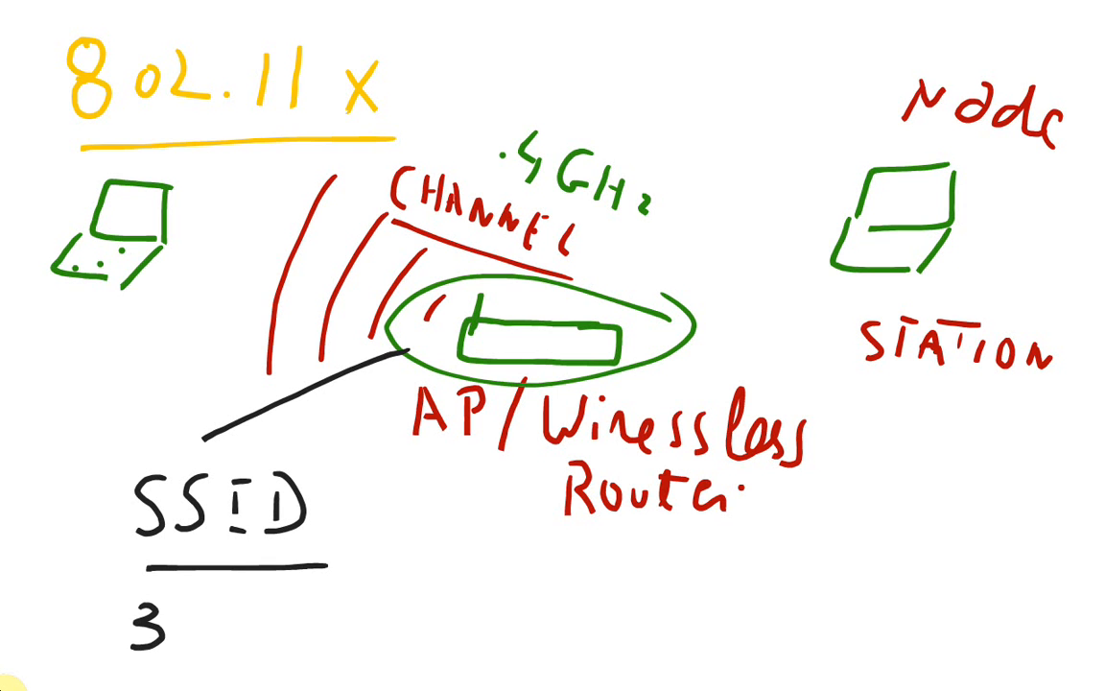
type("2")
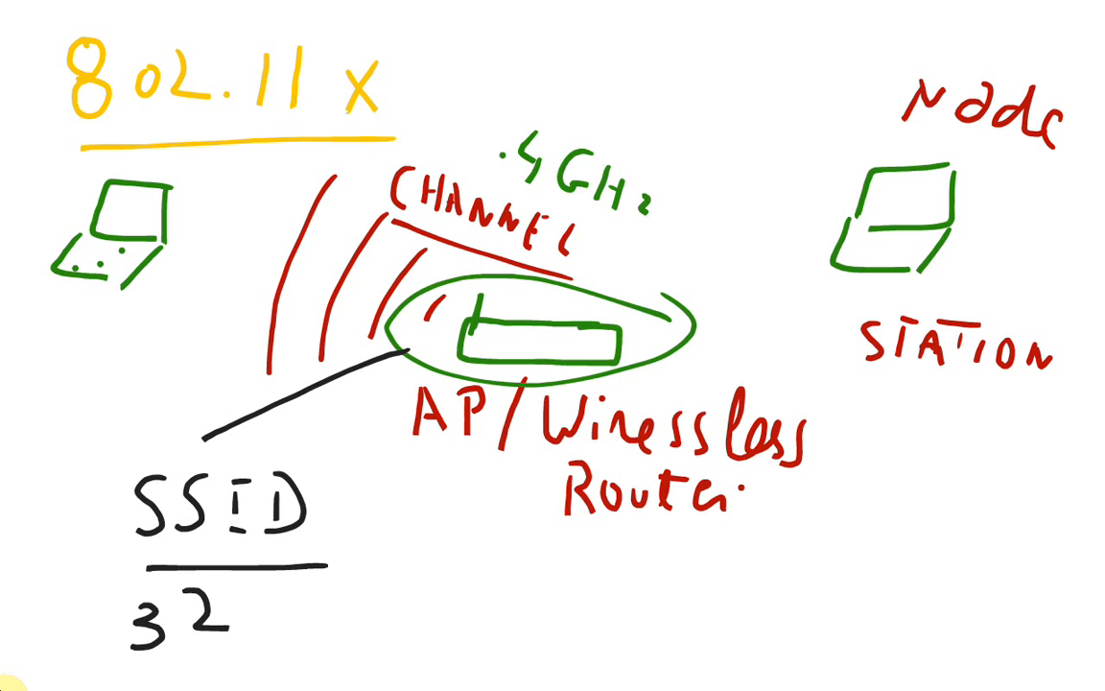
Step: Underline STATION and draw arrows linking left laptop to access point to right laptop
left_click_drag(868, 387, 918, 388)
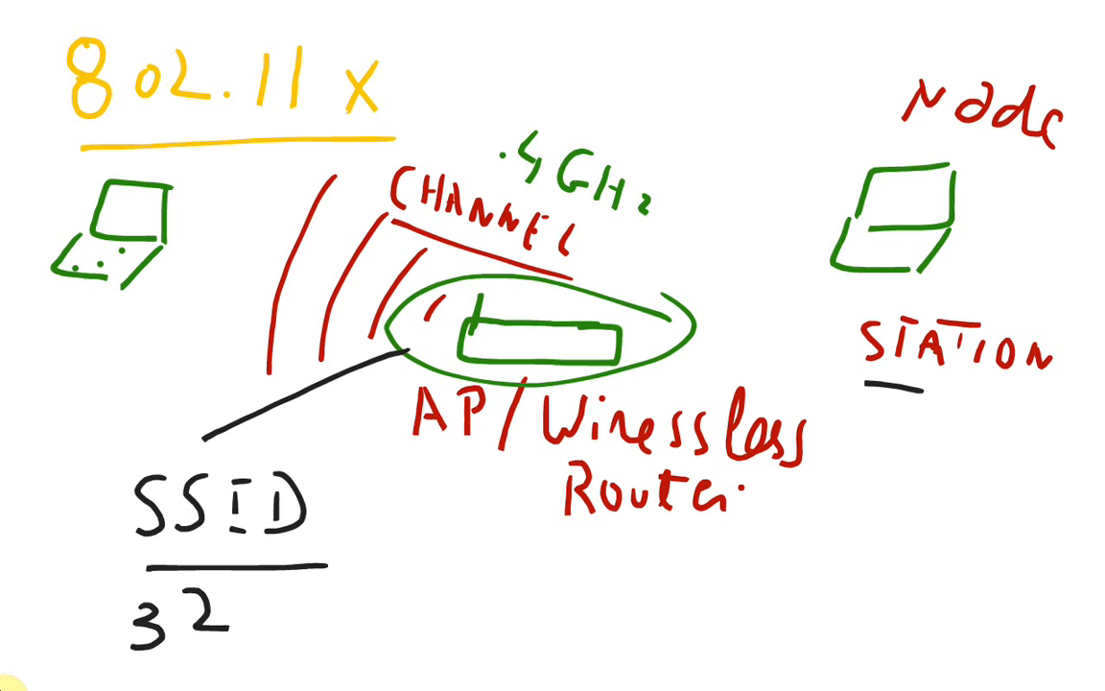
left_click_drag(86, 308, 125, 307)
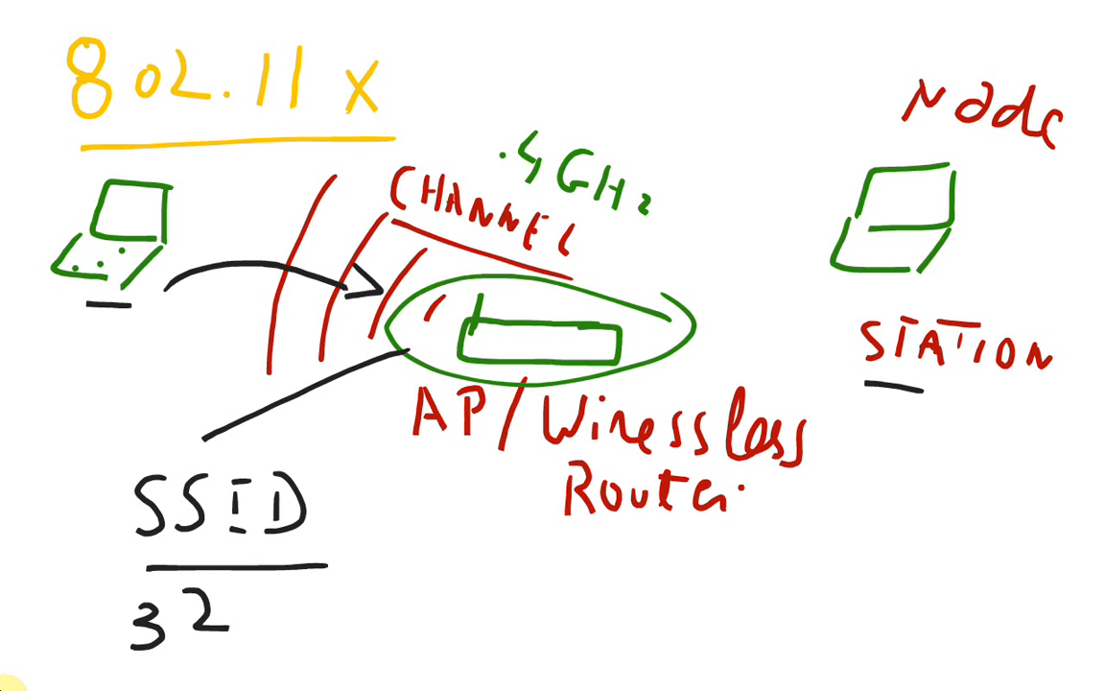
left_click_drag(691, 307, 834, 259)
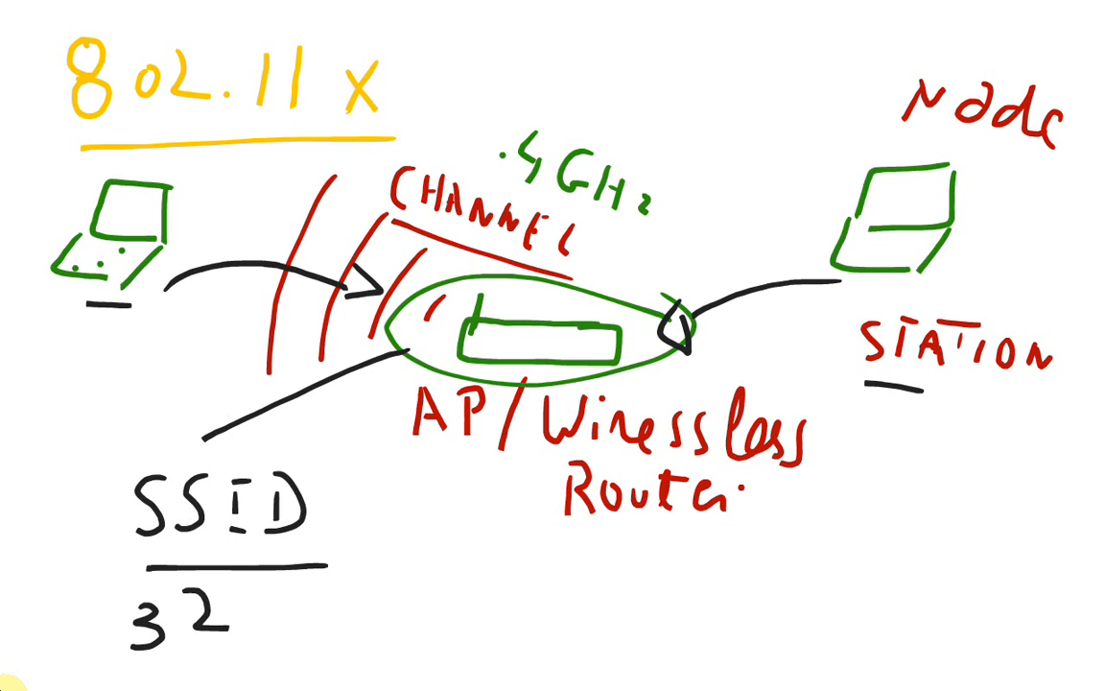
left_click_drag(67, 519, 346, 479)
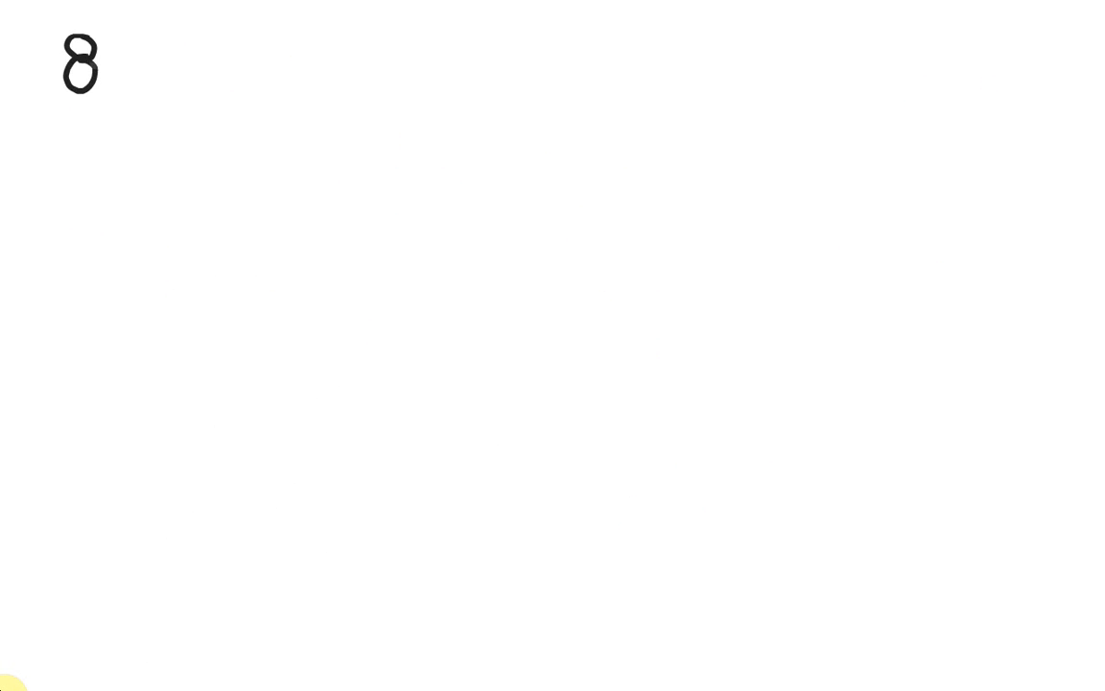
Step: Write '802.11 x' and an underlined '802.11a' heading on the new page
type("o)")
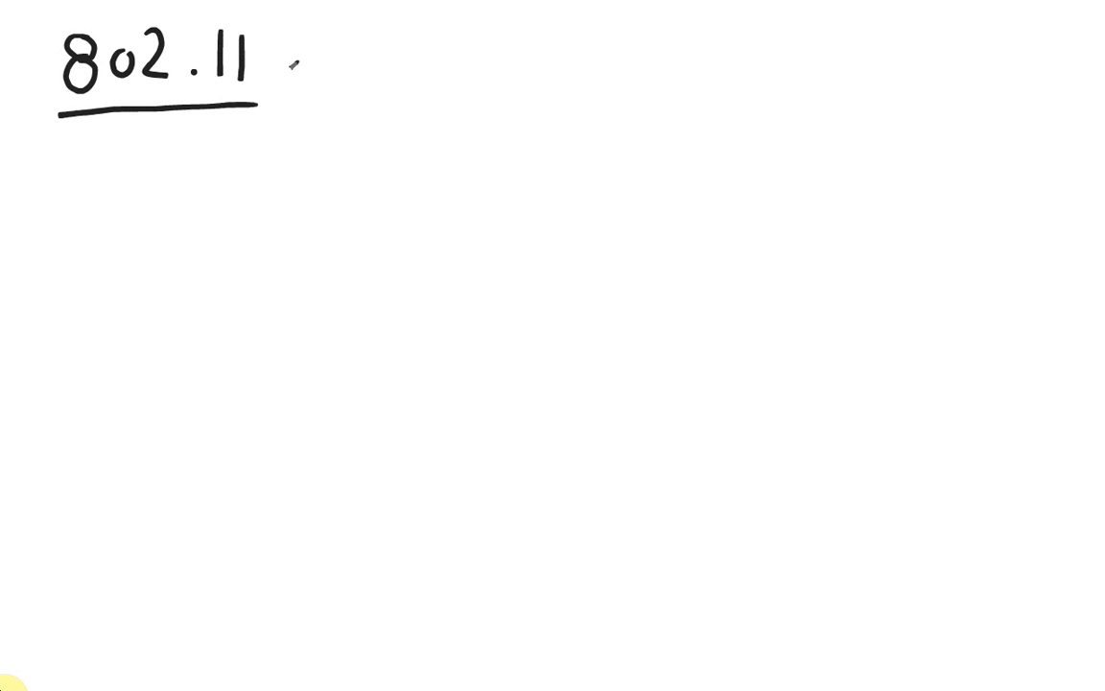
type("x")
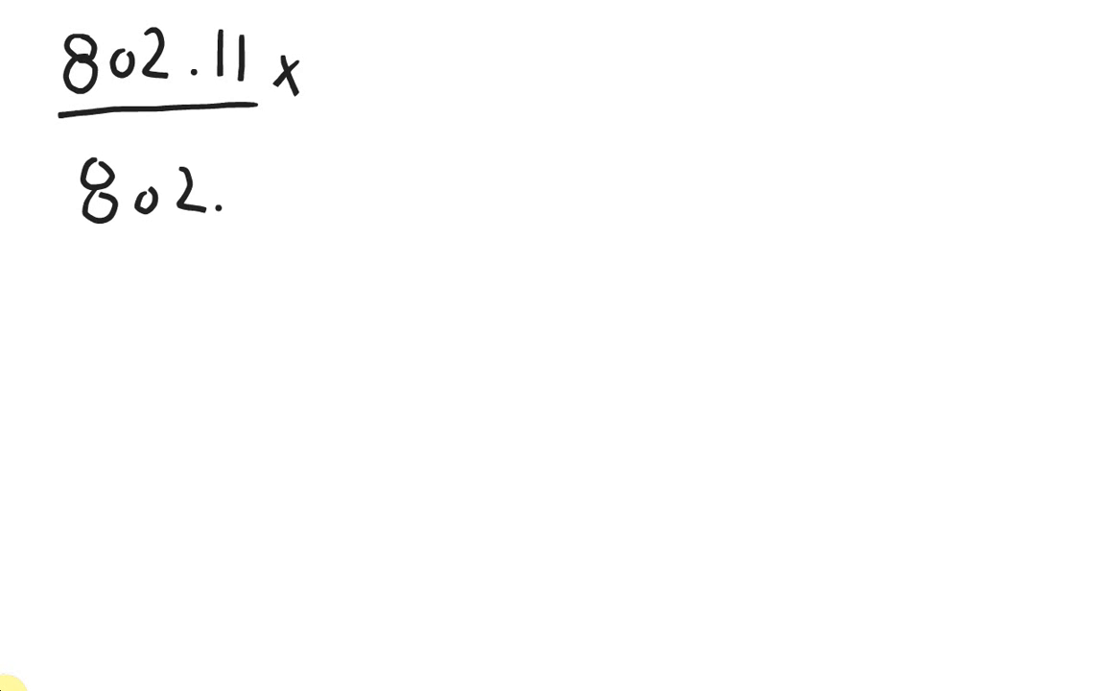
type("11 a")
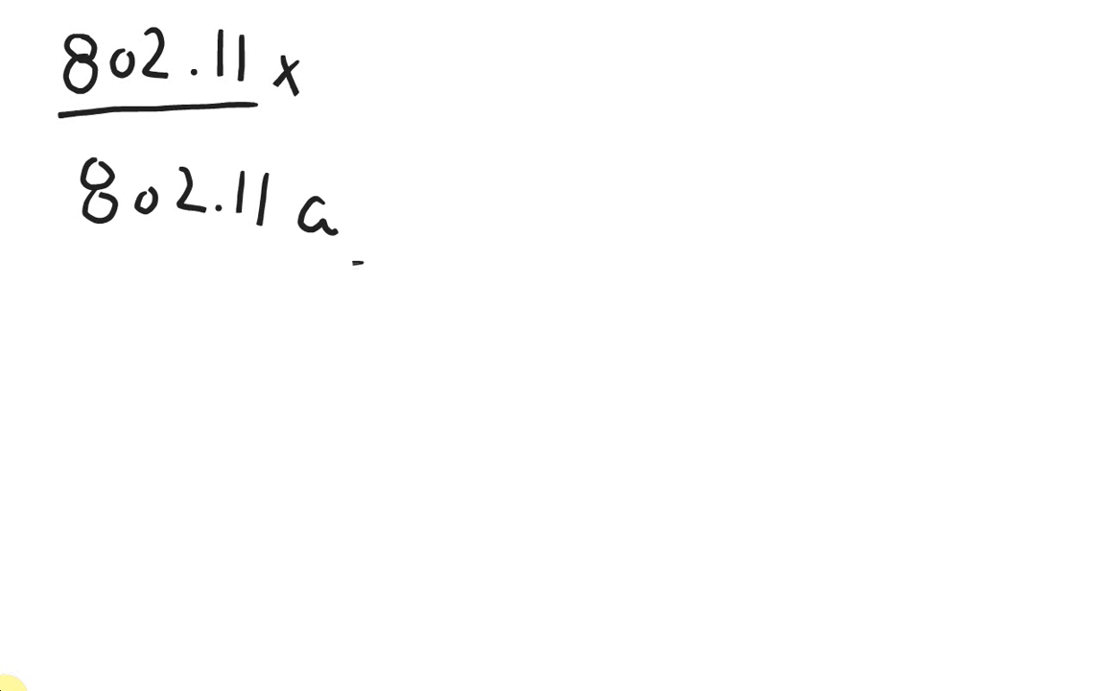
left_click_drag(57, 259, 360, 254)
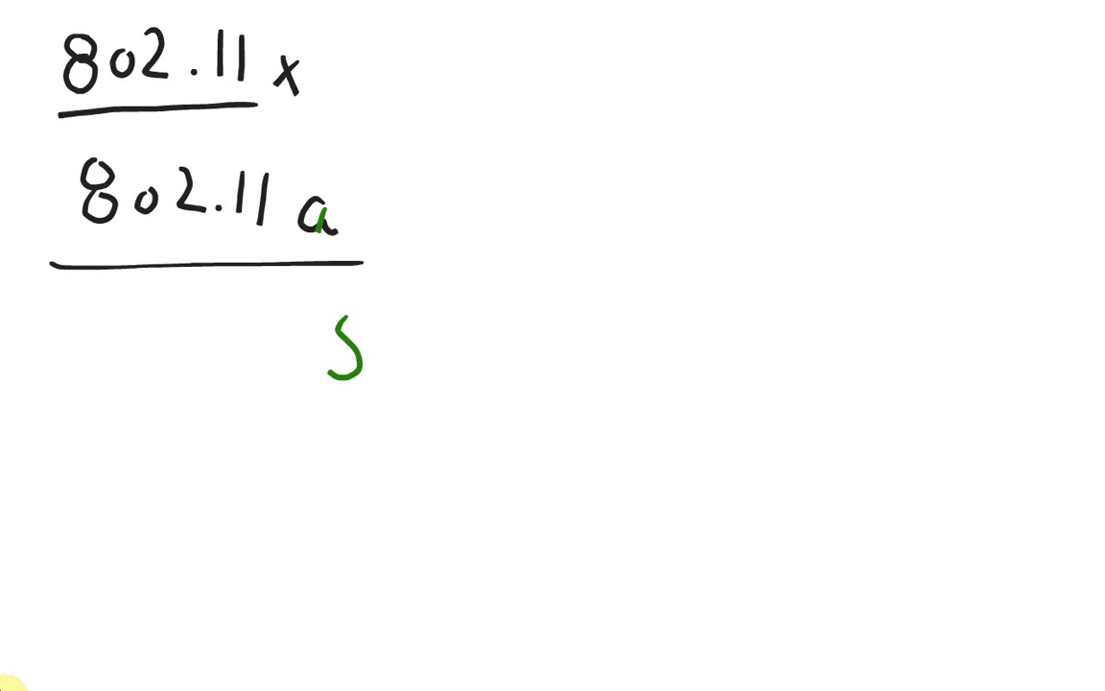
Step: Note in green '5 GHz frequency', underlined, and '54 Mbps' under 802.11a
left_click_drag(403, 346, 509, 346)
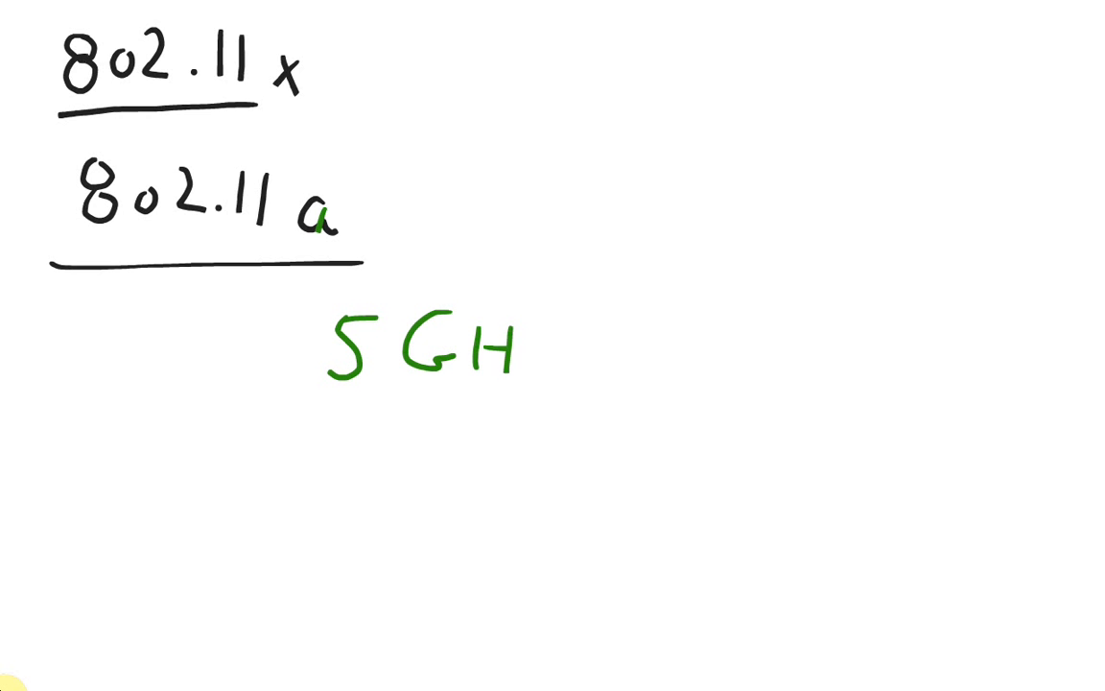
type("z")
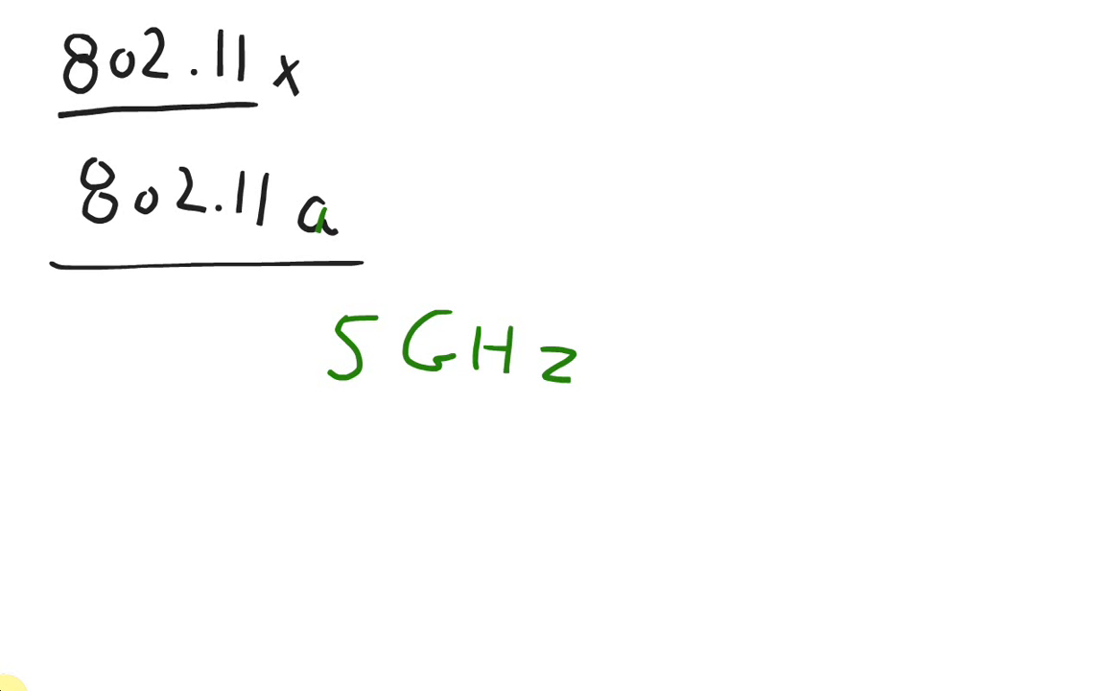
left_click_drag(297, 415, 618, 414)
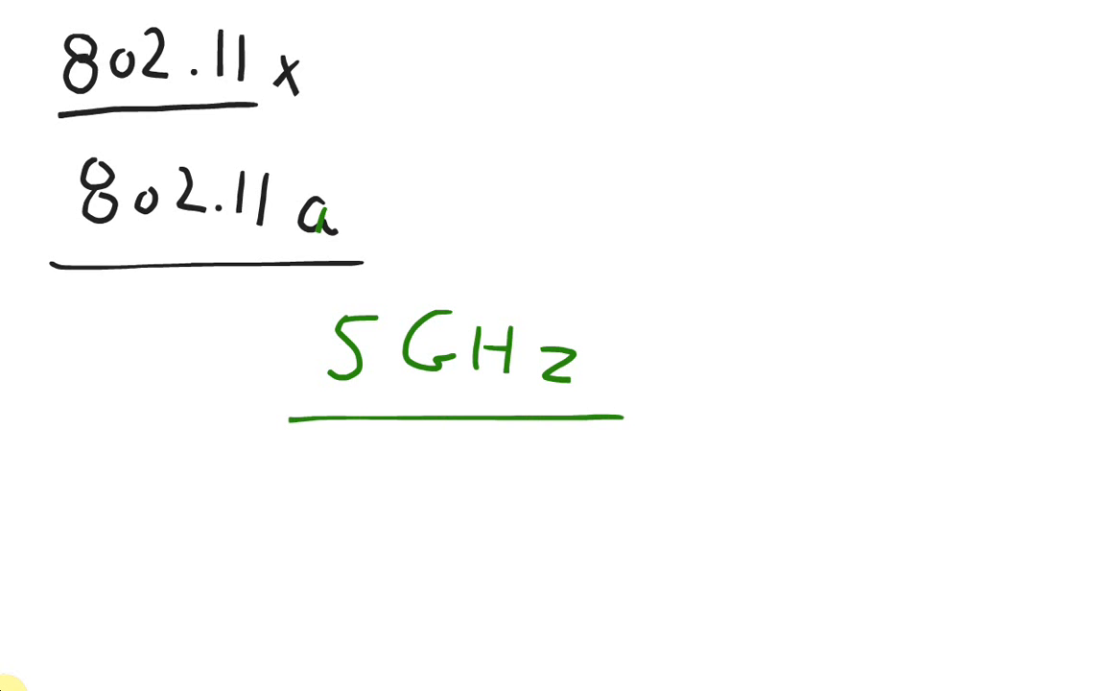
type("freq")
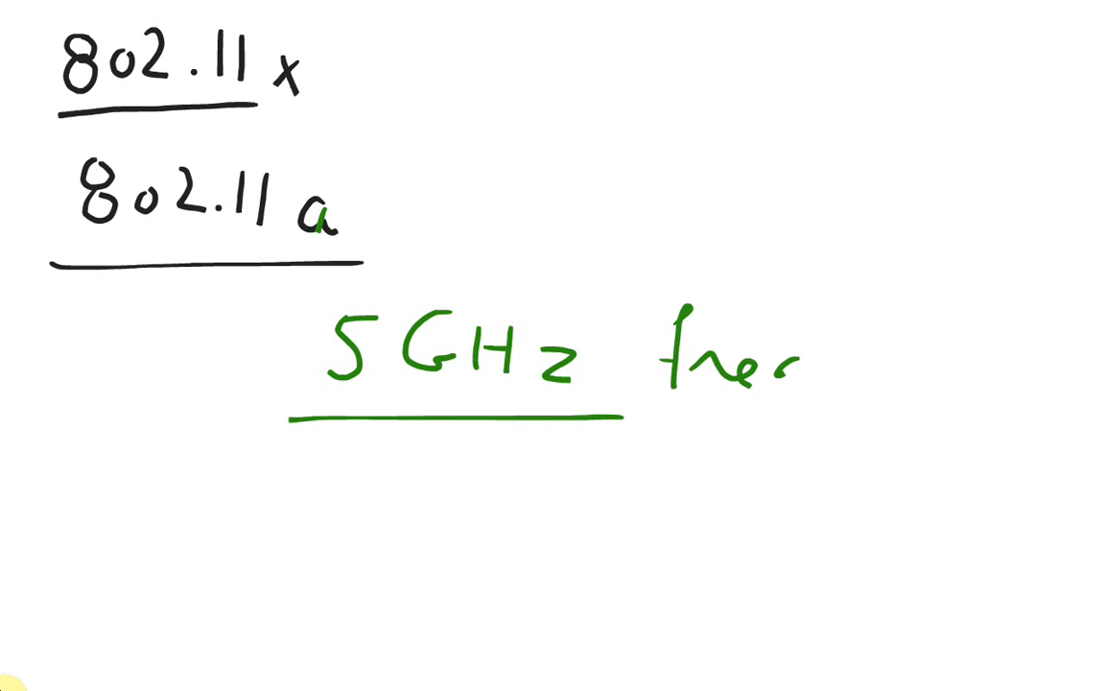
type("quency")
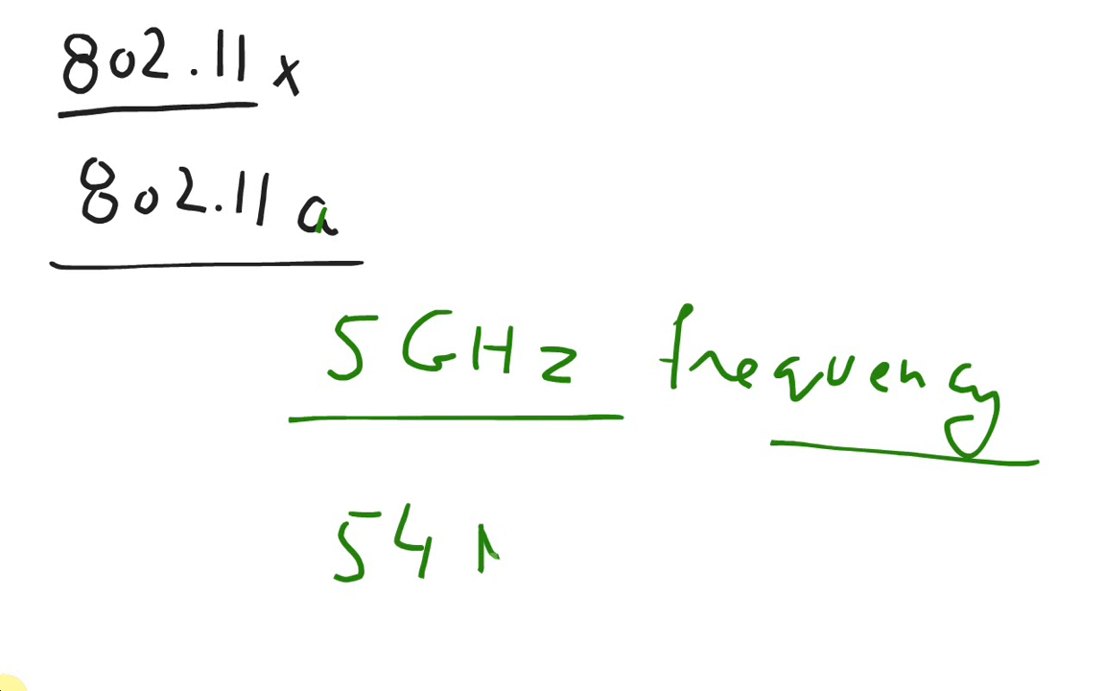
type("Mbps")
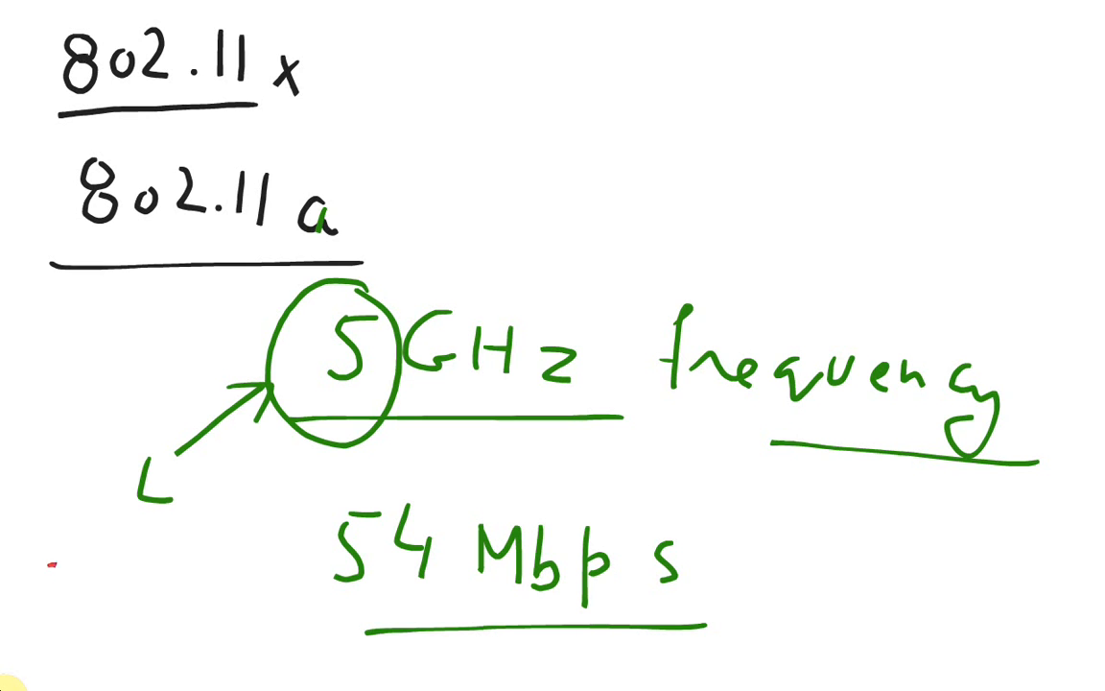
Step: Add '2.4GHz' for contrast and mark two red crosses above the frequency note
type("2.4G")
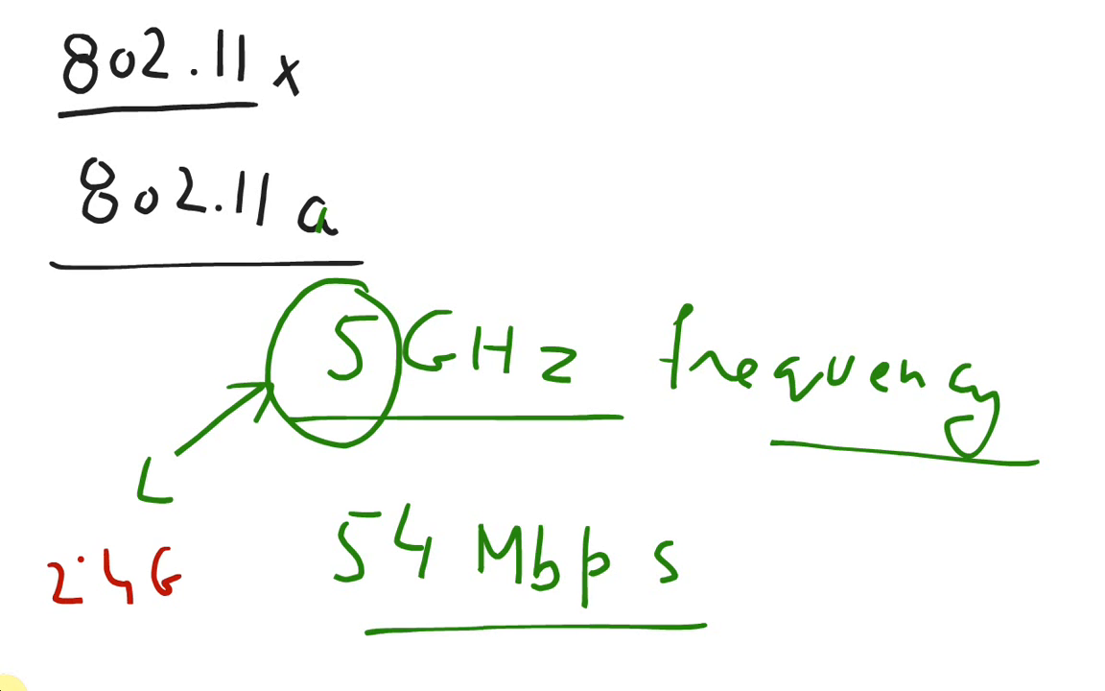
type("GHz")
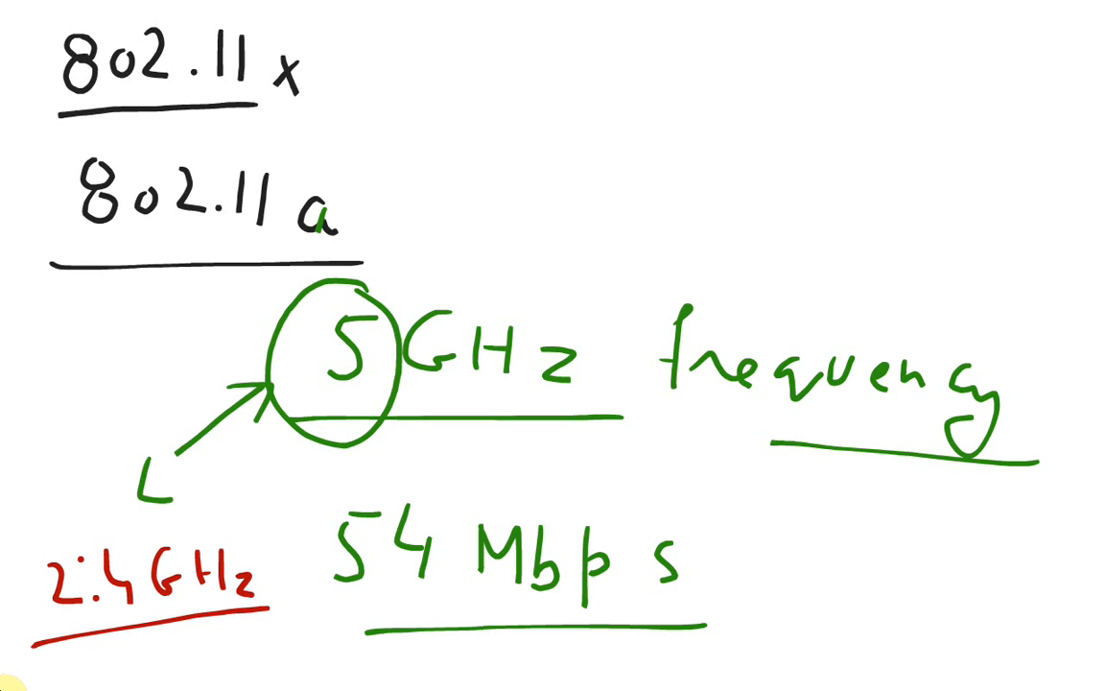
left_click_drag(556, 238, 643, 152)
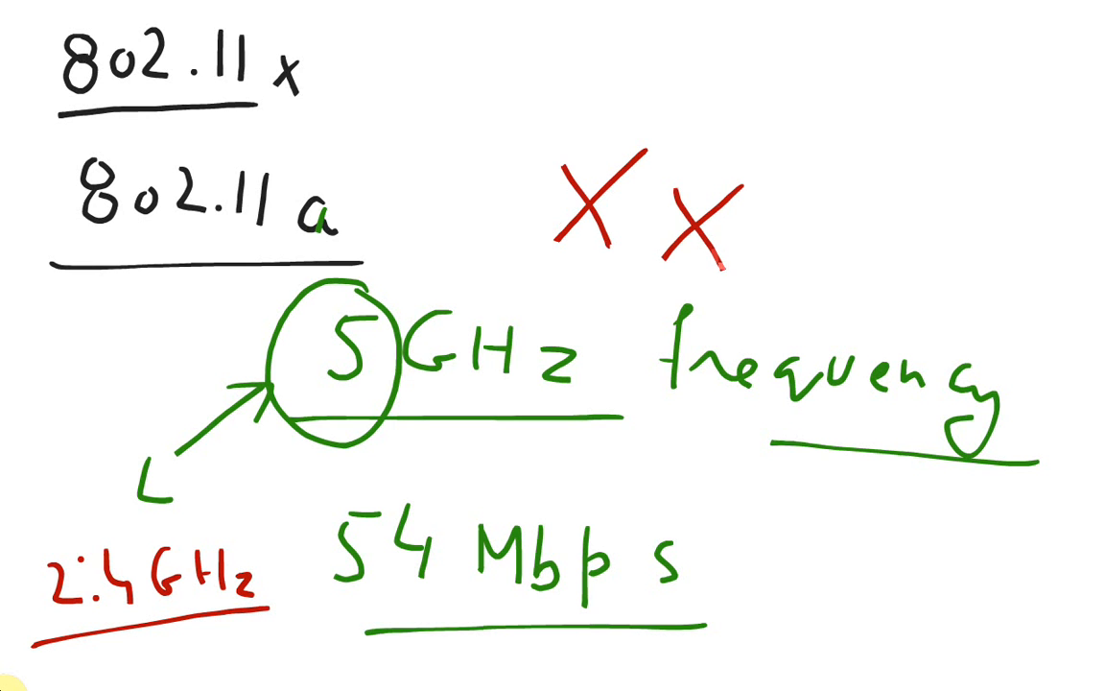
left_click_drag(777, 192, 859, 278)
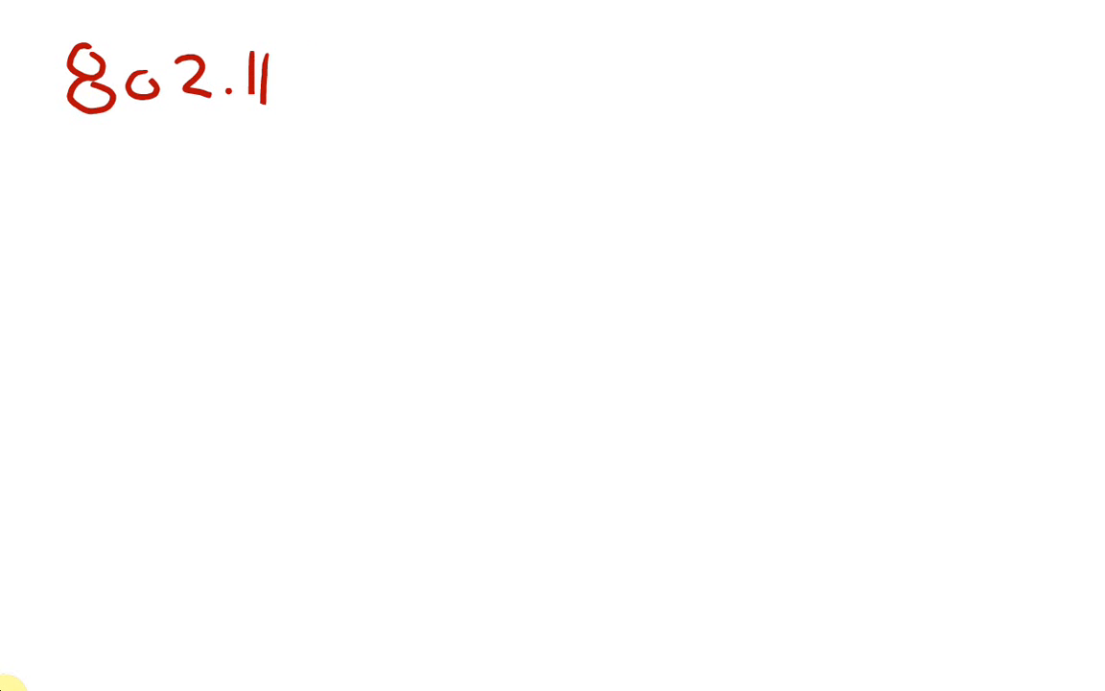
Step: Write the 802.11b heading and '2.4 GHz' beneath it, underlined
left_click_drag(48, 157, 349, 153)
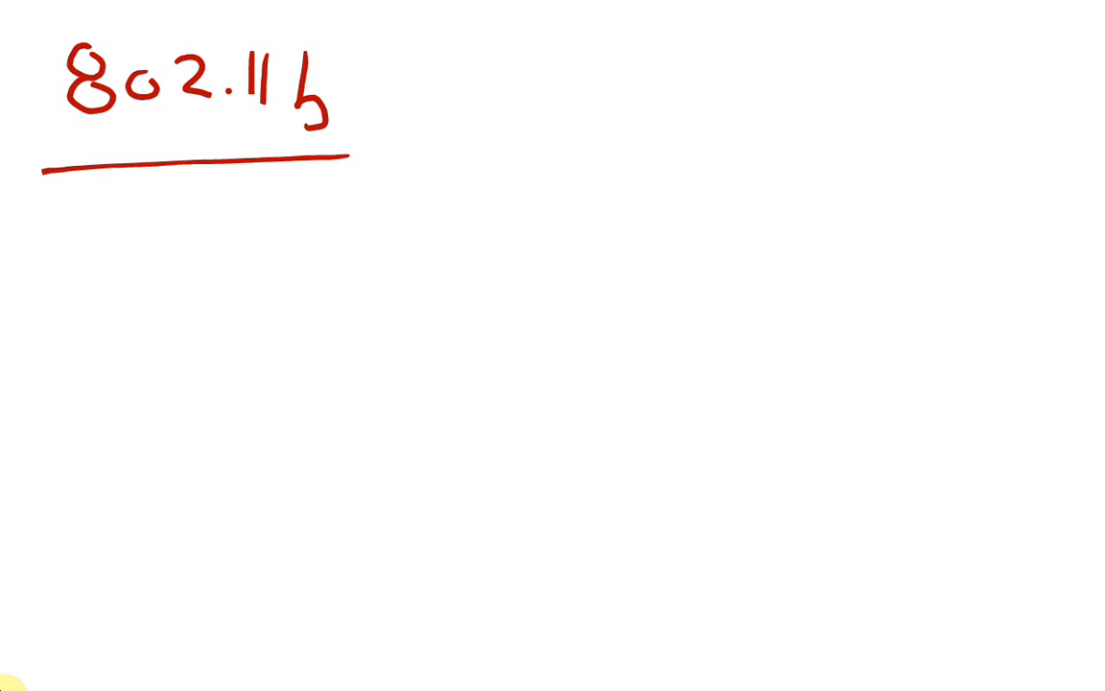
left_click_drag(330, 240, 341, 278)
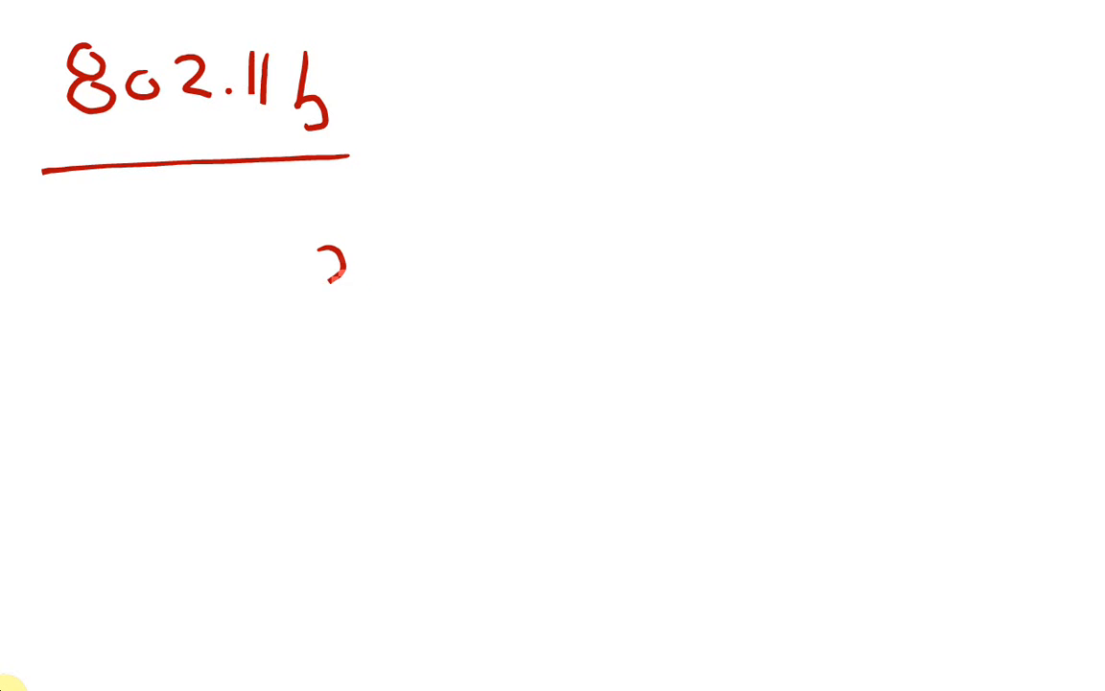
left_click_drag(327, 278, 537, 288)
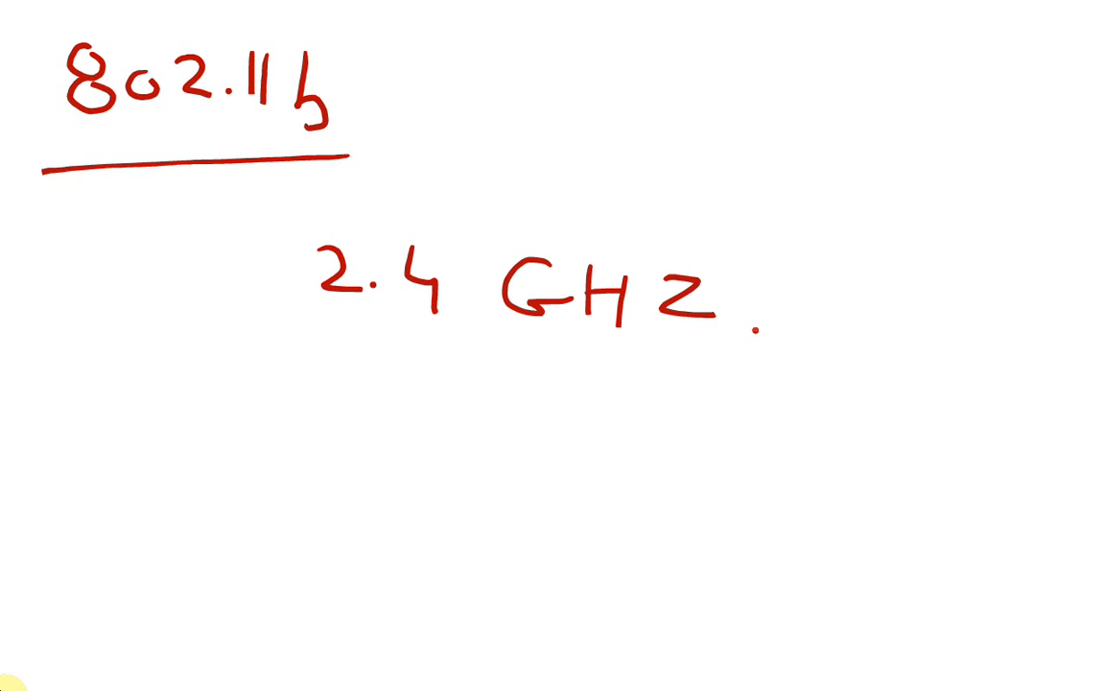
left_click_drag(257, 344, 768, 353)
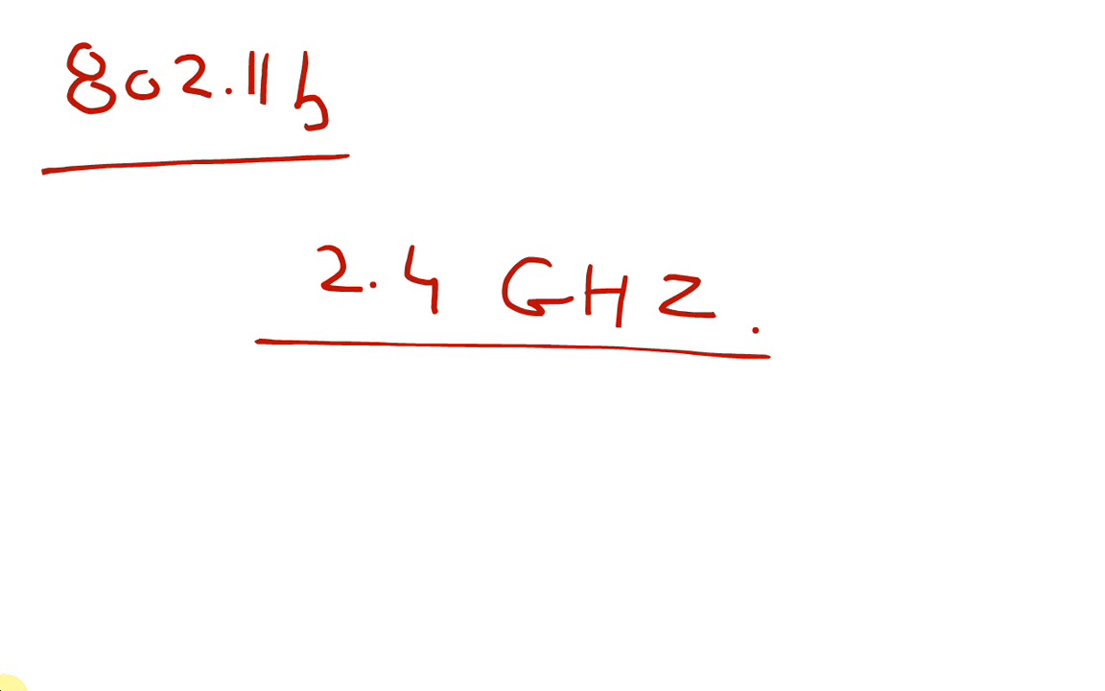
Step: Write 'ISM: Industrial, Scientific, Medical' under the frequency
type("IS")
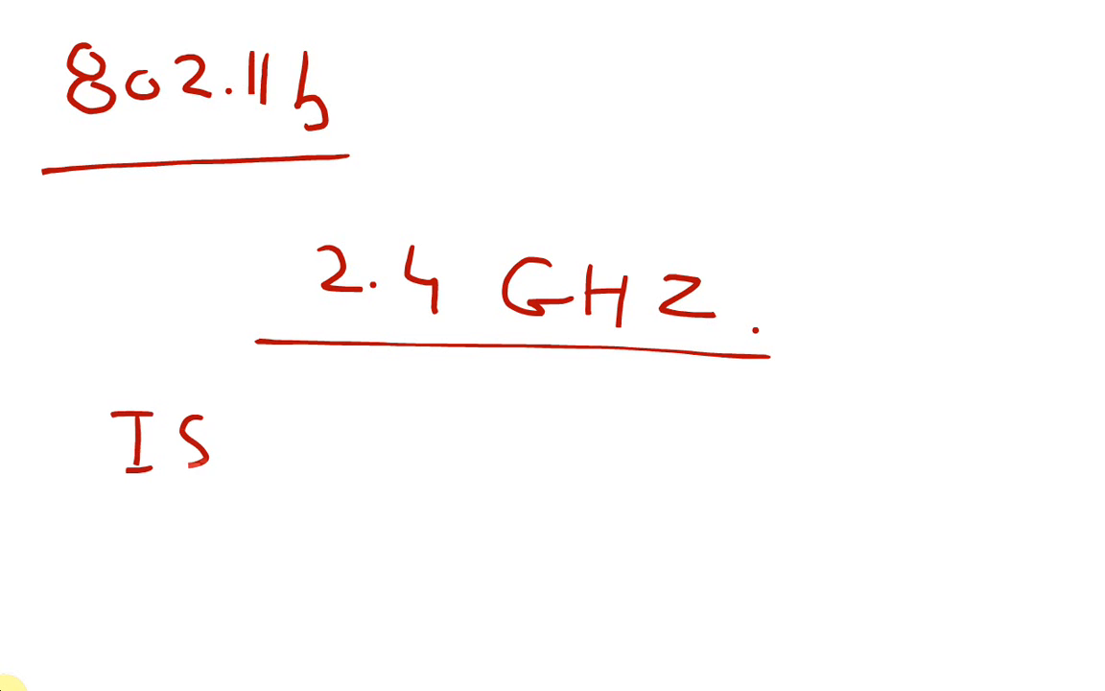
type("M : I")
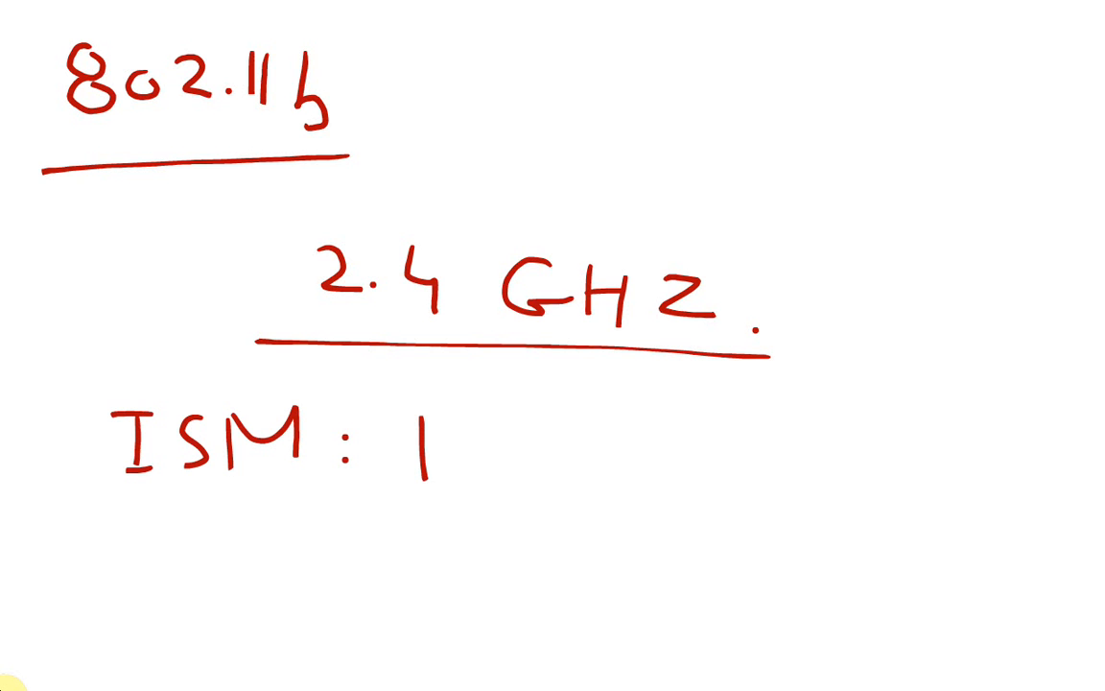
type("dustrial,")
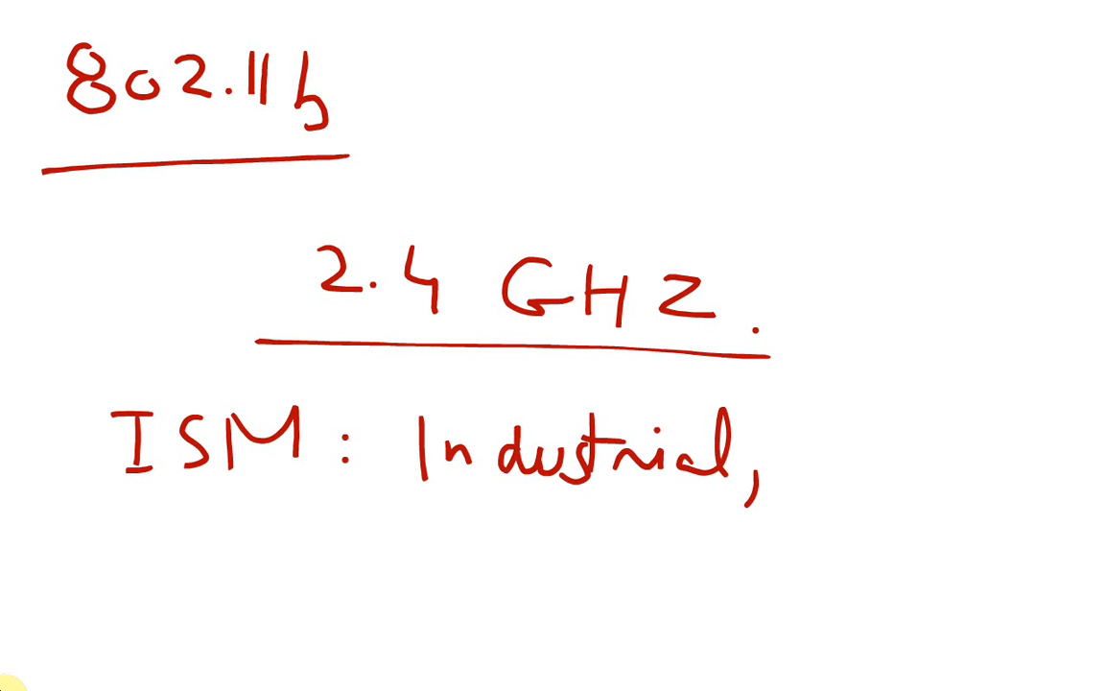
type("Scientific")
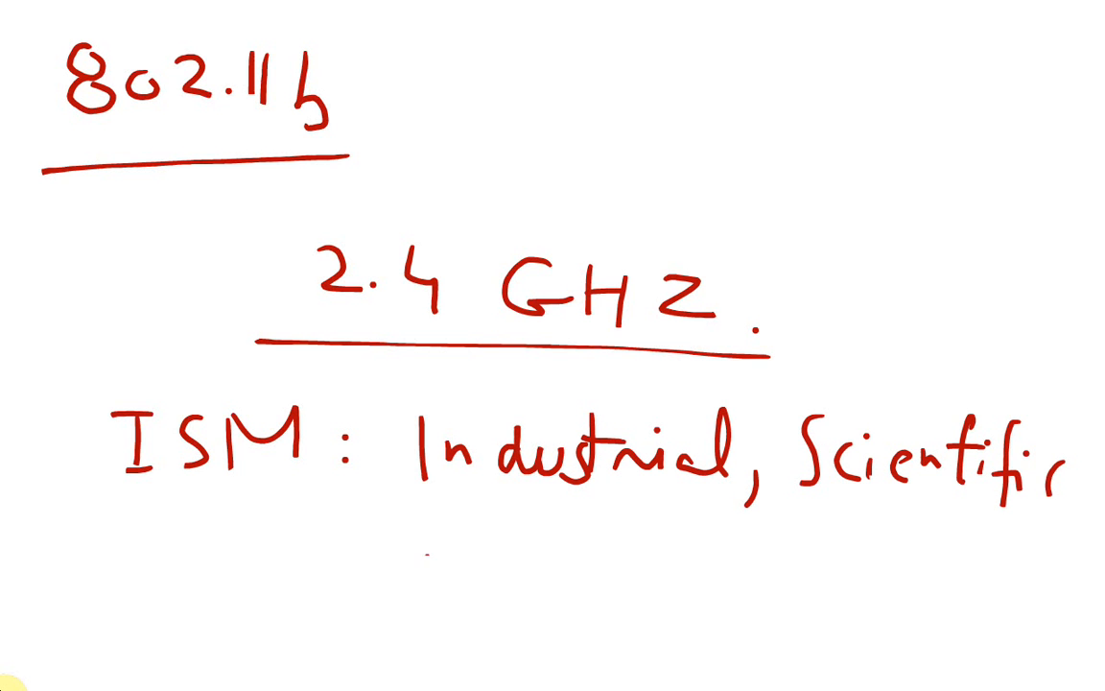
type("M")
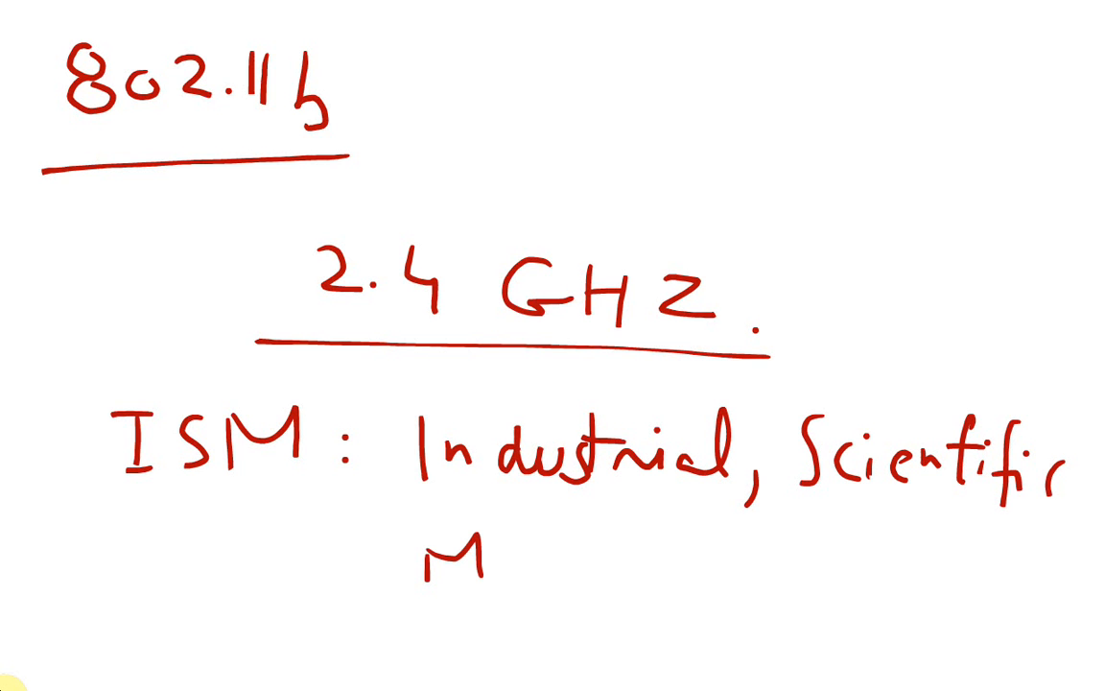
type("edi")
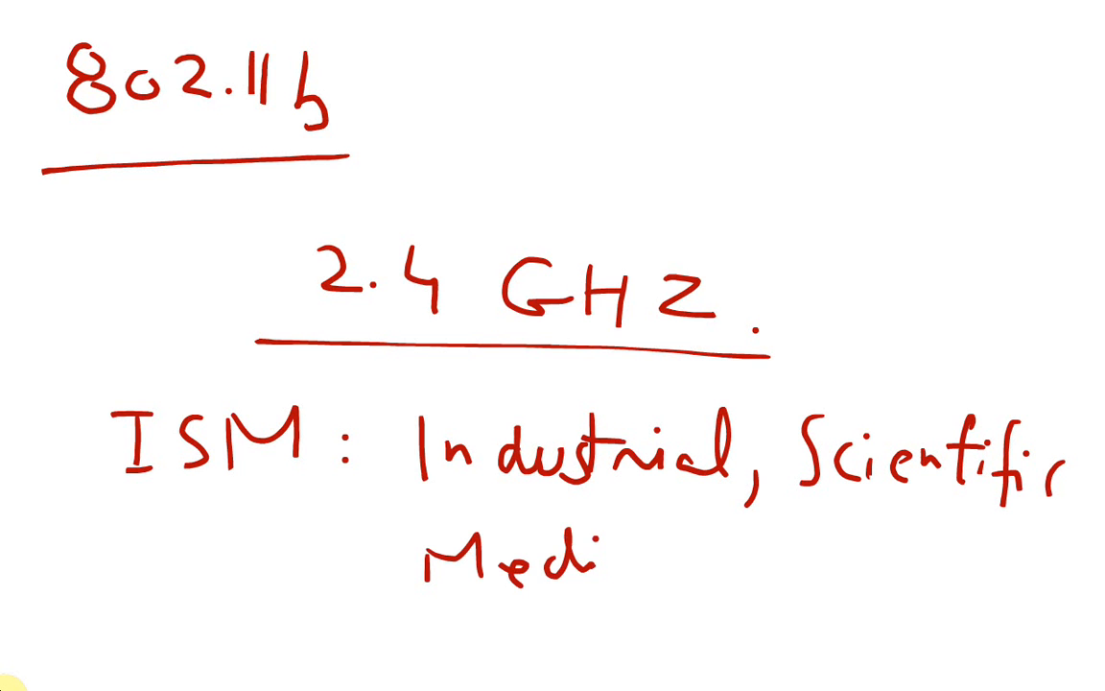
type("cal freque.")
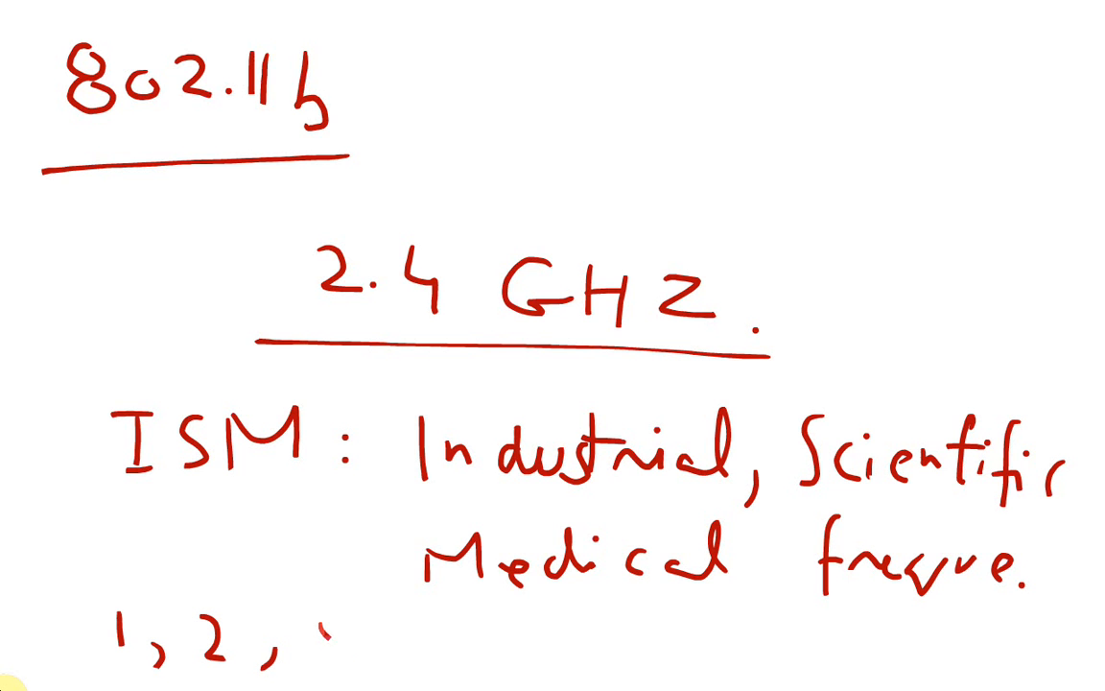
Step: Note the data rates '1, 2, 5.5 & 54 Mbps'
type("5.5 R")
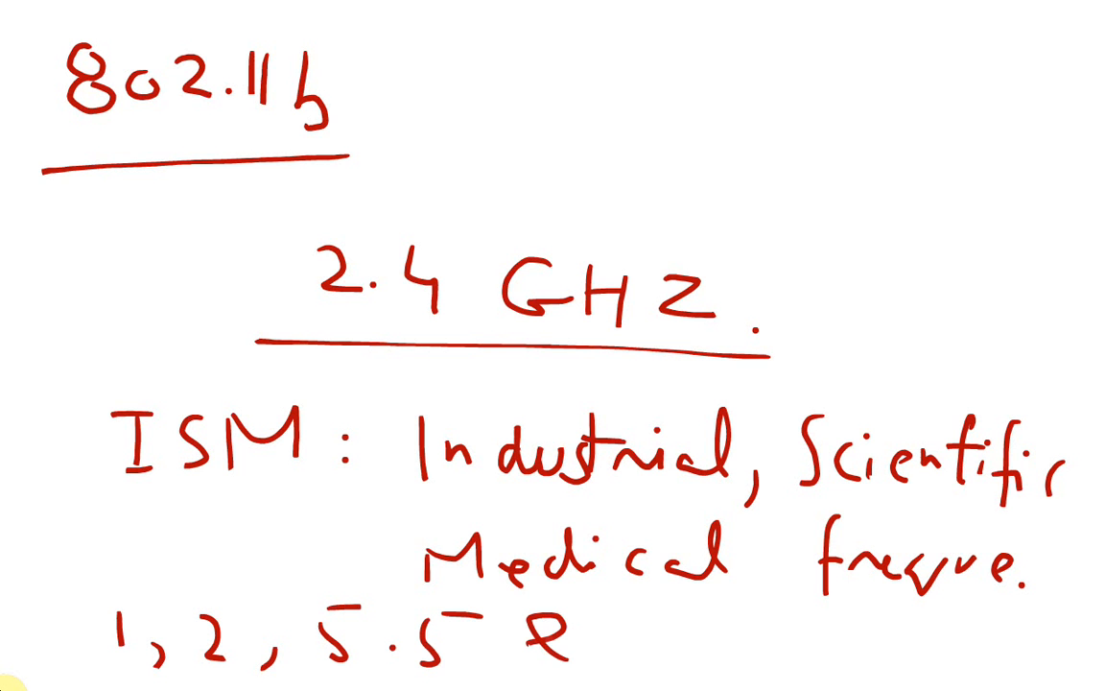
type("54")
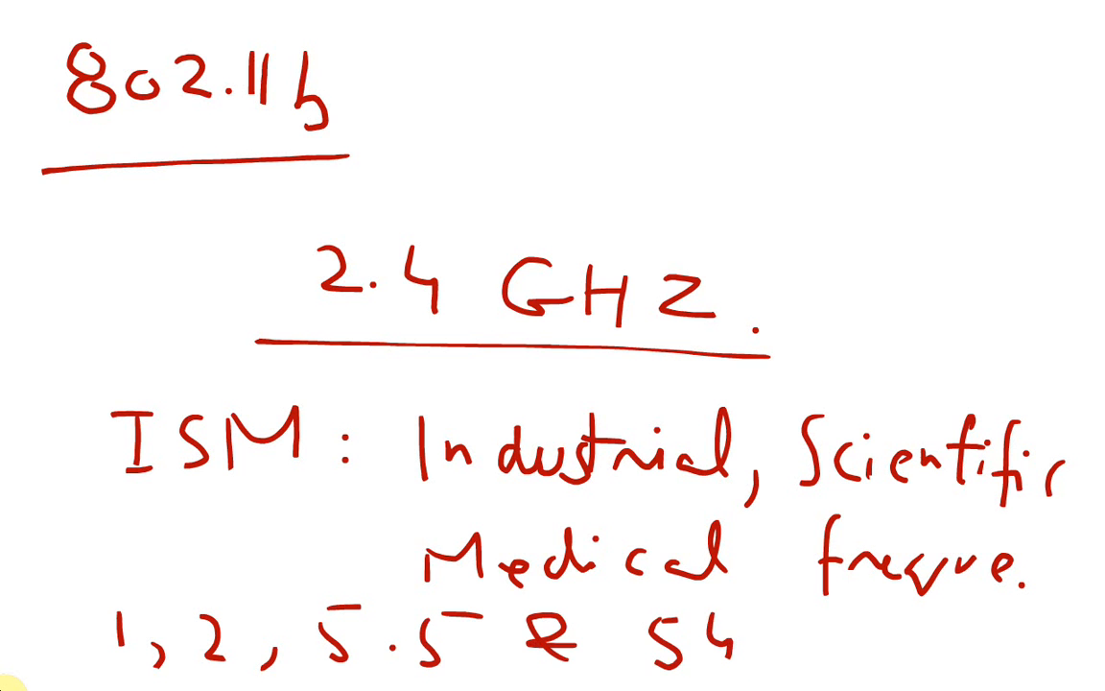
type("M")
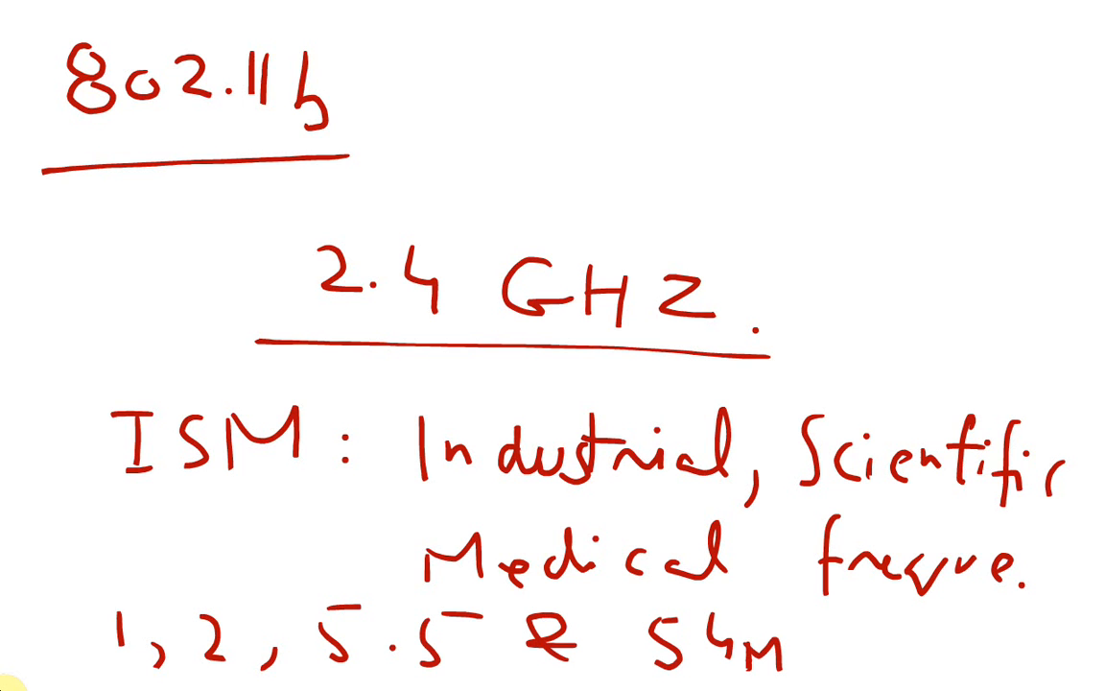
type("bts")
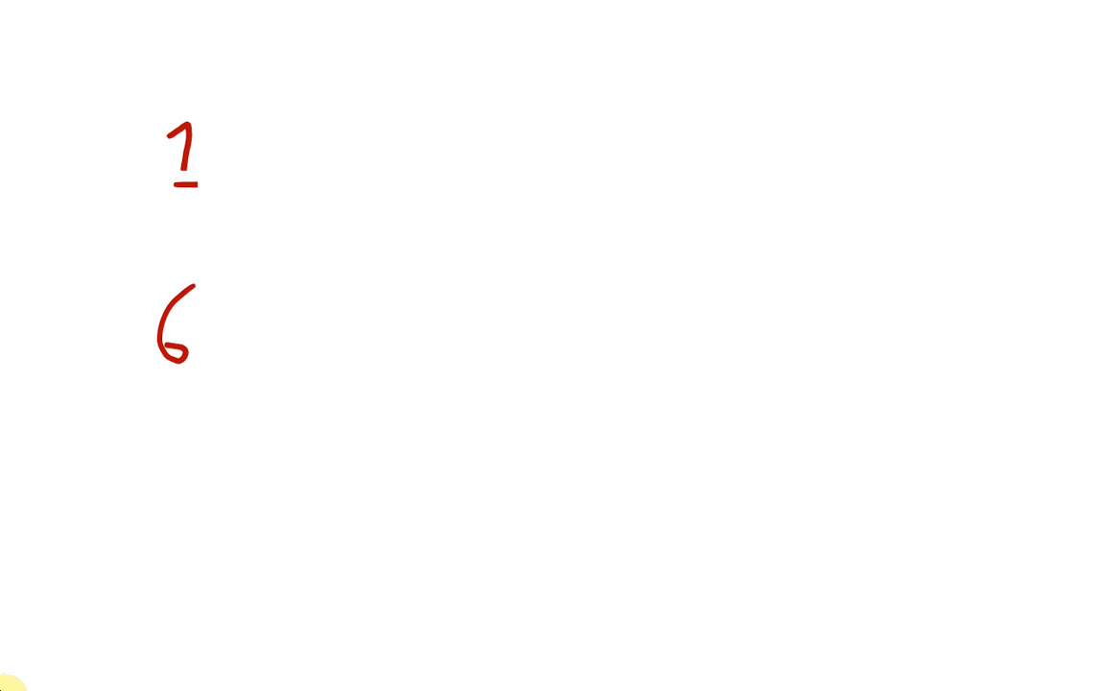
Step: List underlined channels 1, 6, 11 with centre frequencies 2.412, 2.437 and 2.462 GHz
left_click_drag(138, 489, 177, 585)
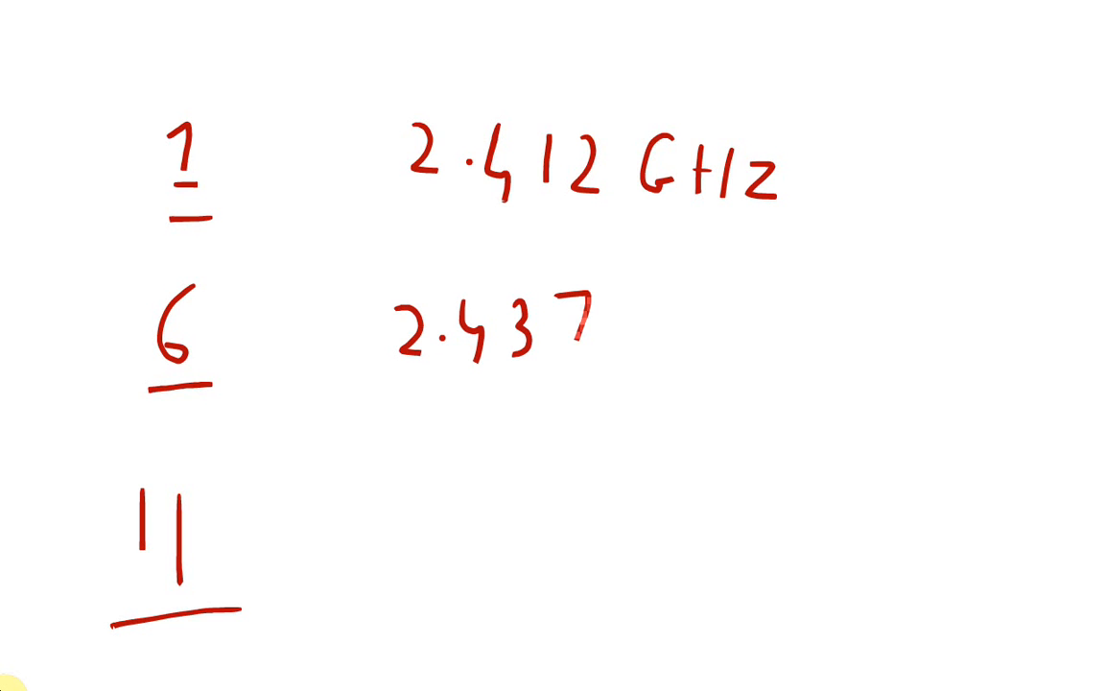
type("GHz")
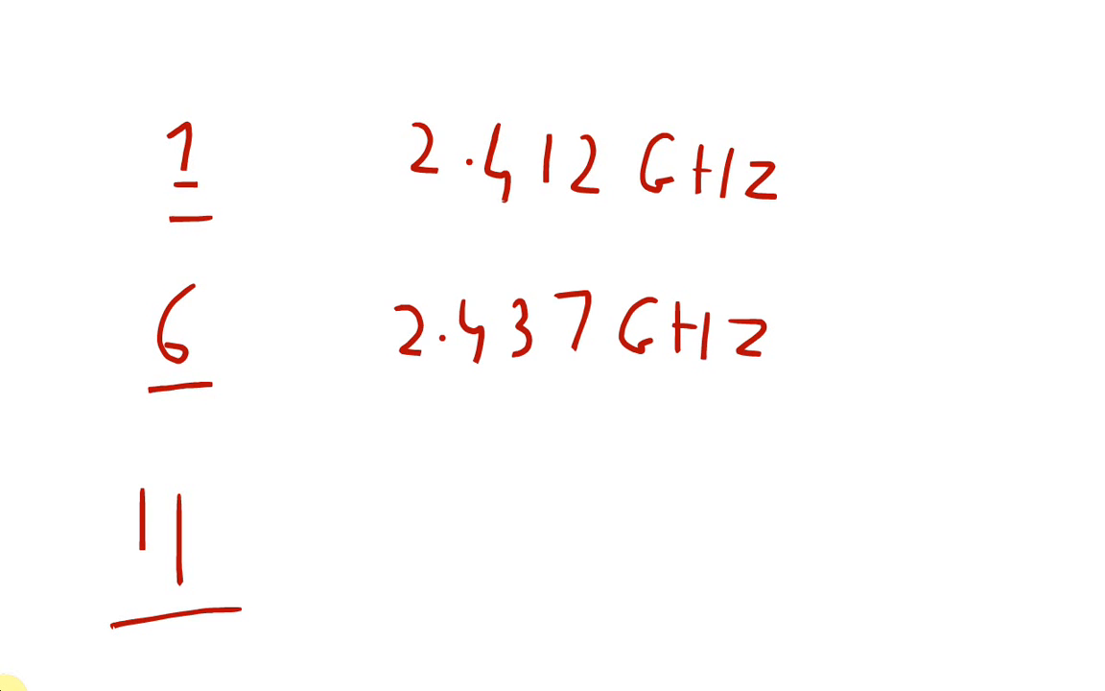
type("2.4(")
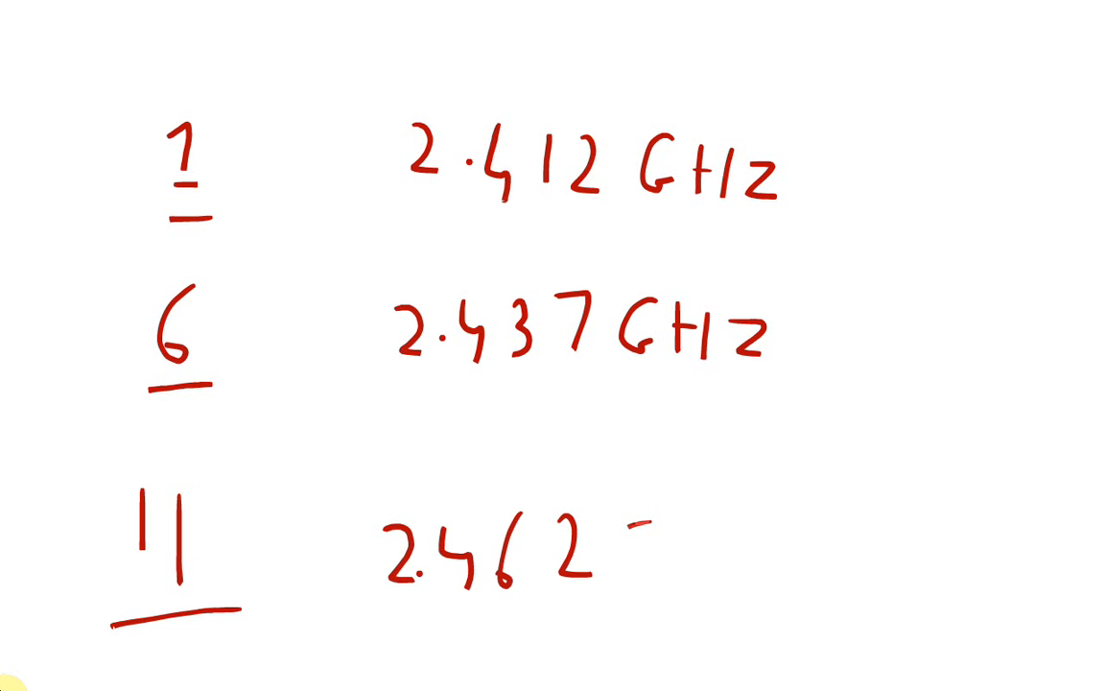
type("GHz")
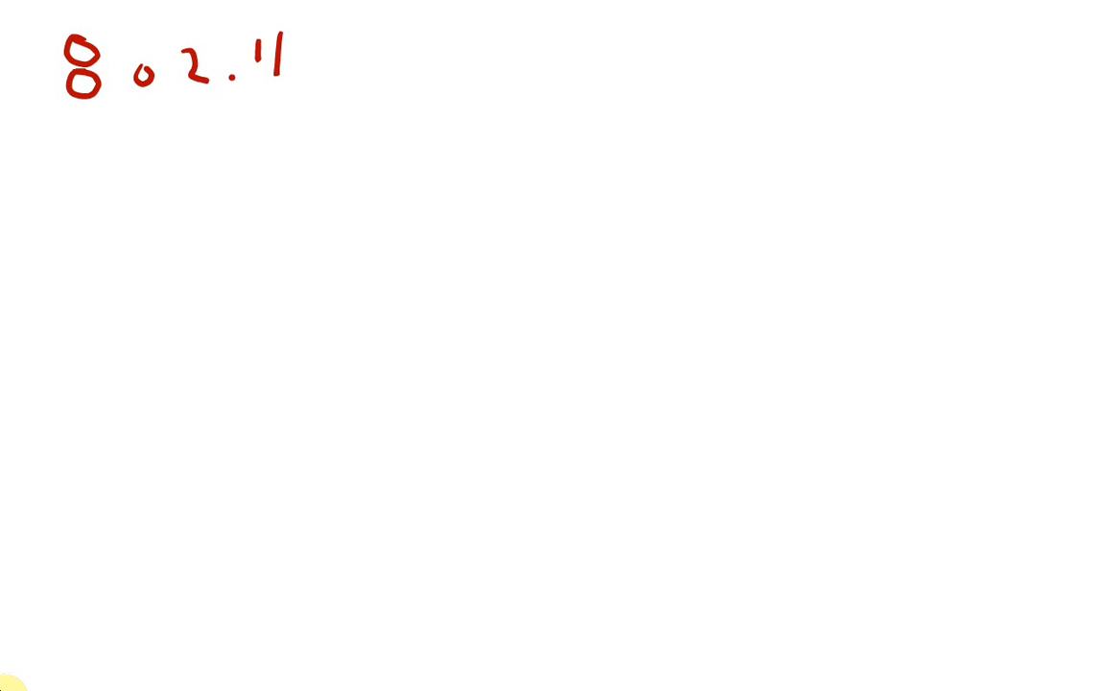
Step: Write and underline the '802.11g' heading and note '2.4 GHz' below it
left_click_drag(326, 48, 330, 116)
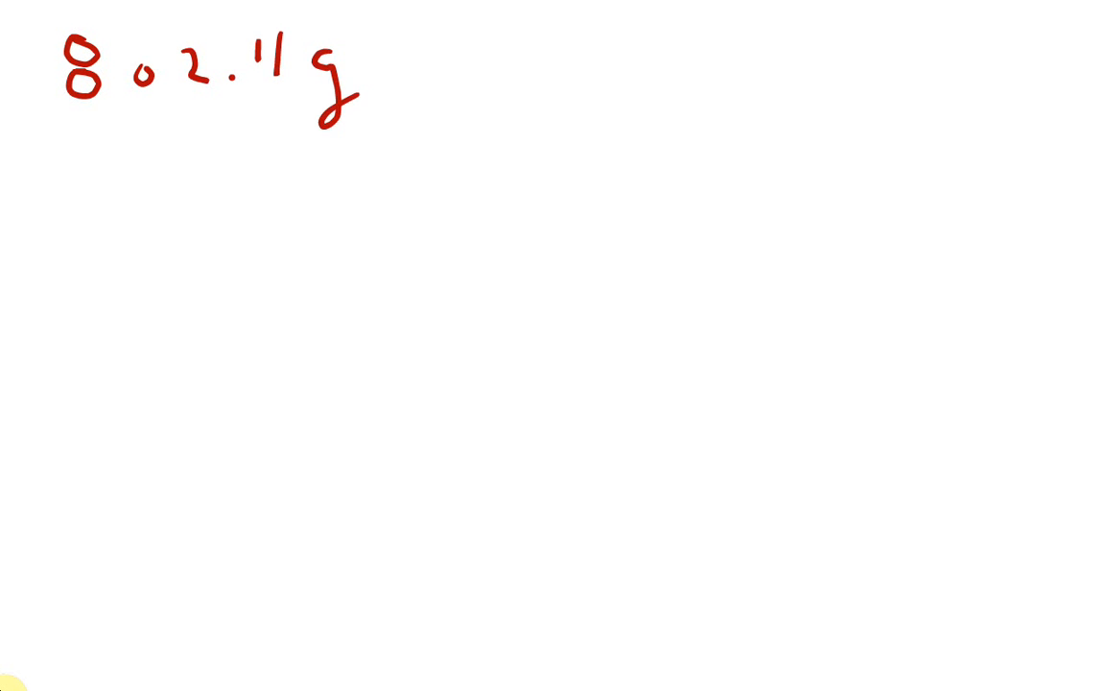
left_click_drag(57, 142, 384, 138)
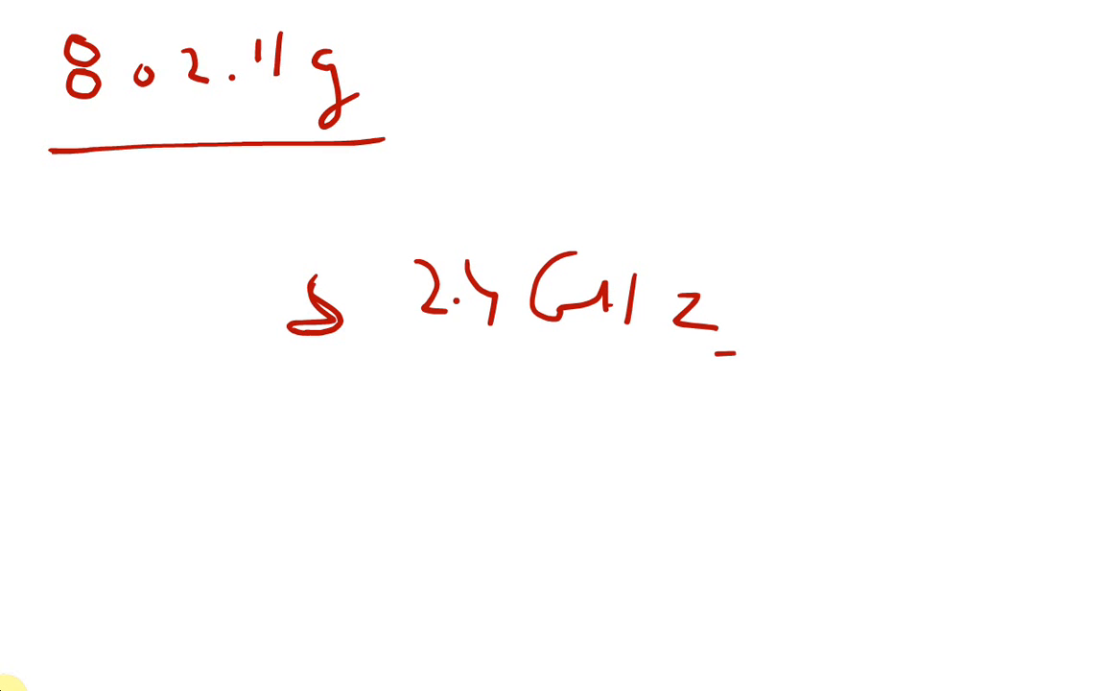
left_click_drag(278, 460, 384, 537)
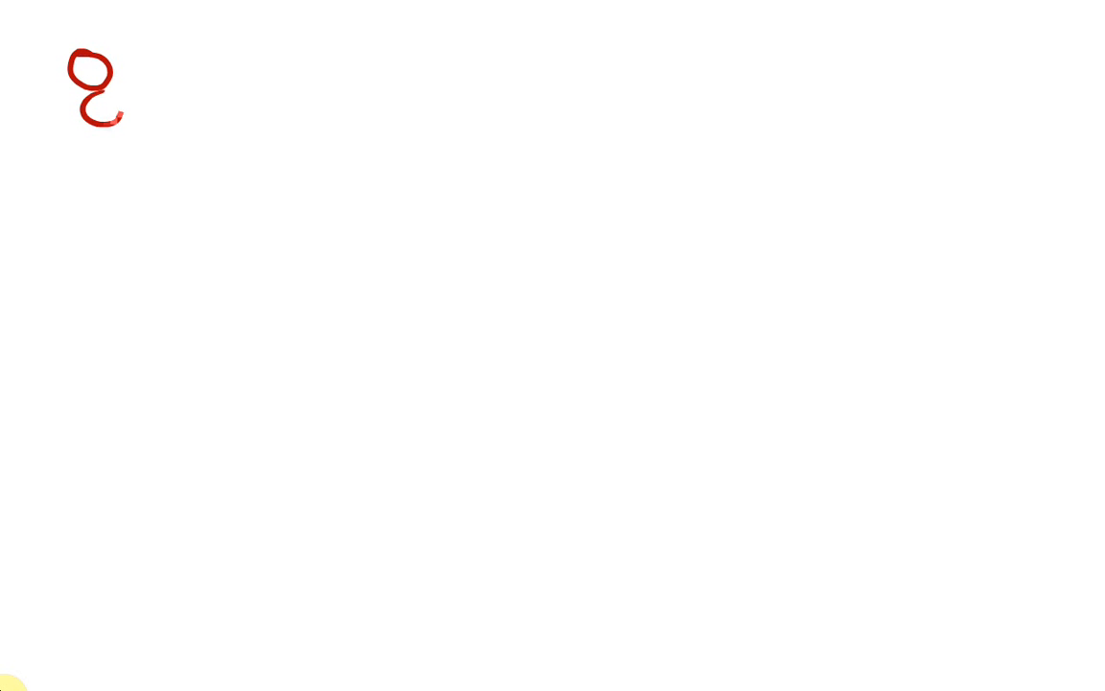
Step: Write the 802.11n heading and its 54-to-600 Mbps data-rate line with a two-headed arrow, underlined
type("802.11n")
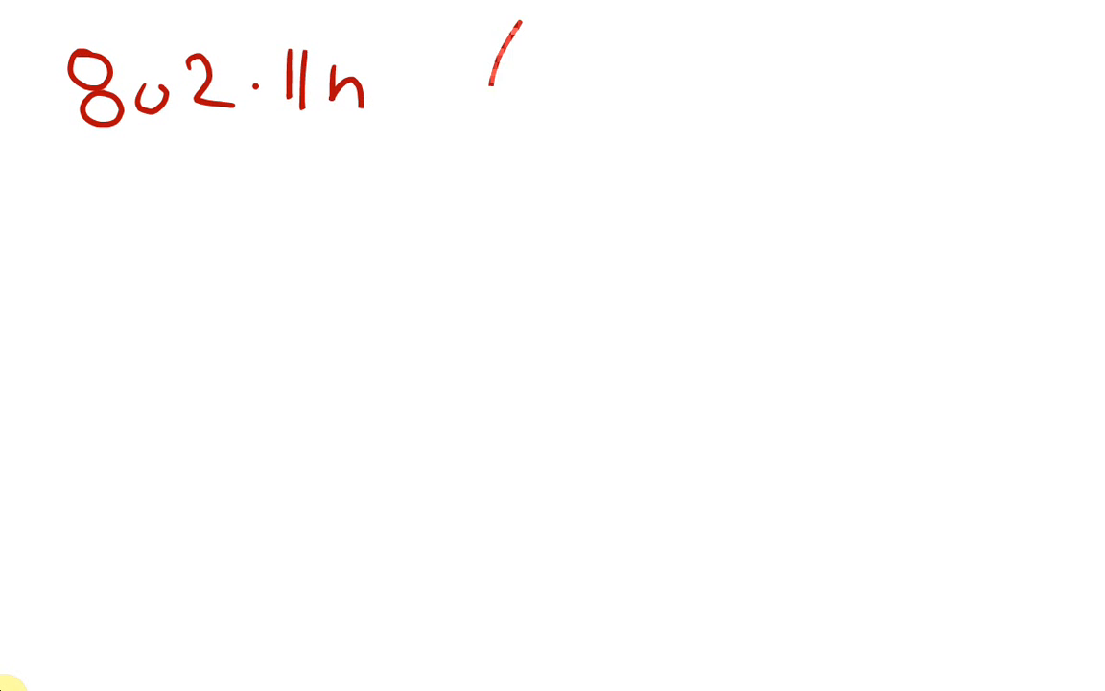
type("(200")
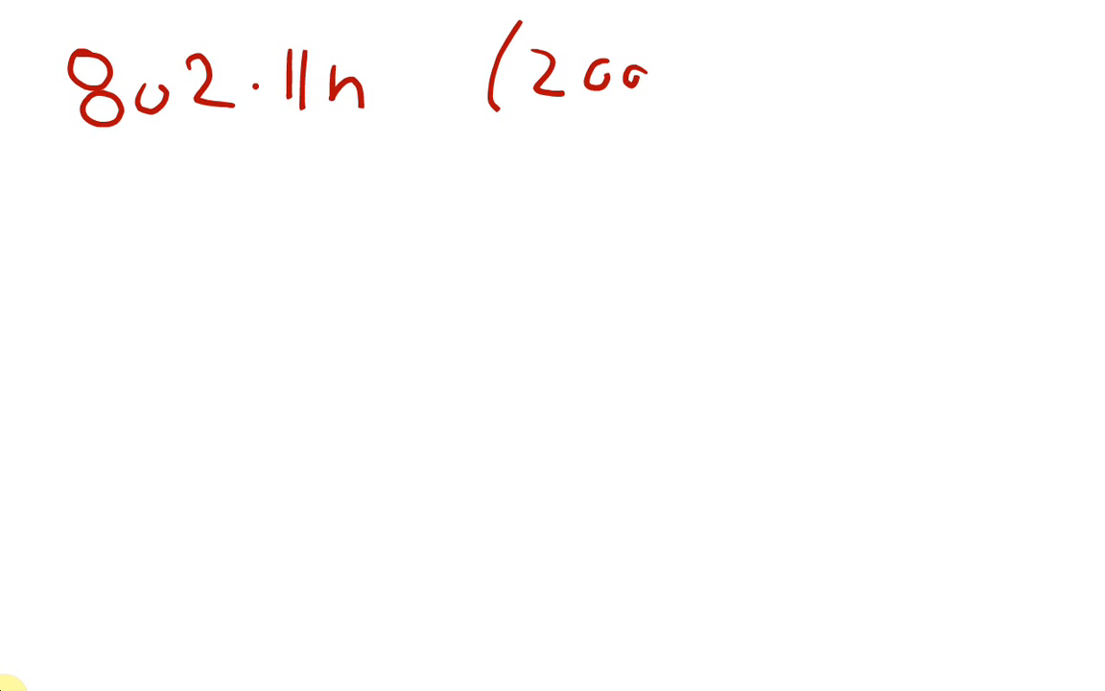
left_click_drag(720, 19, 719, 125)
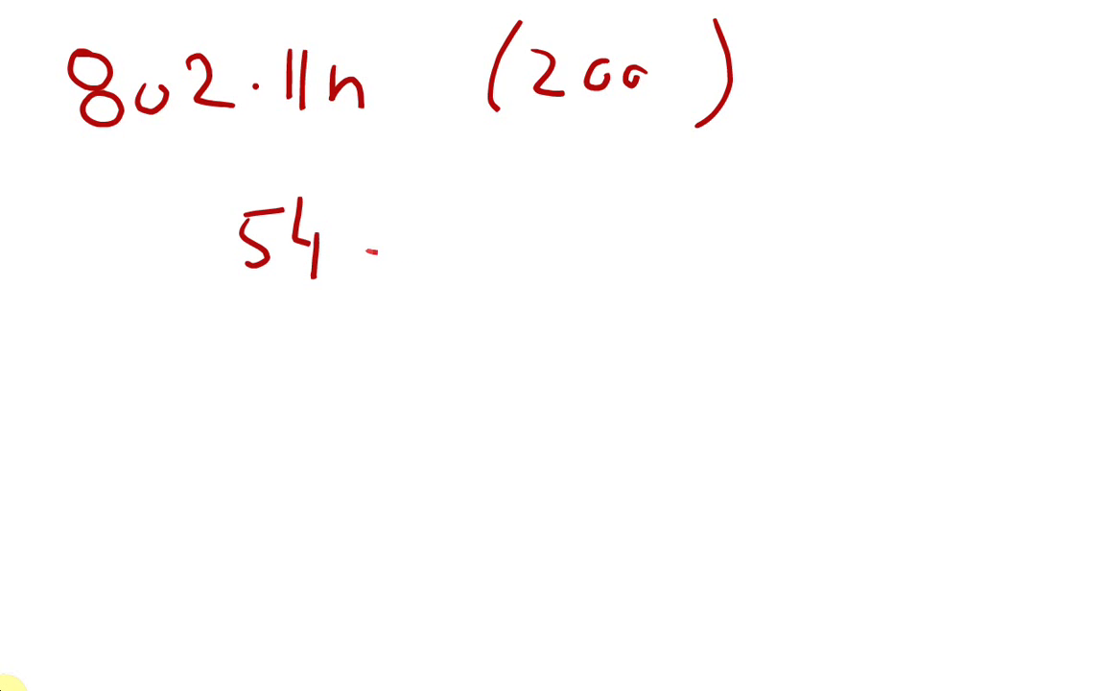
left_click_drag(361, 259, 595, 259)
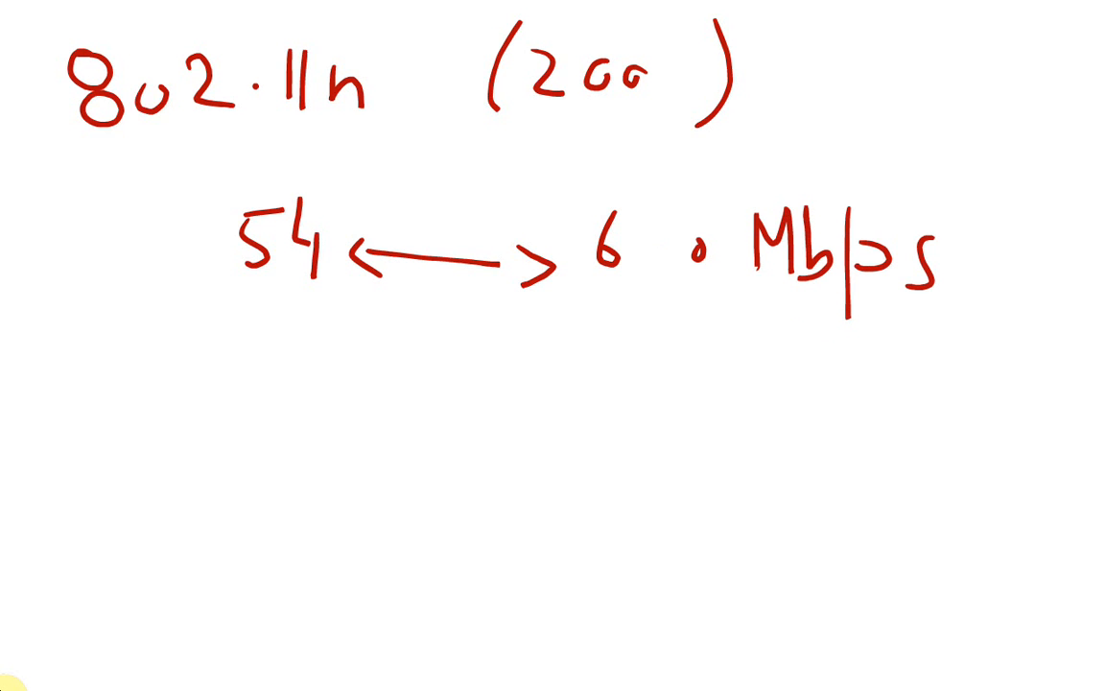
left_click_drag(207, 307, 936, 327)
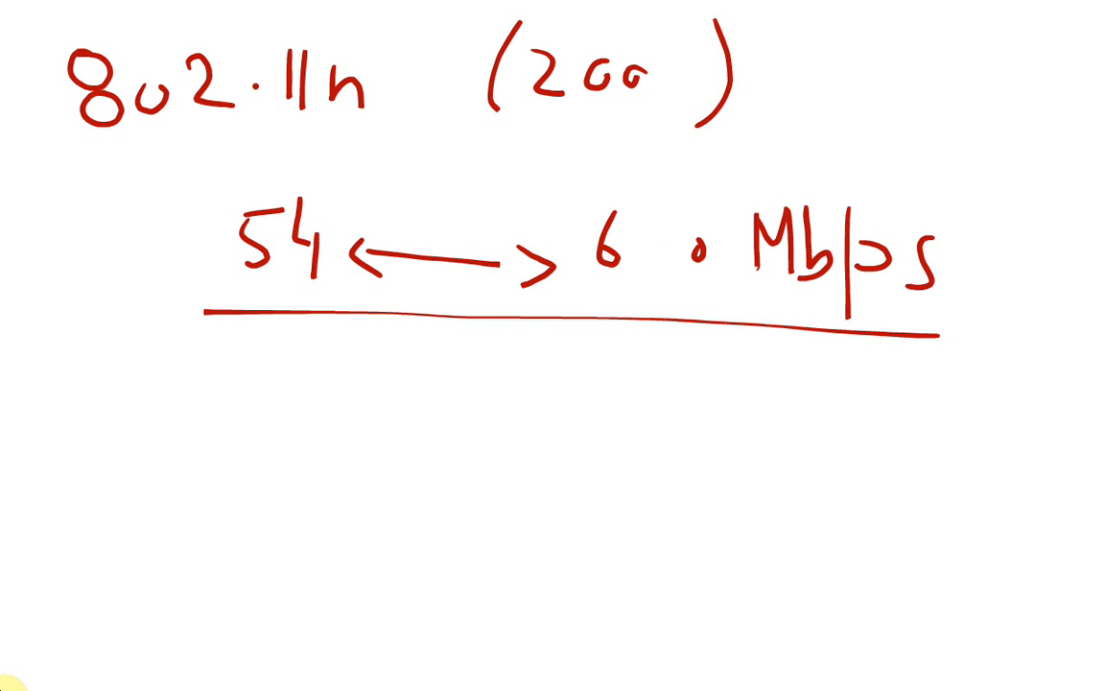
Step: Write and underline the abbreviation MIMO below the rate line
left_click_drag(157, 407, 173, 495)
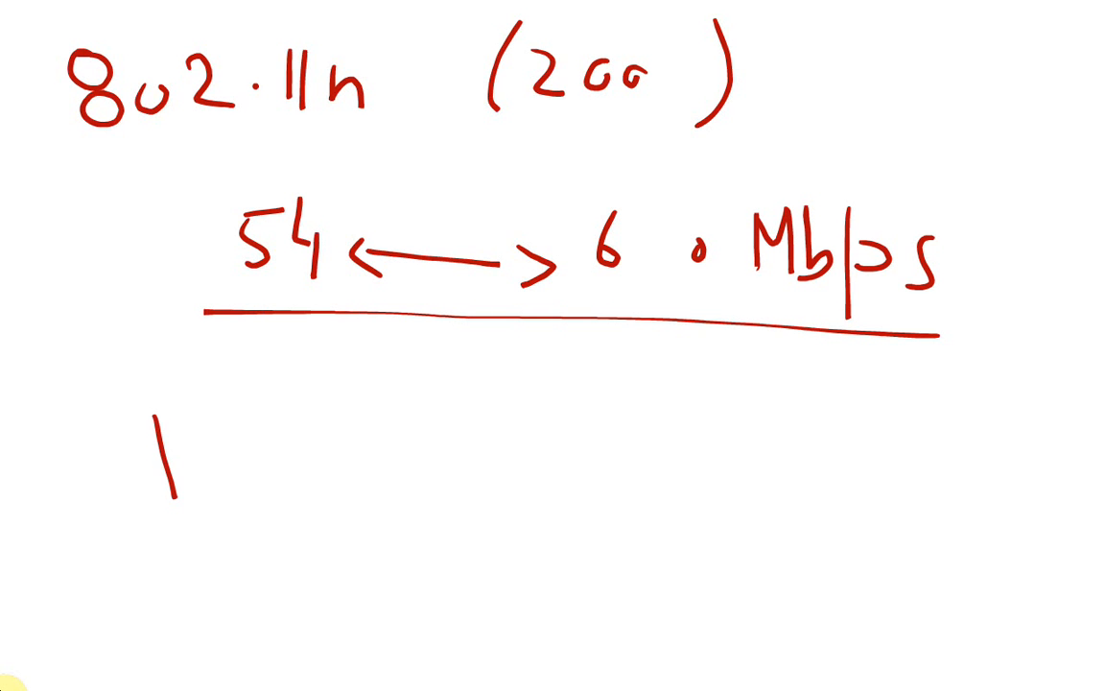
type("Mi 70")
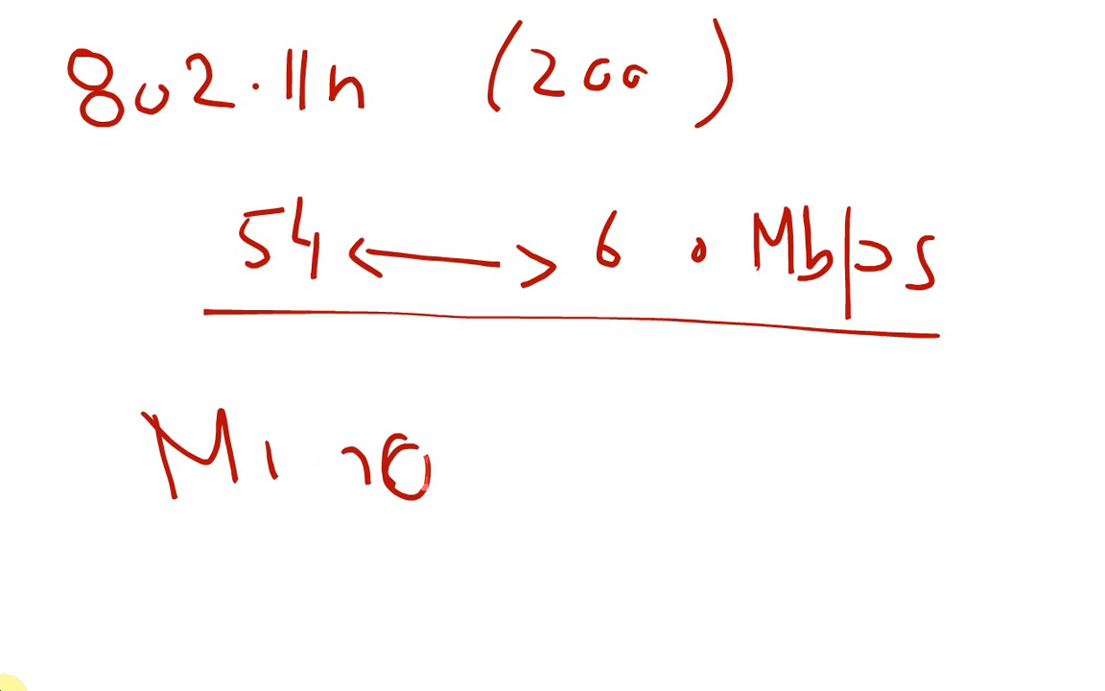
left_click_drag(149, 522, 412, 522)
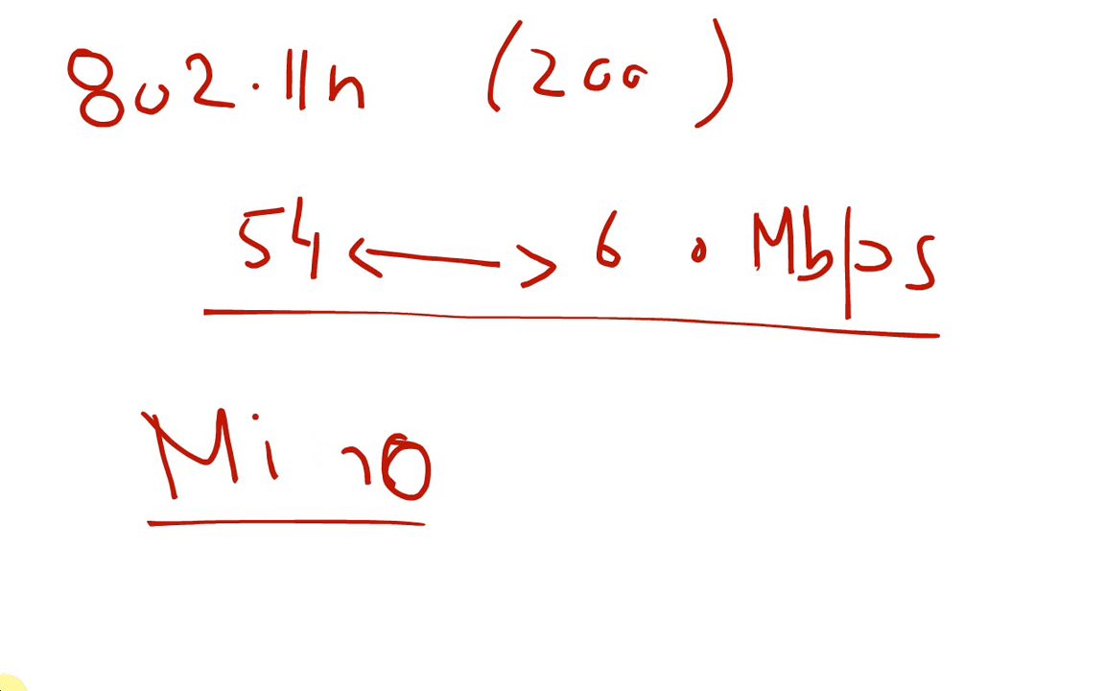
Step: Spell out 'Multiple-input Multiple-output', underline 802.11n and begin a green '802.11g' note
left_click_drag(580, 407, 580, 480)
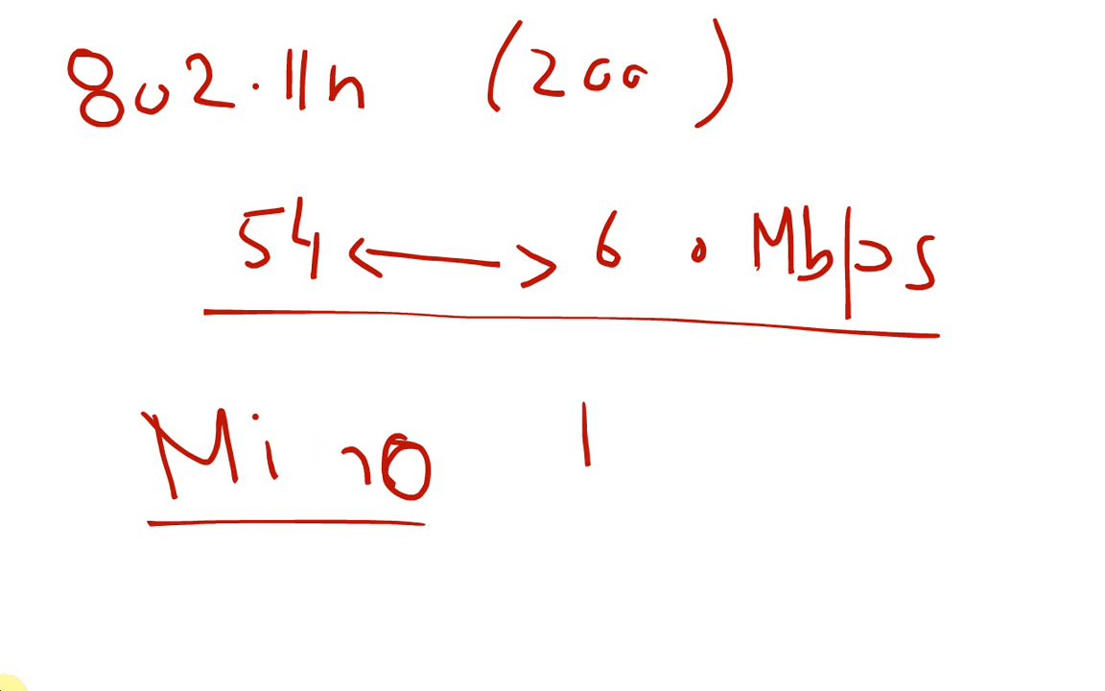
type("Mul")
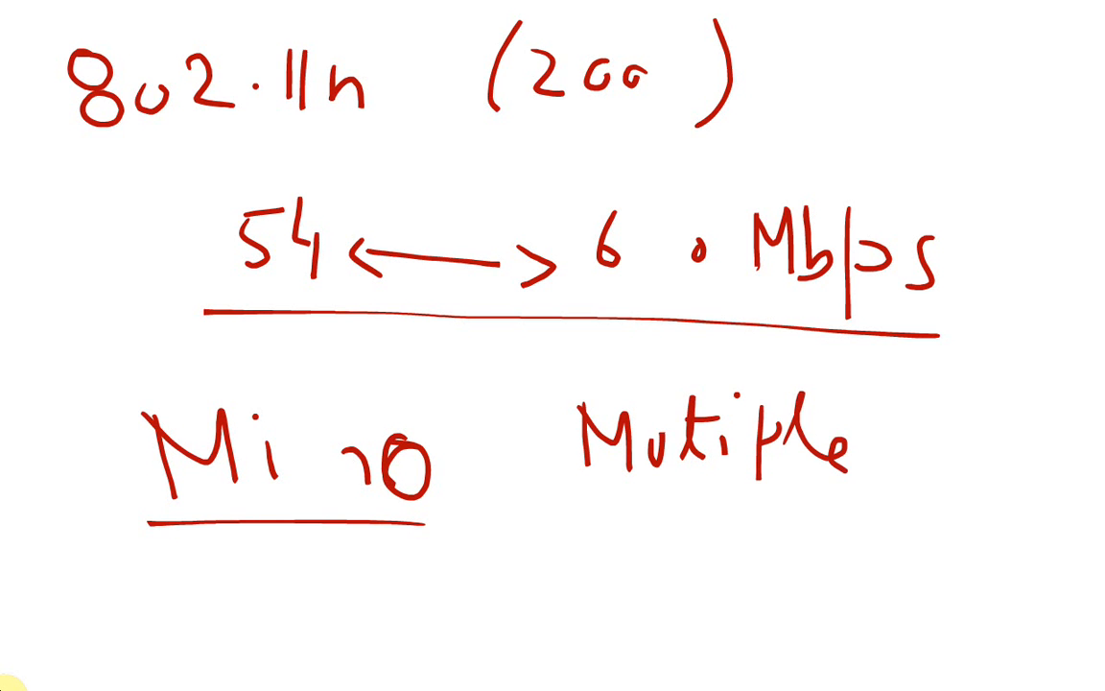
type("-input")
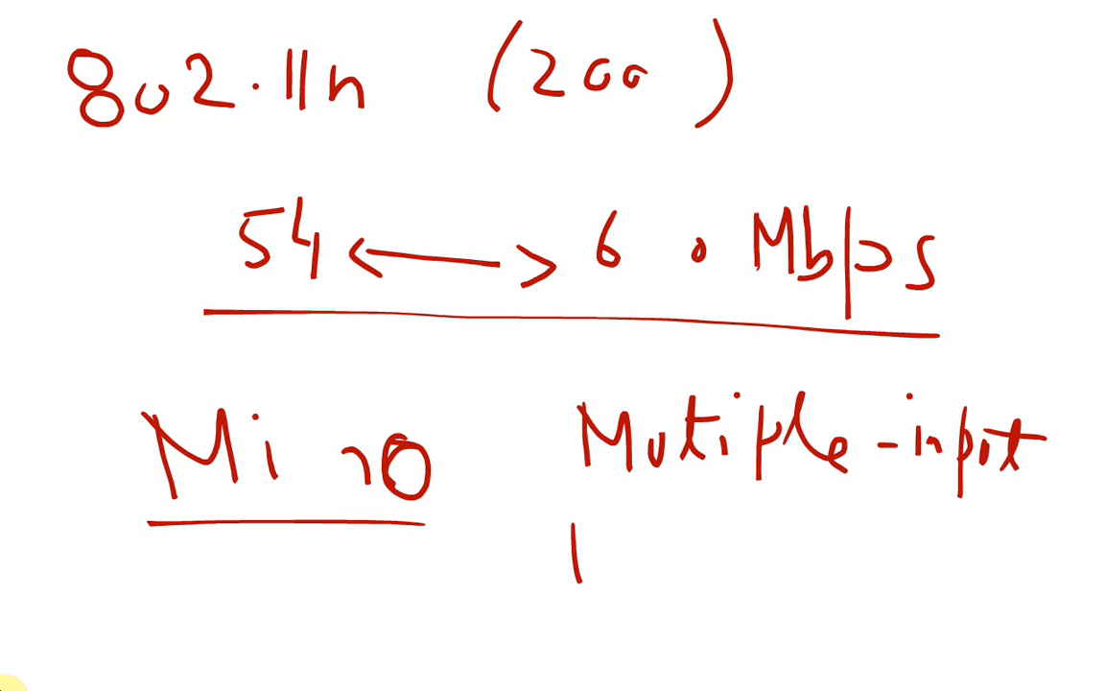
type("Multiple Out")
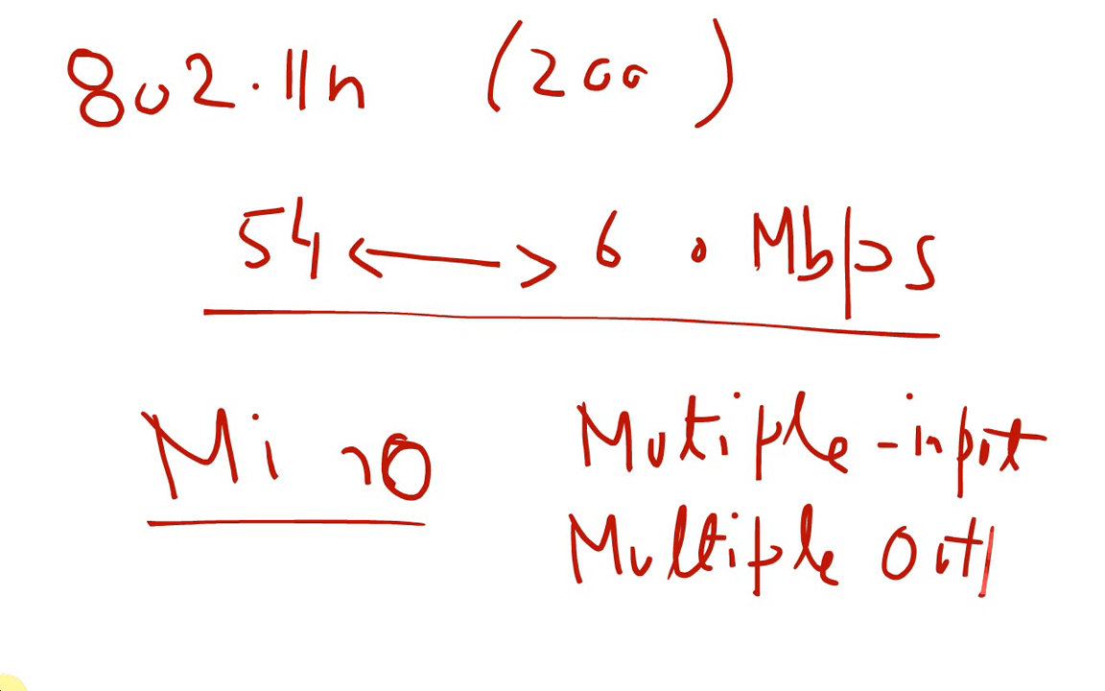
type("put")
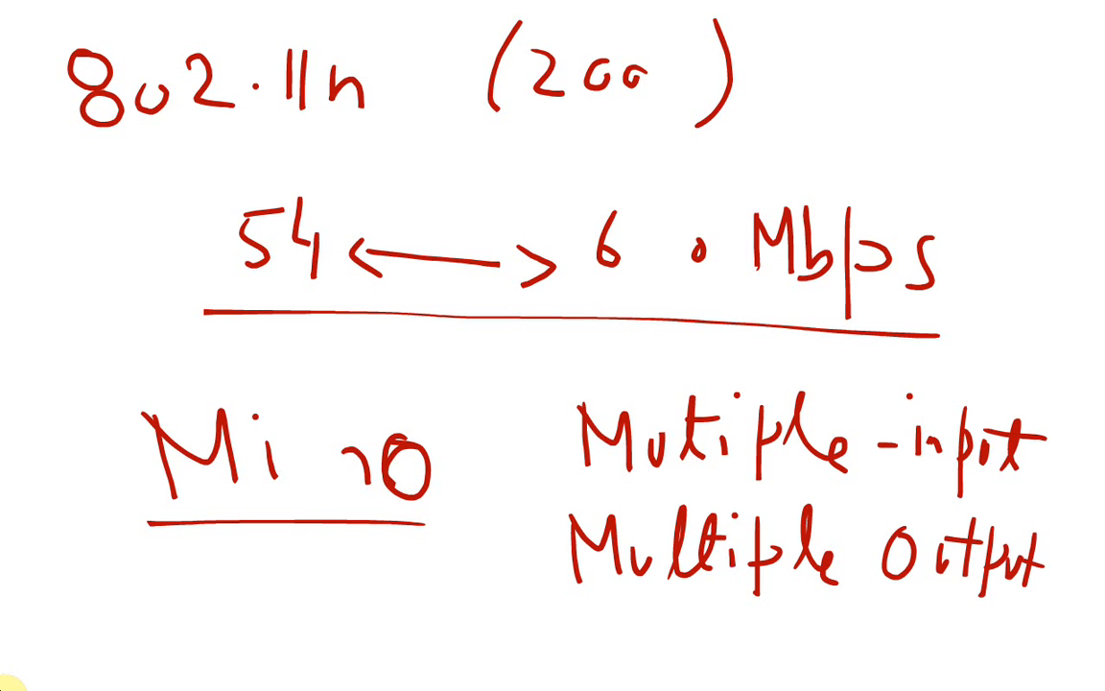
left_click_drag(68, 163, 365, 157)
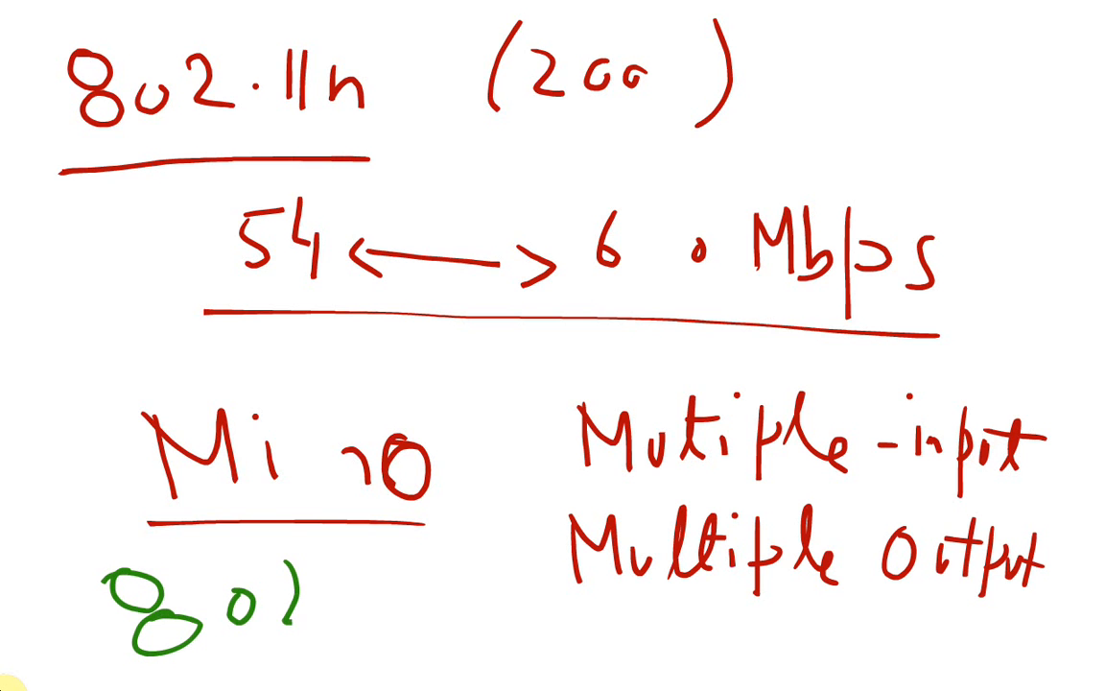
type("802.11g")
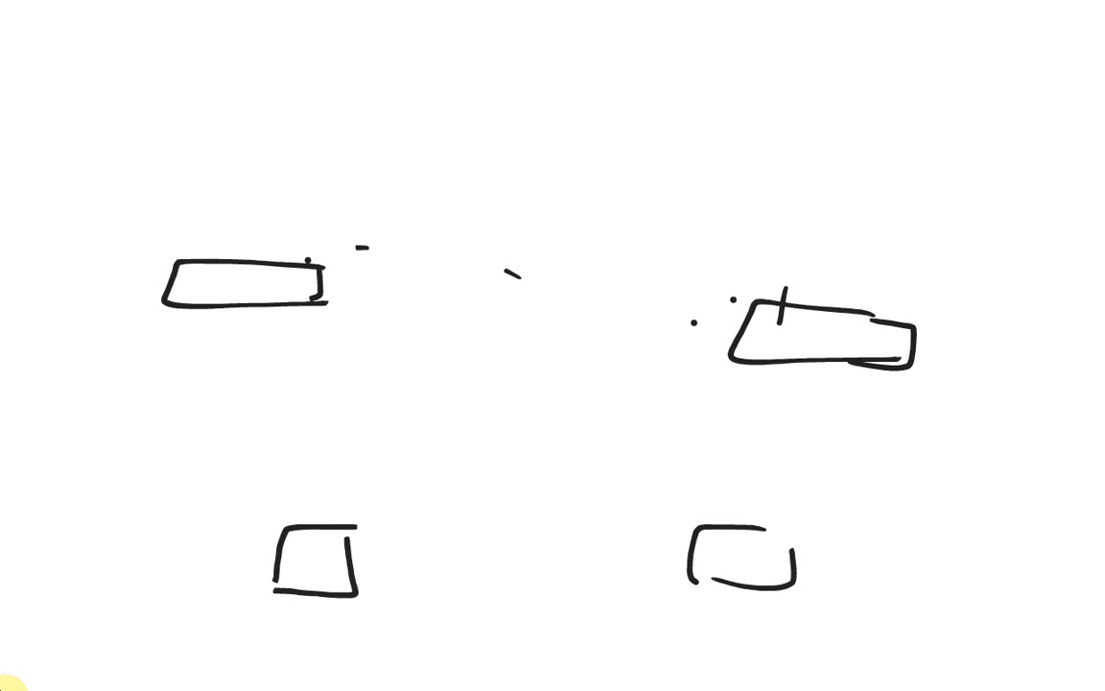
Step: Handwrite the 'Infrastructure' heading at the top left above the four-device sketch
type("In")
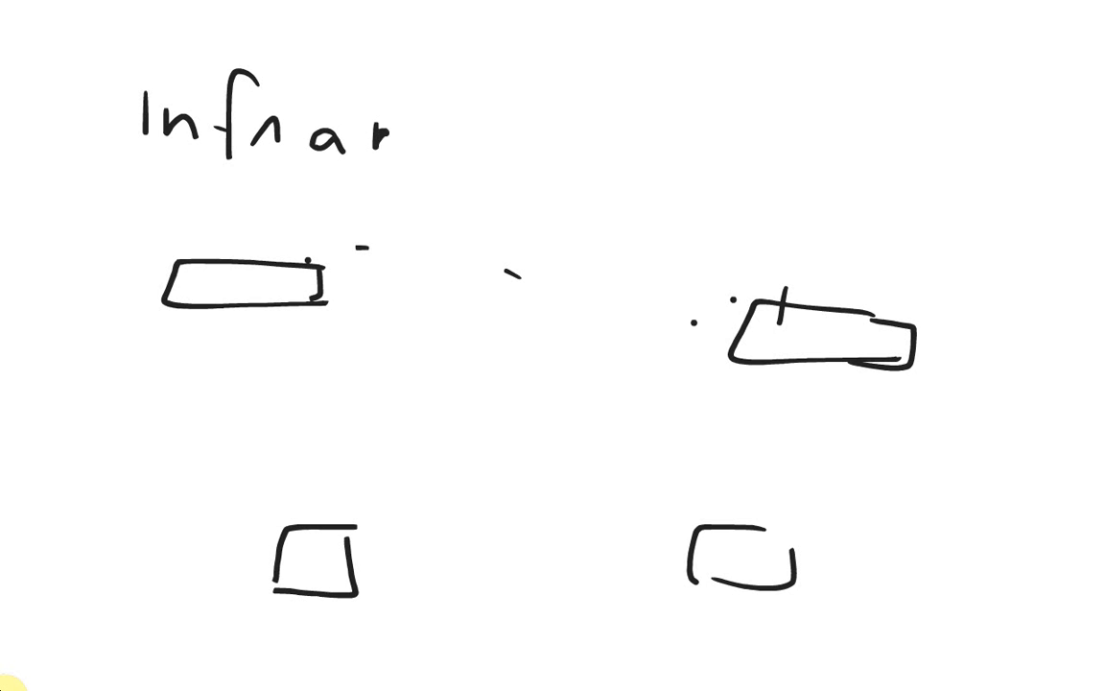
type("stru")
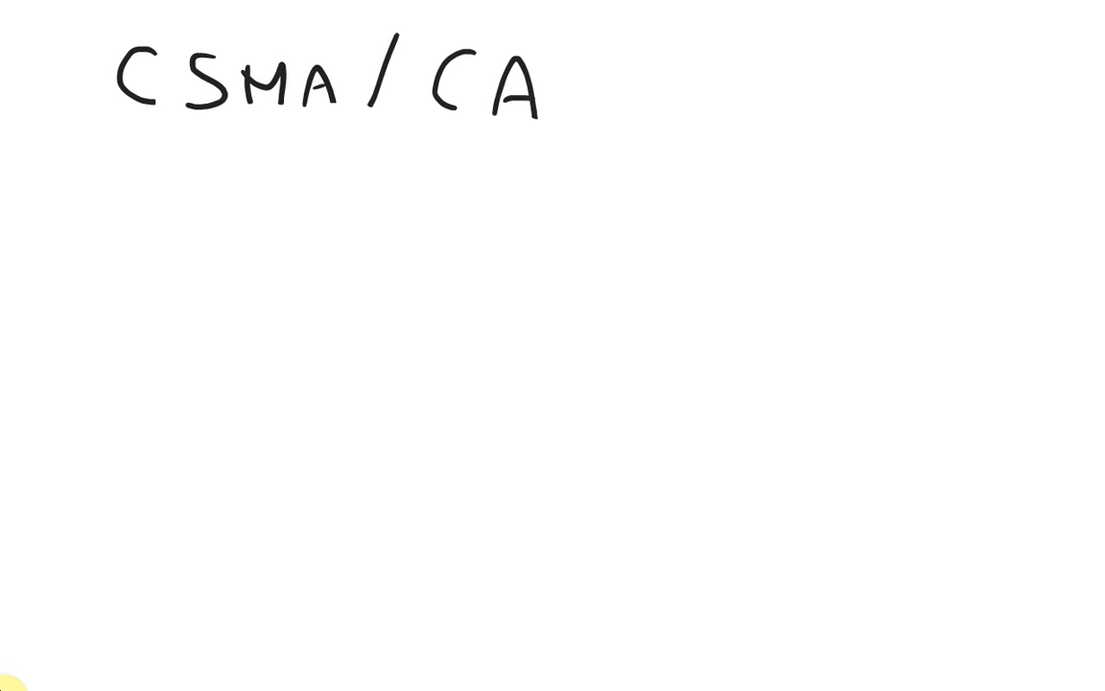
Step: Underline the CSMA/CA title and begin expanding it as 'Carrier Sense Multiple'
left_click_drag(115, 142, 591, 142)
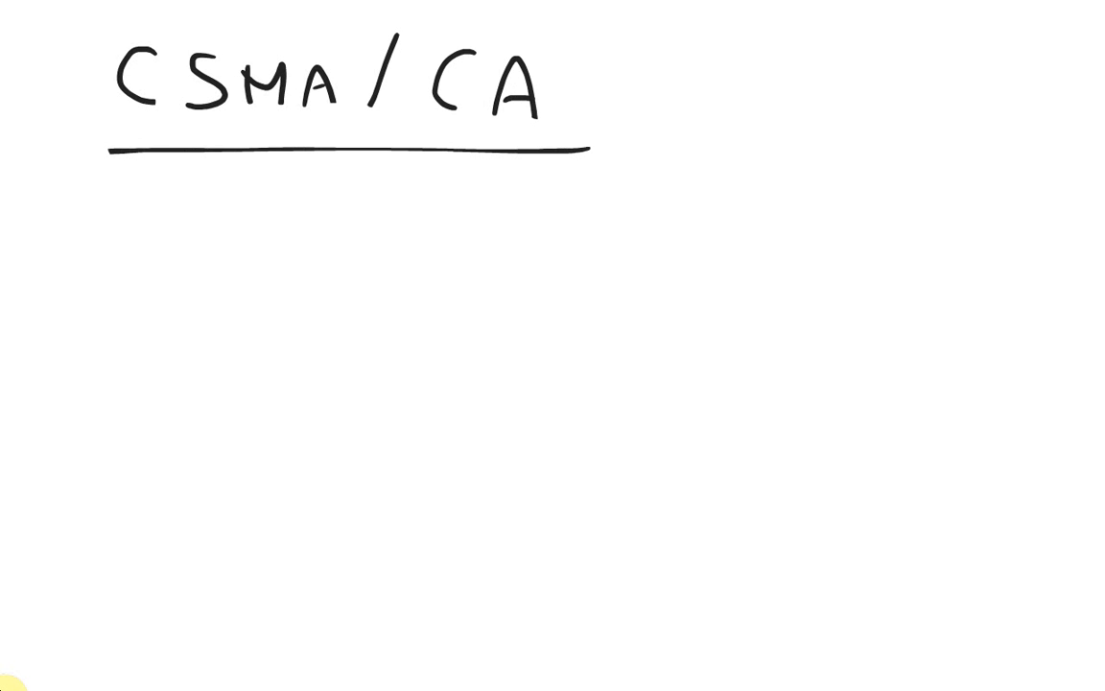
type("Carrier Sense")
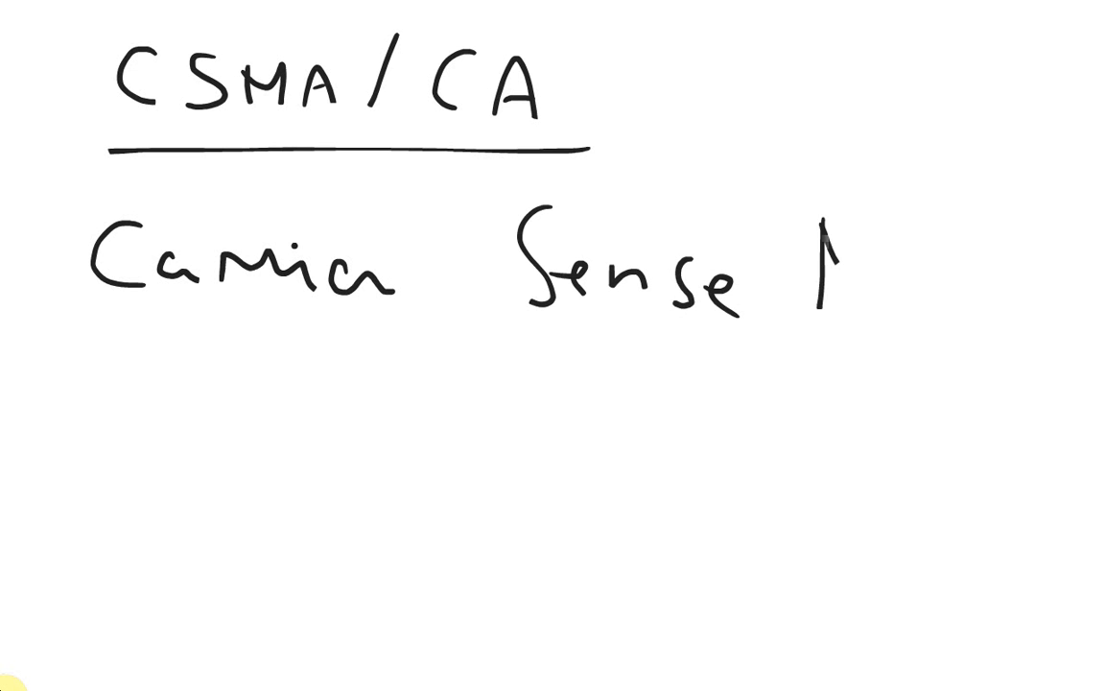
type("M ltiple")
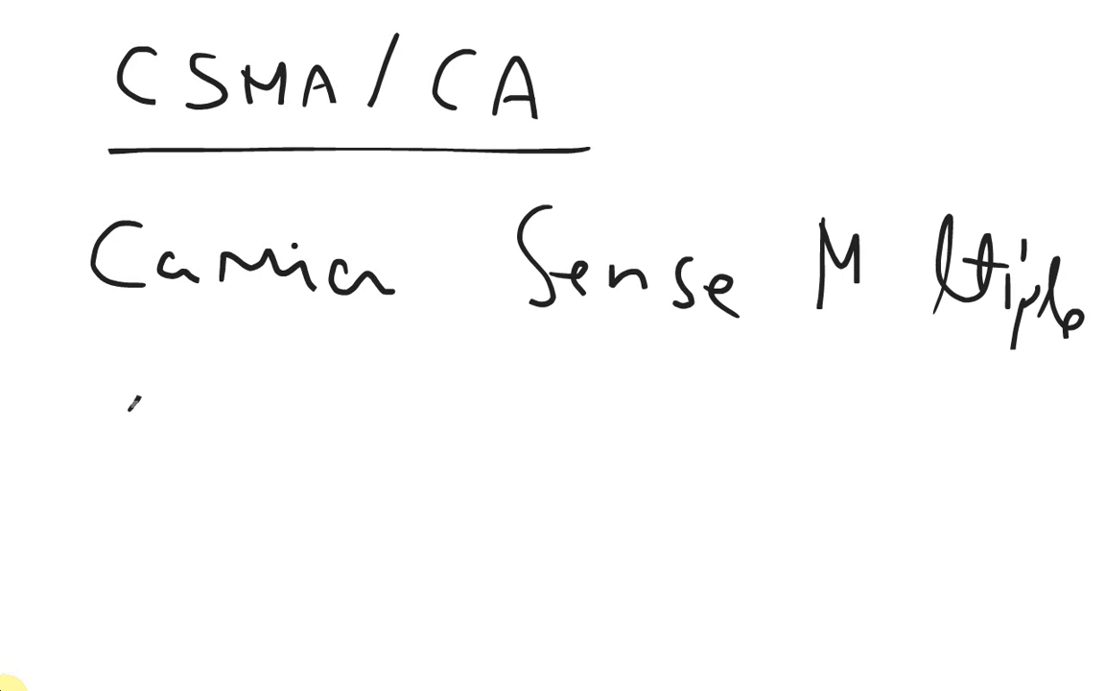
Step: Finish the expansion with 'Access & Collision Avoidance' below the title
type("Access")
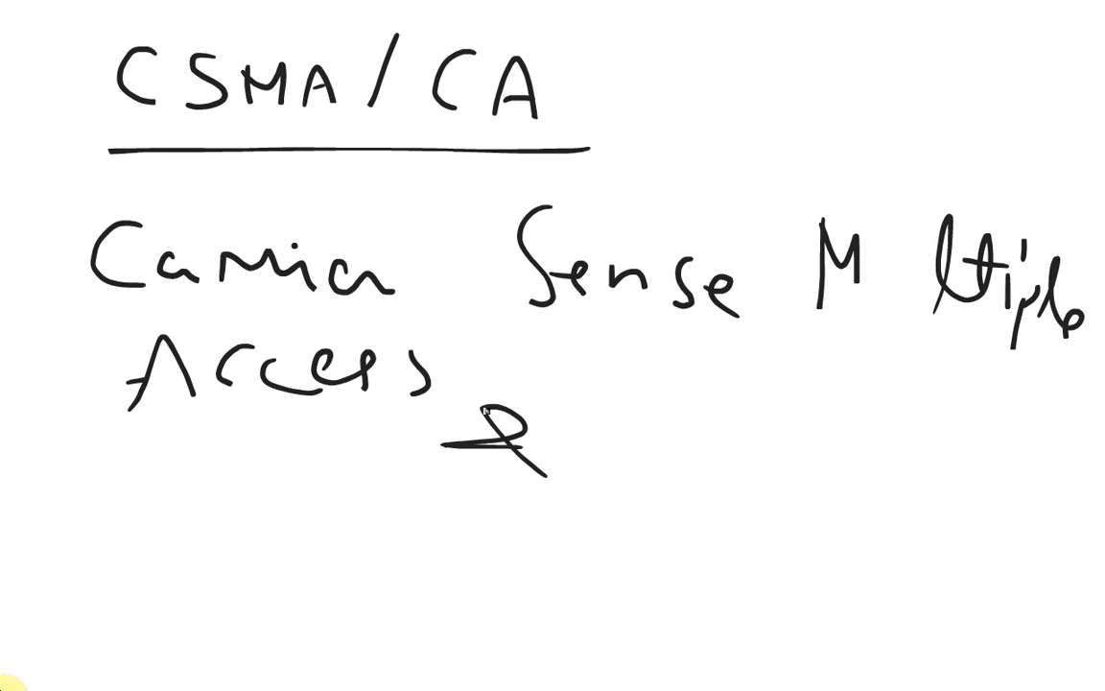
type("Collision Avo")
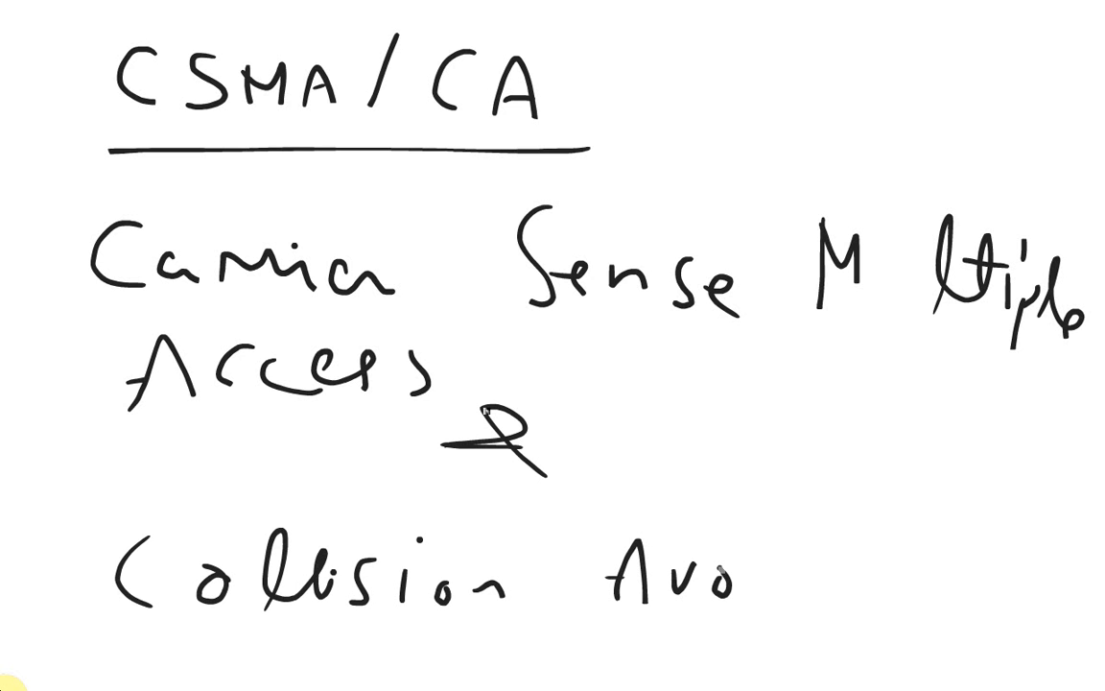
type("idanc")
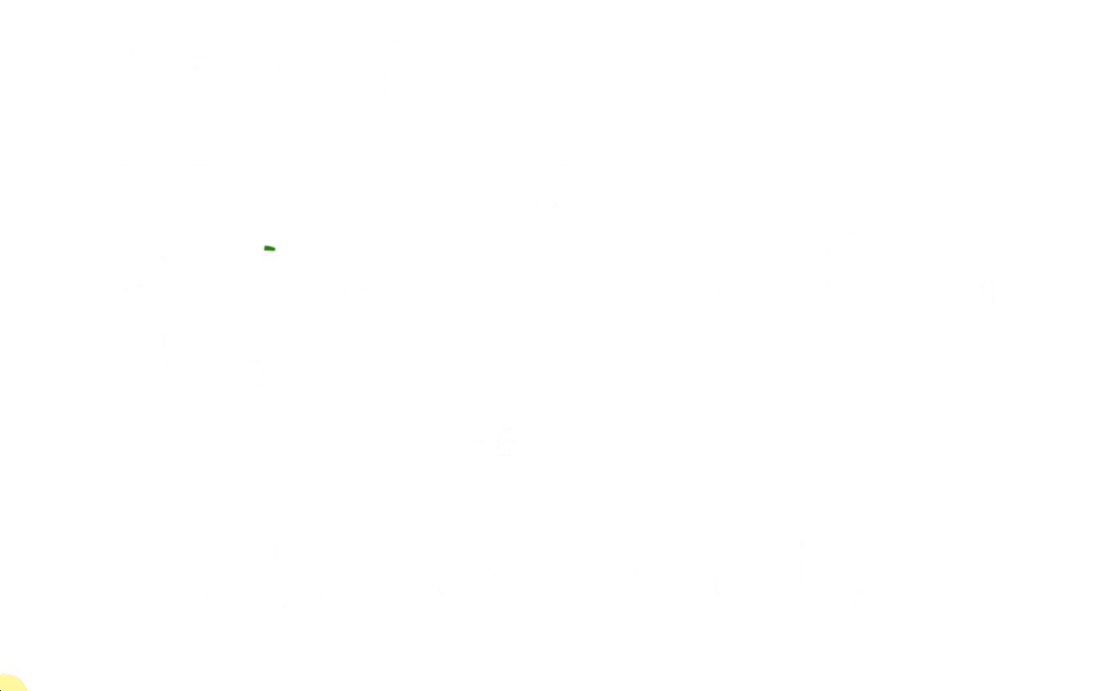
Step: Draw the Sender laptop, label it, and add the green RTS and red CTS arcs
left_click_drag(272, 247, 115, 361)
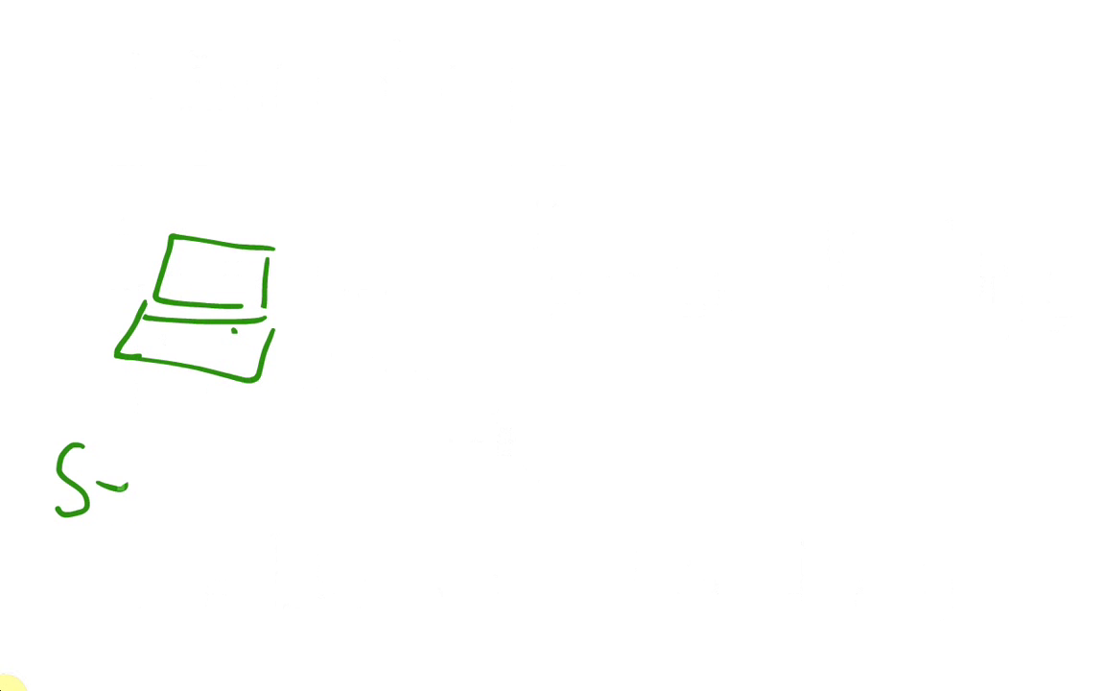
type("Sender")
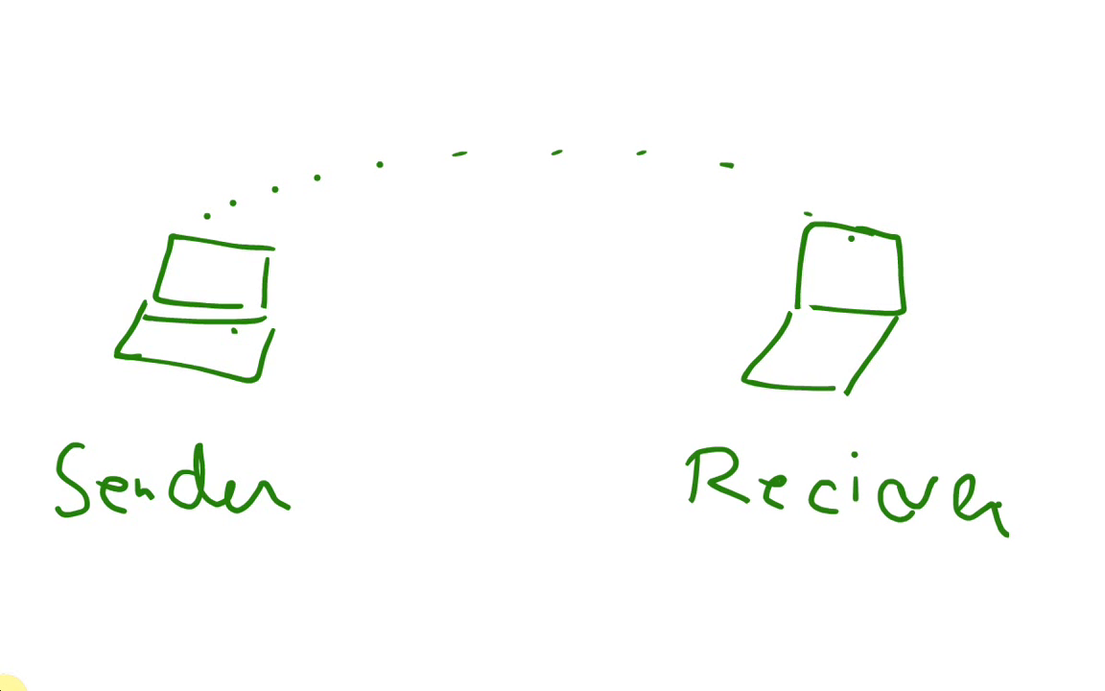
type("R1")
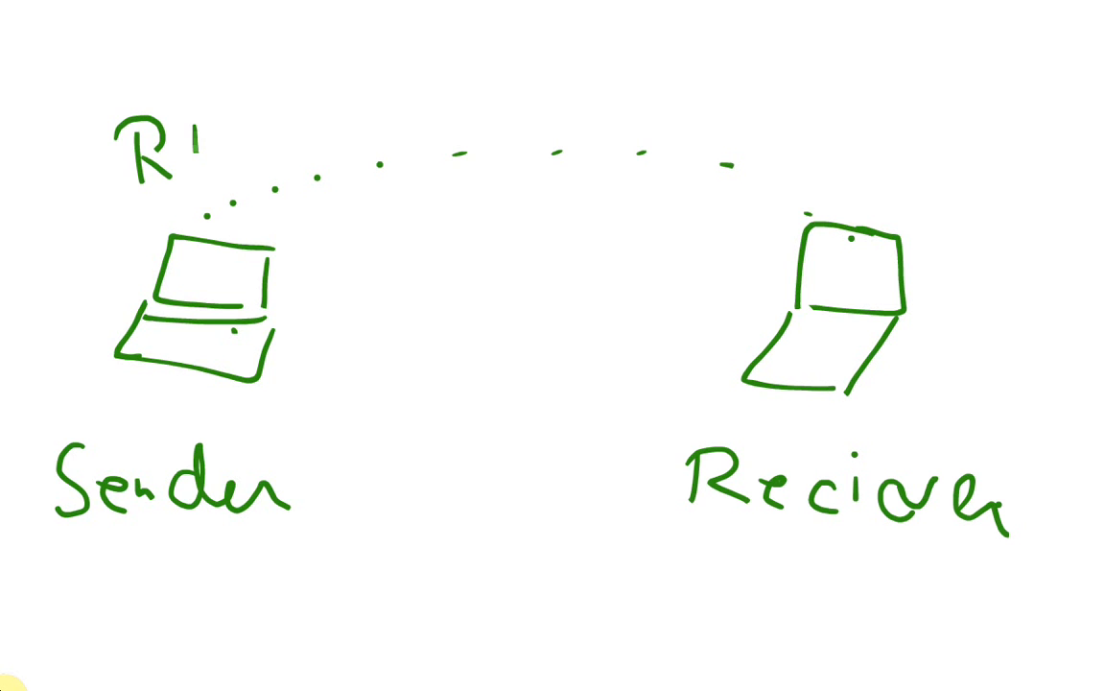
type("TS")
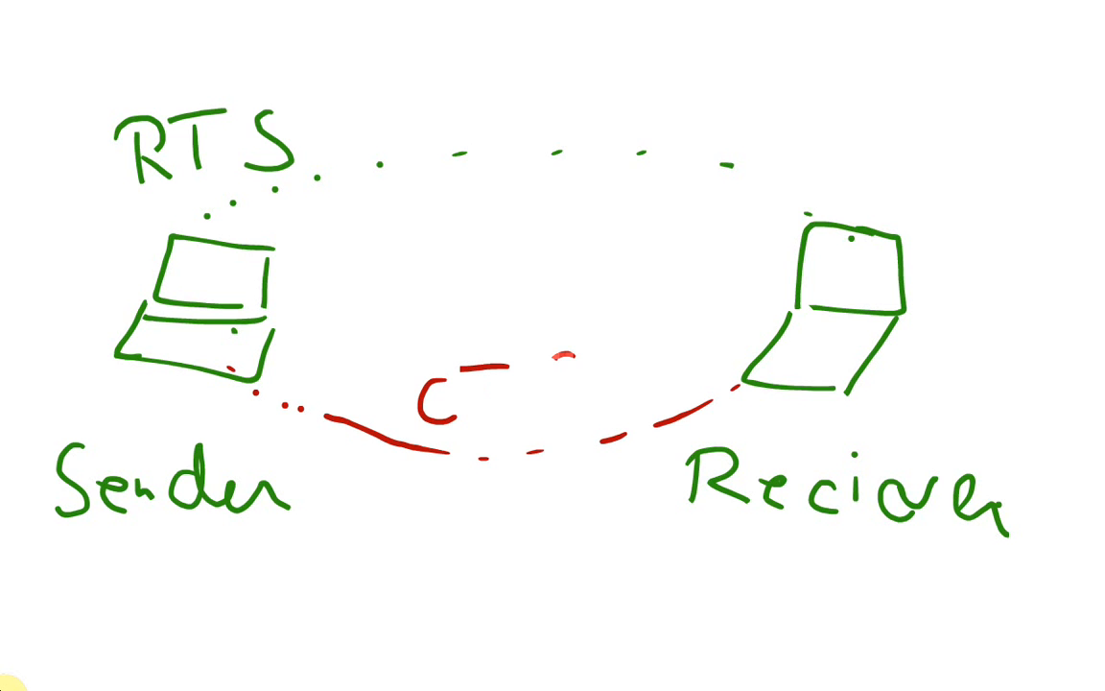
type("S")
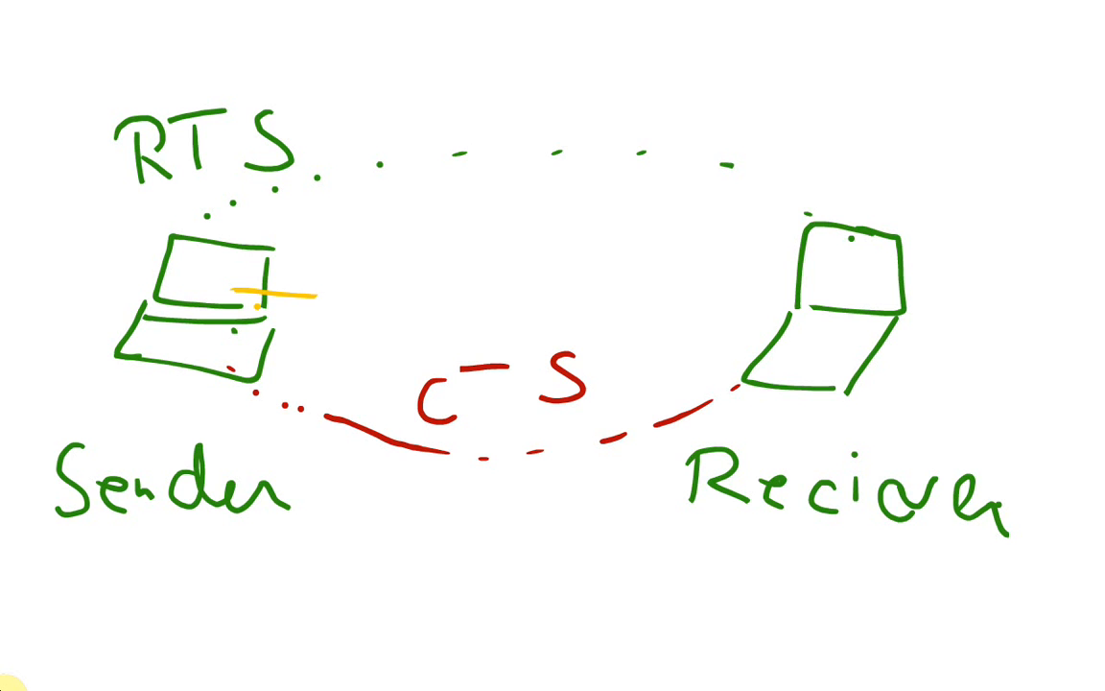
Step: Draw the yellow ACK exchange between sender and receiver and label it
left_click_drag(240, 287, 816, 322)
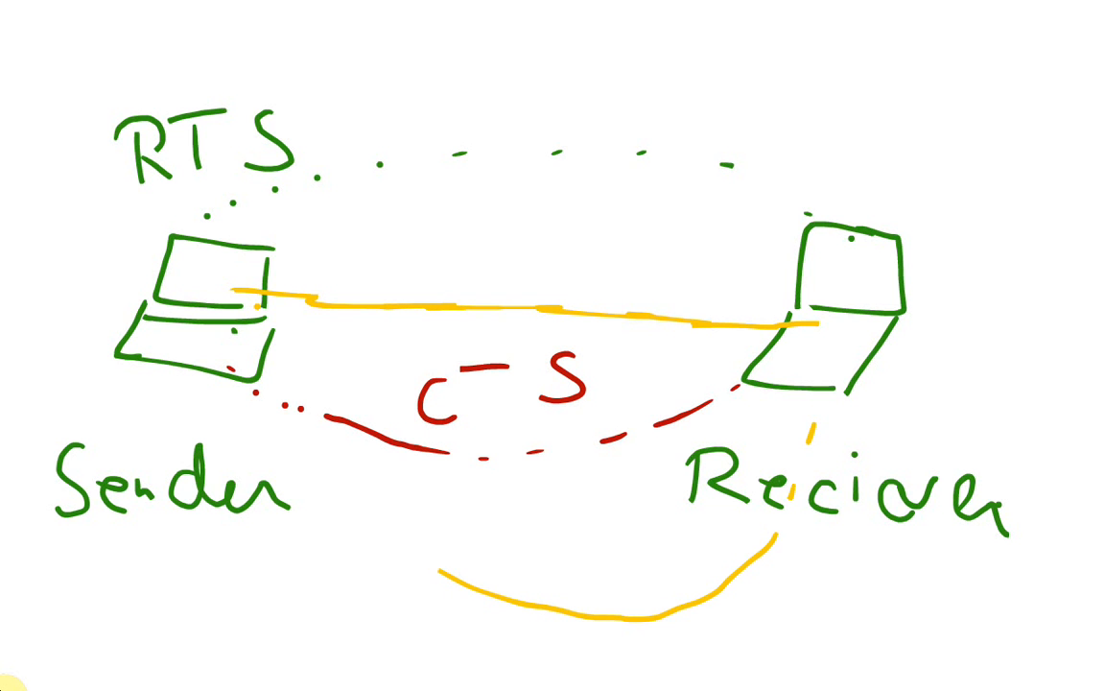
left_click_drag(234, 384, 480, 537)
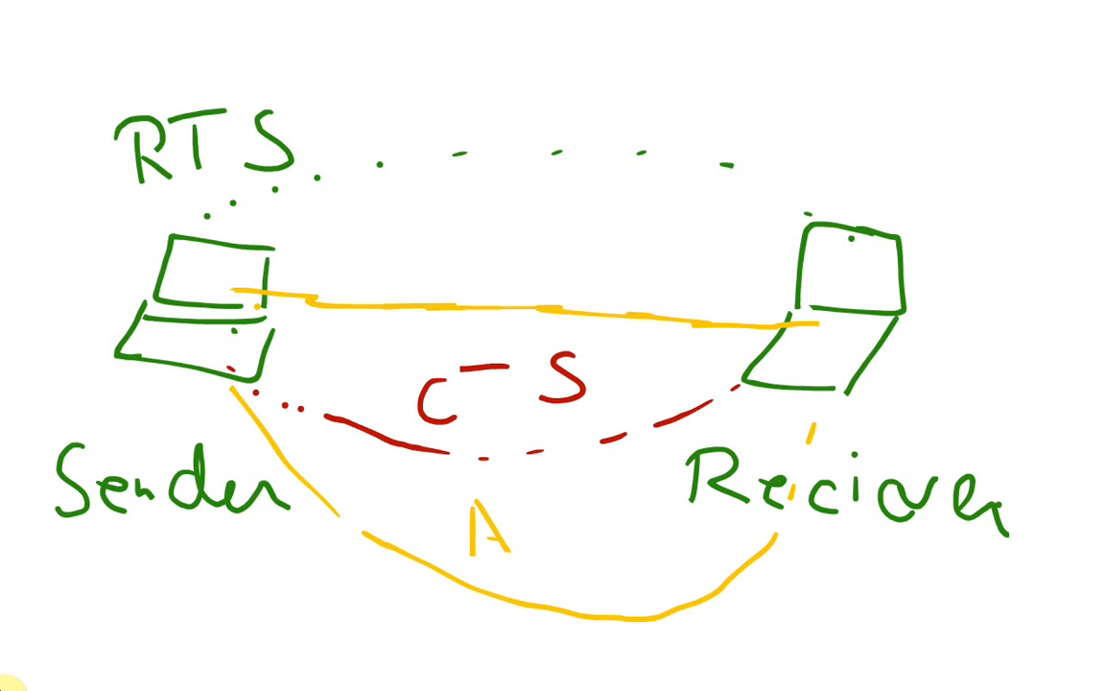
type("CK")
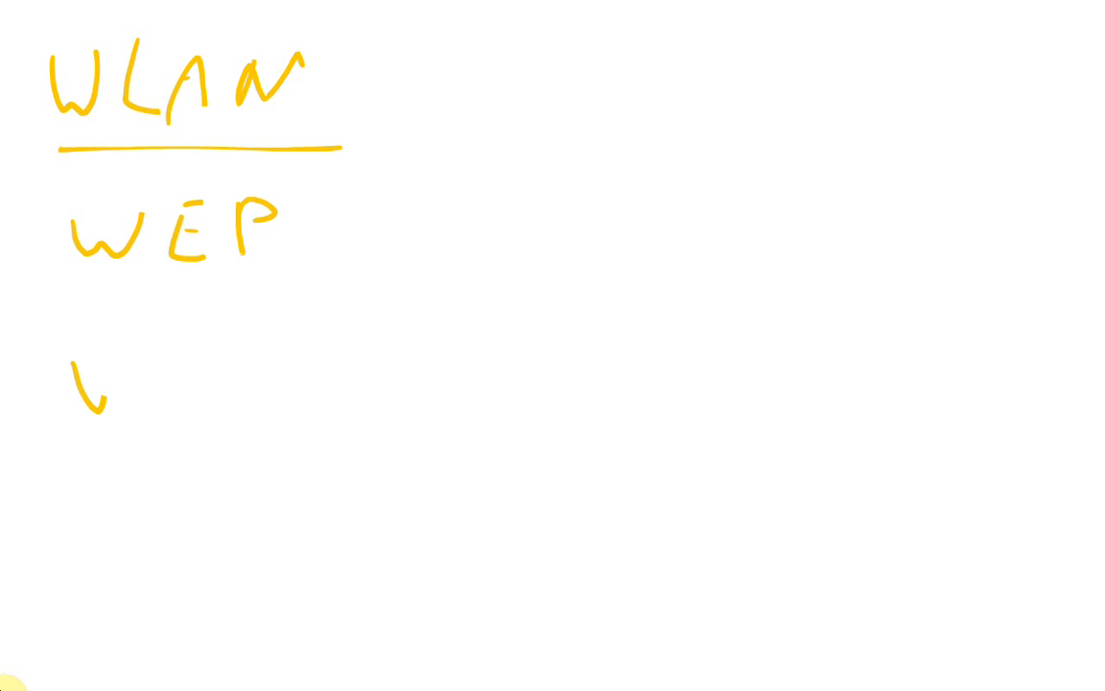
Step: List WEP, WPA, WPA2 under WLAN and expand WEP as 'Wired Equivalent Privacy'
type("WPA")
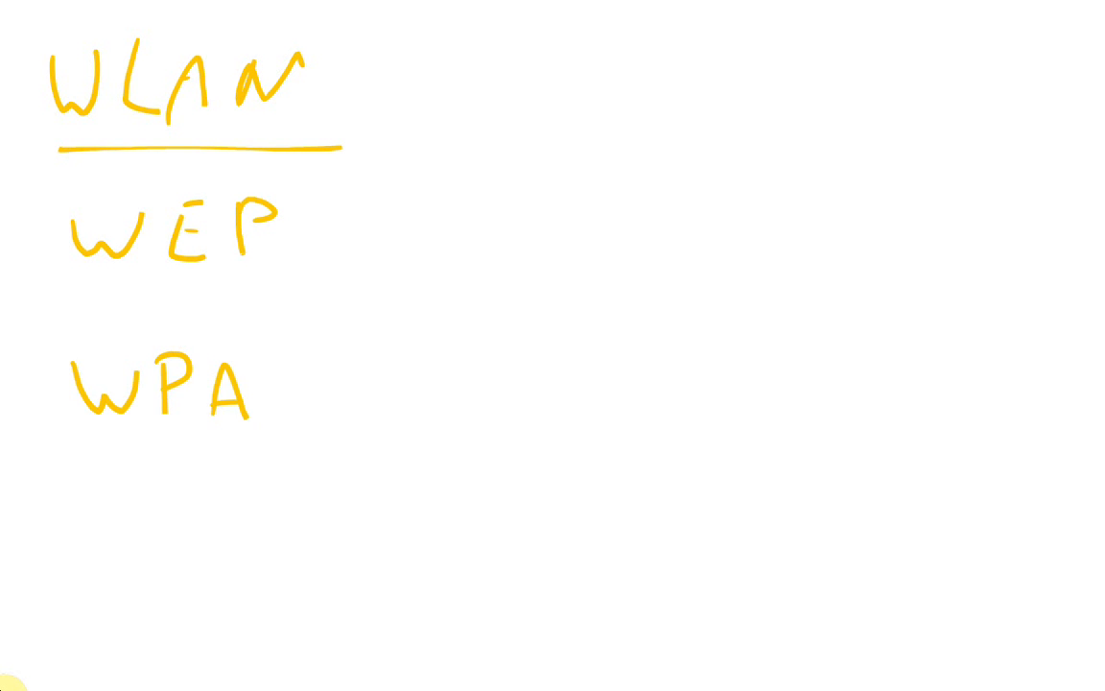
type("WII")
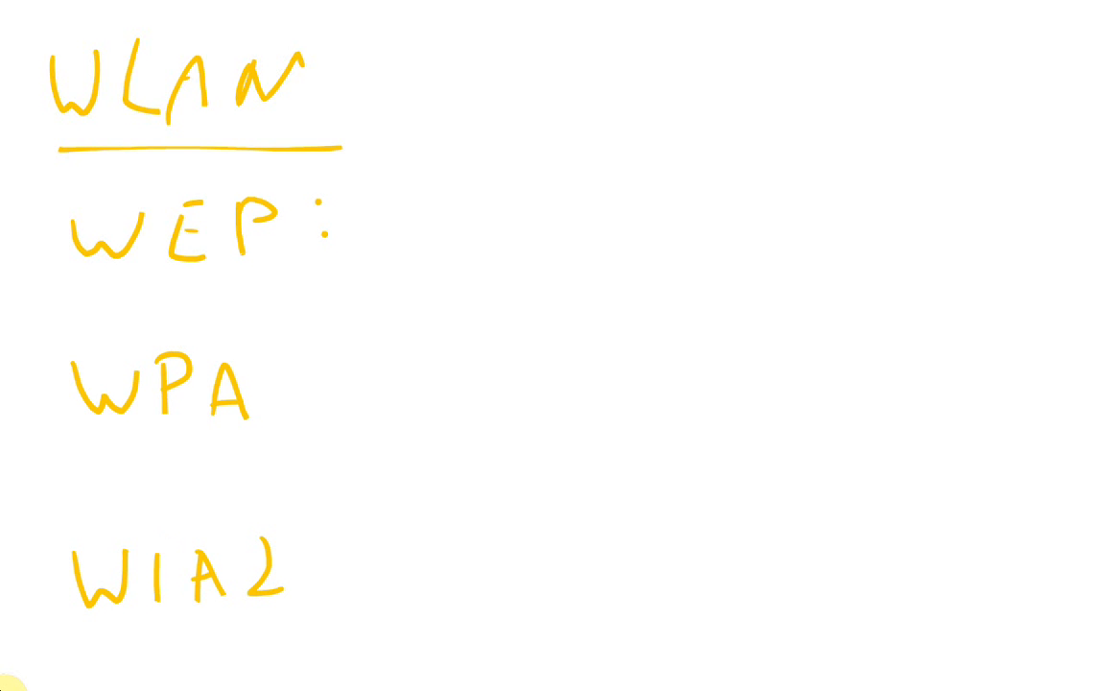
type("Wire")
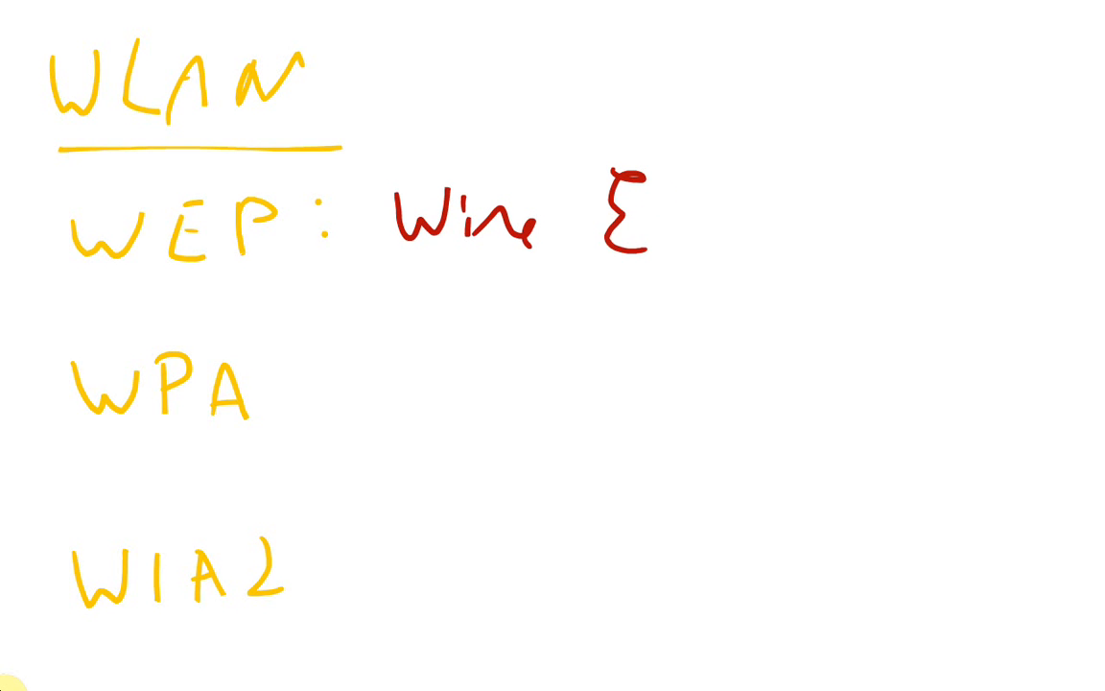
type("Equiv")
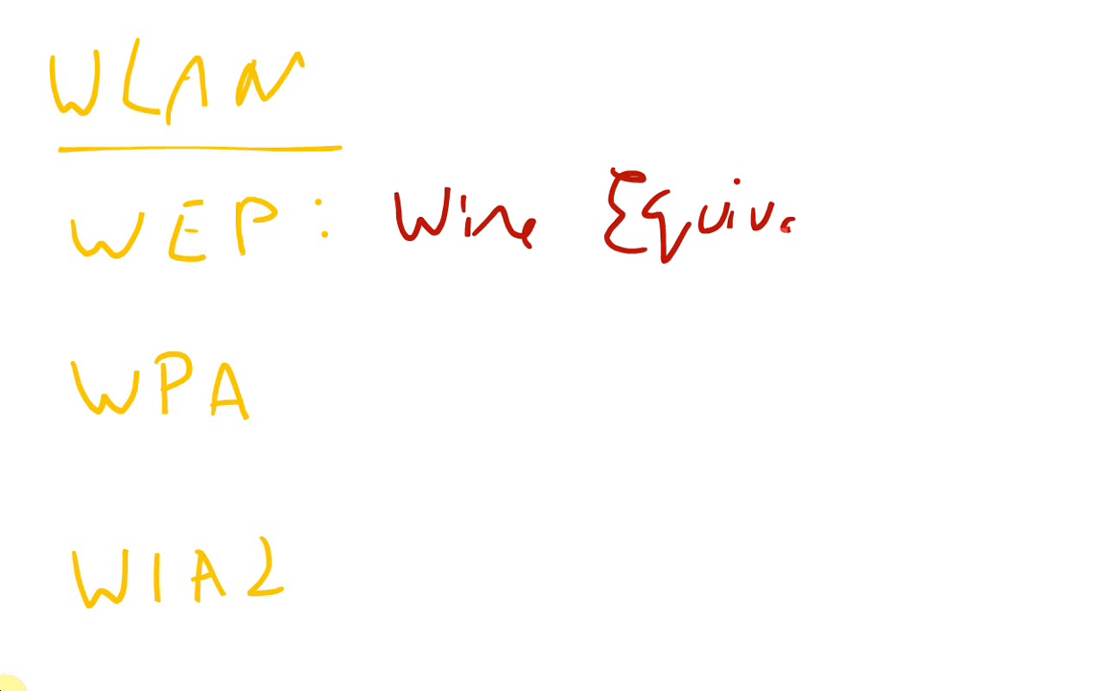
type("alent")
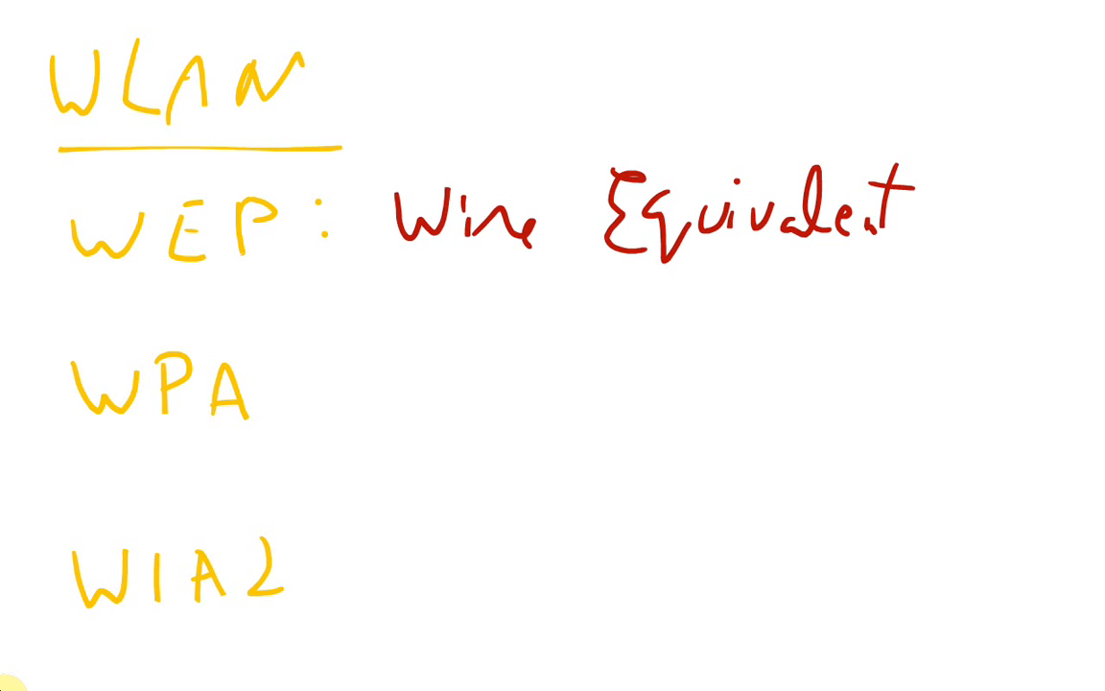
type("Privacy.")
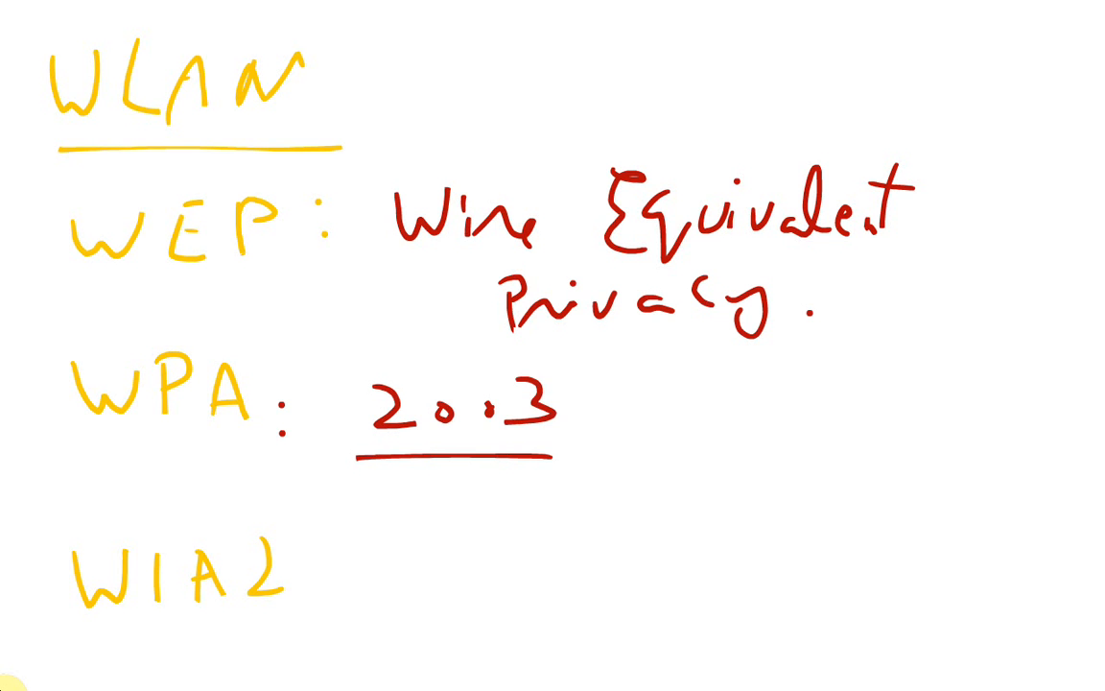
Step: Note WPA as 2003 'Wi-Fi Protected Access' in red
type("W:")
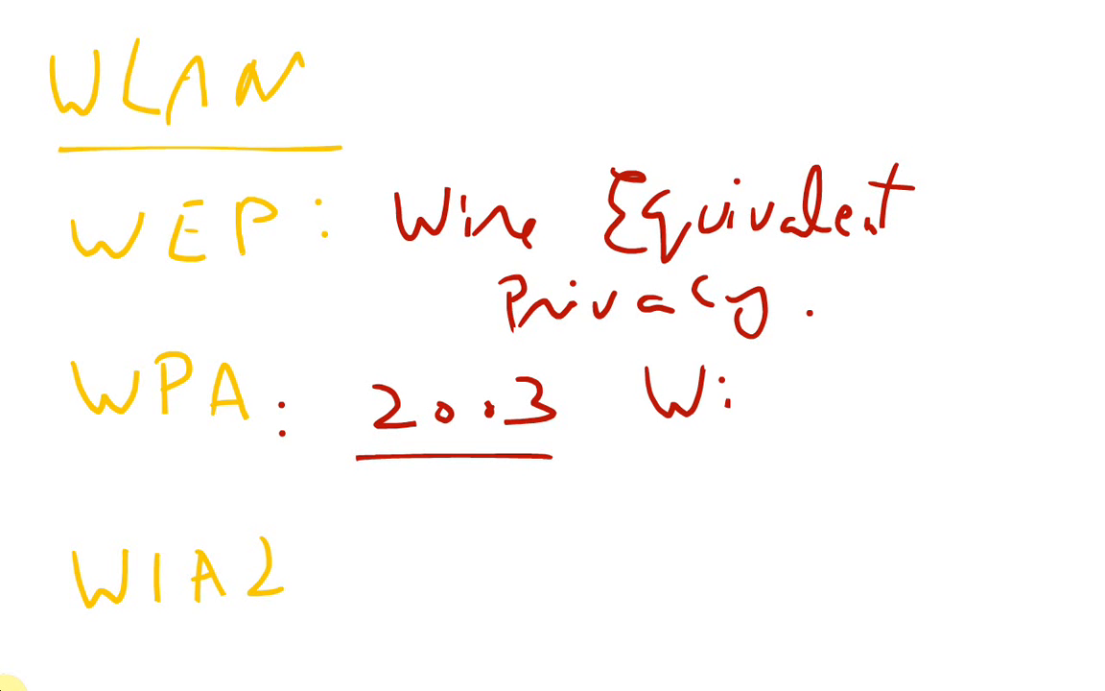
type("Wi-Fi P")
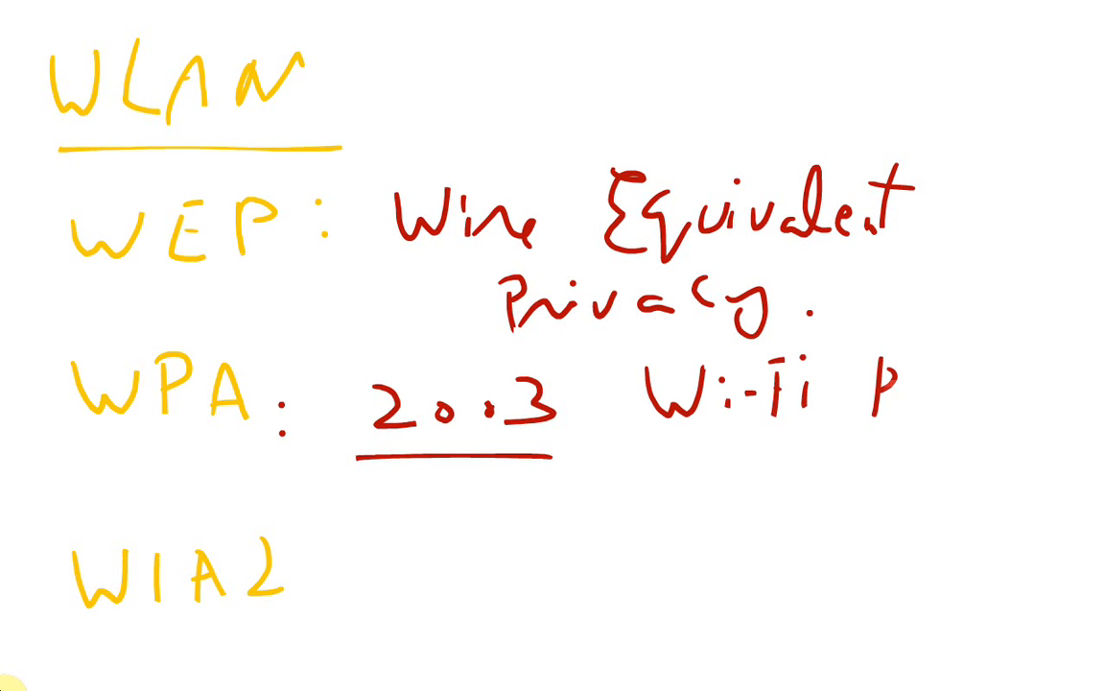
type("proces.")
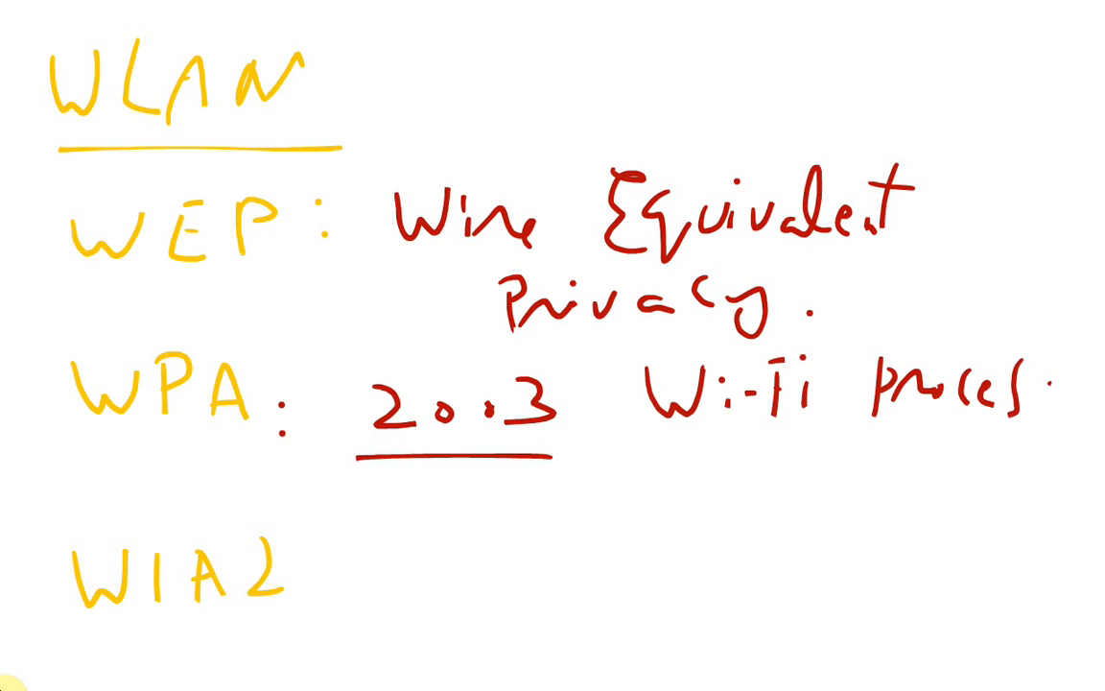
type("Ac-")
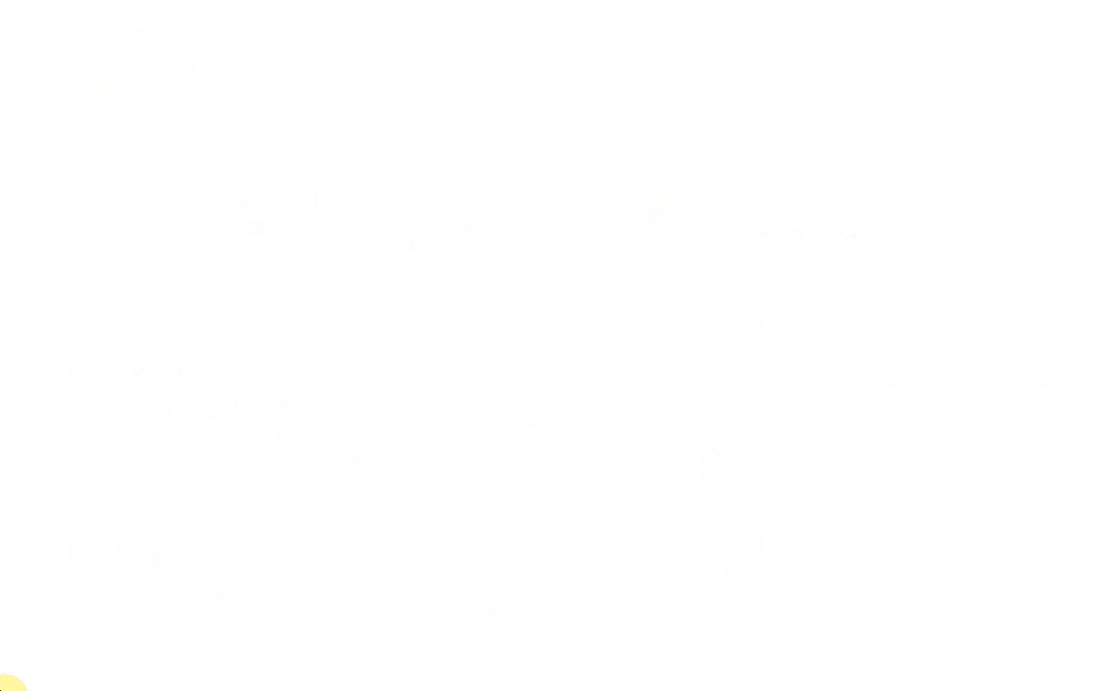
Step: Write the red 'Wireless' heading and the green 'ifactner.c' line beneath it
left_click_drag(220, 182, 307, 230)
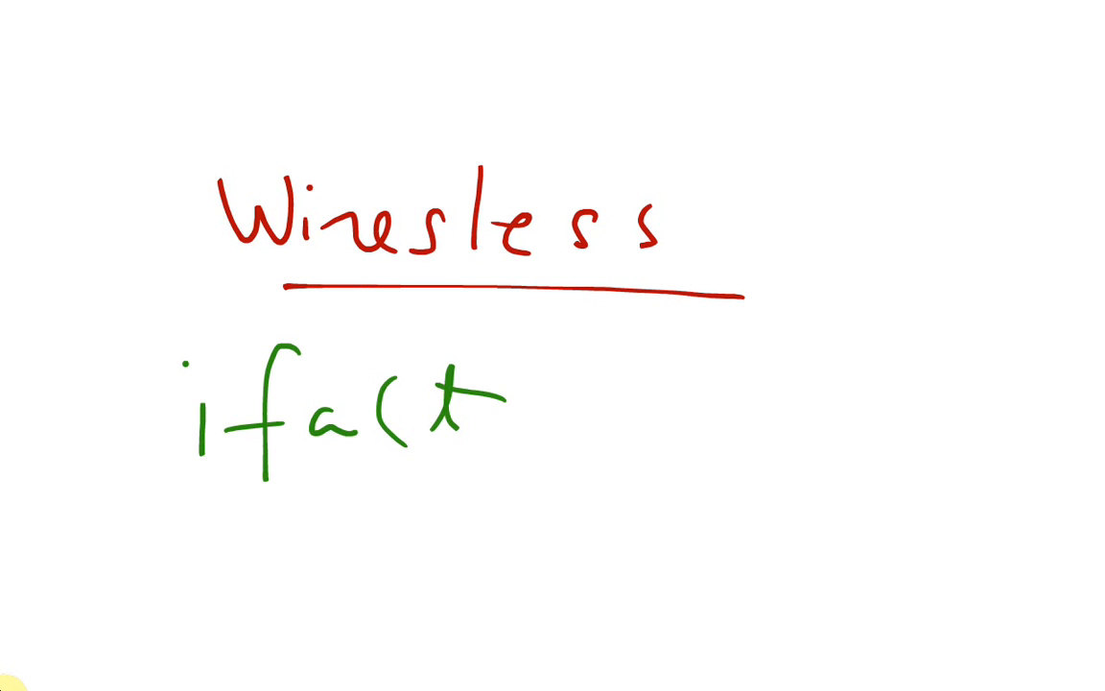
left_click_drag(499, 422, 749, 442)
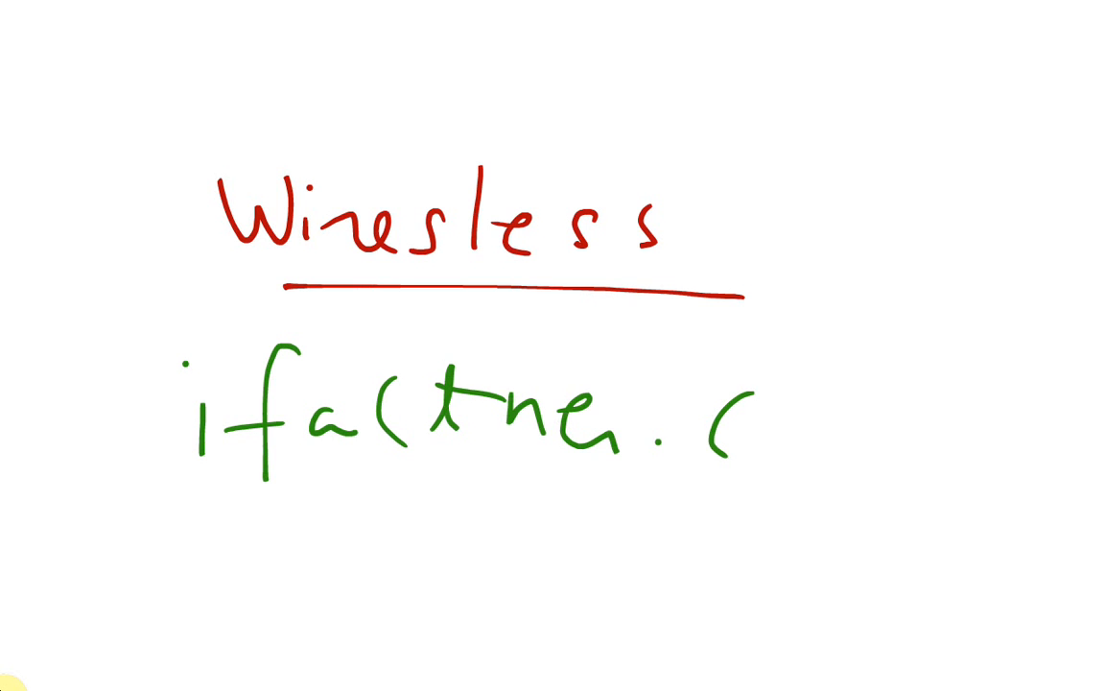